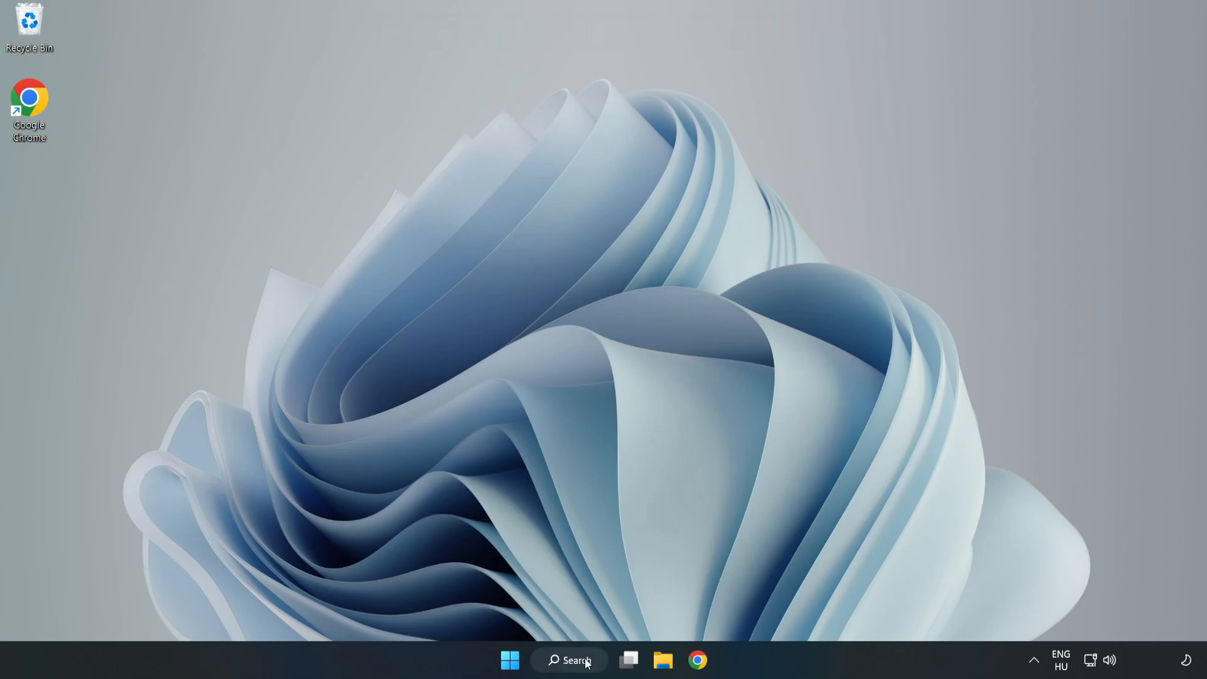
Step: Search for 'device manager' from the taskbar and launch Device Manager
left_click(568, 660)
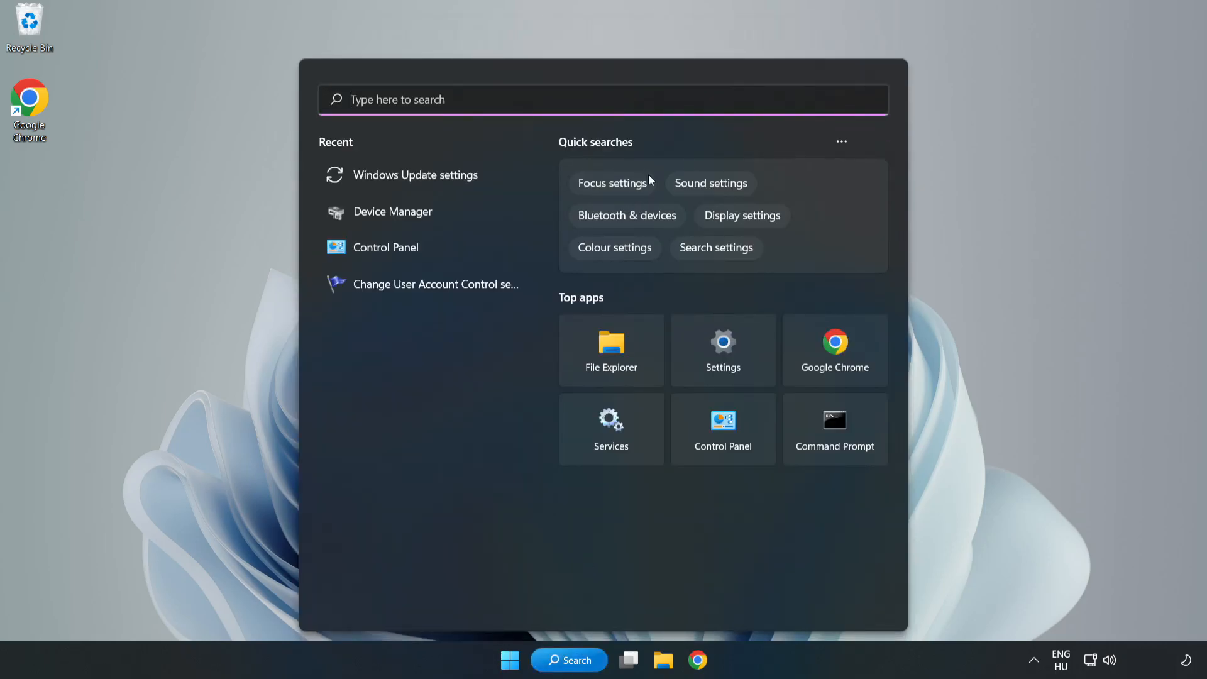
type("device manager")
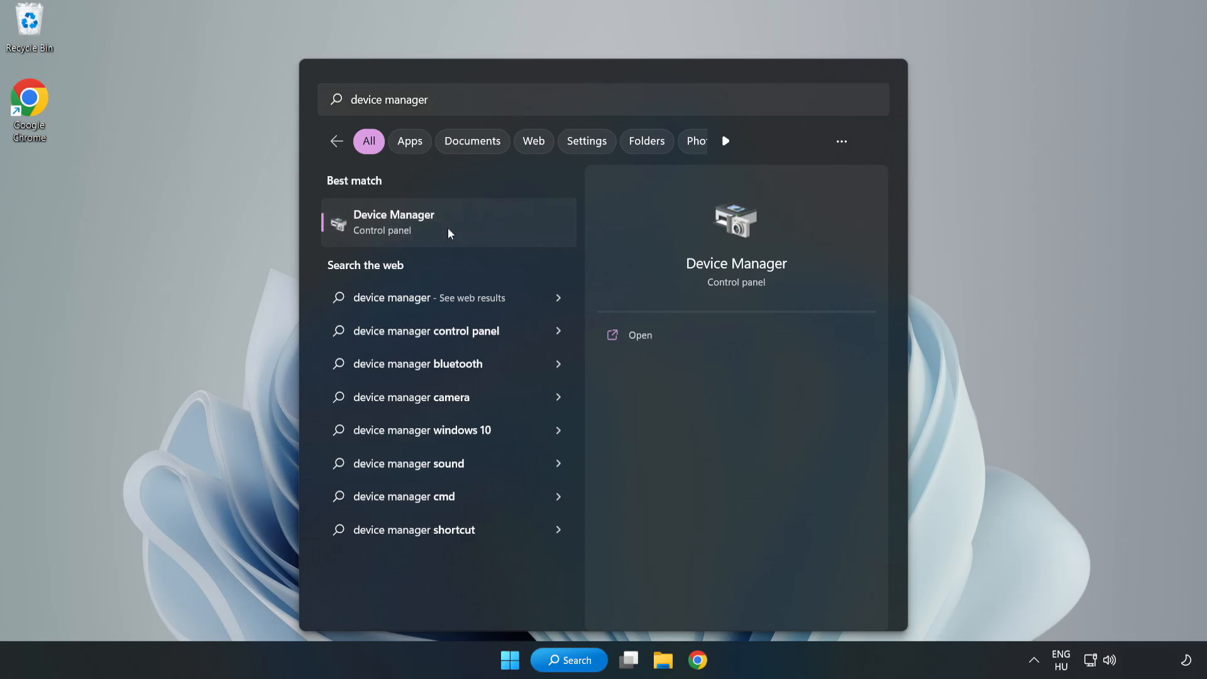
left_click(449, 222)
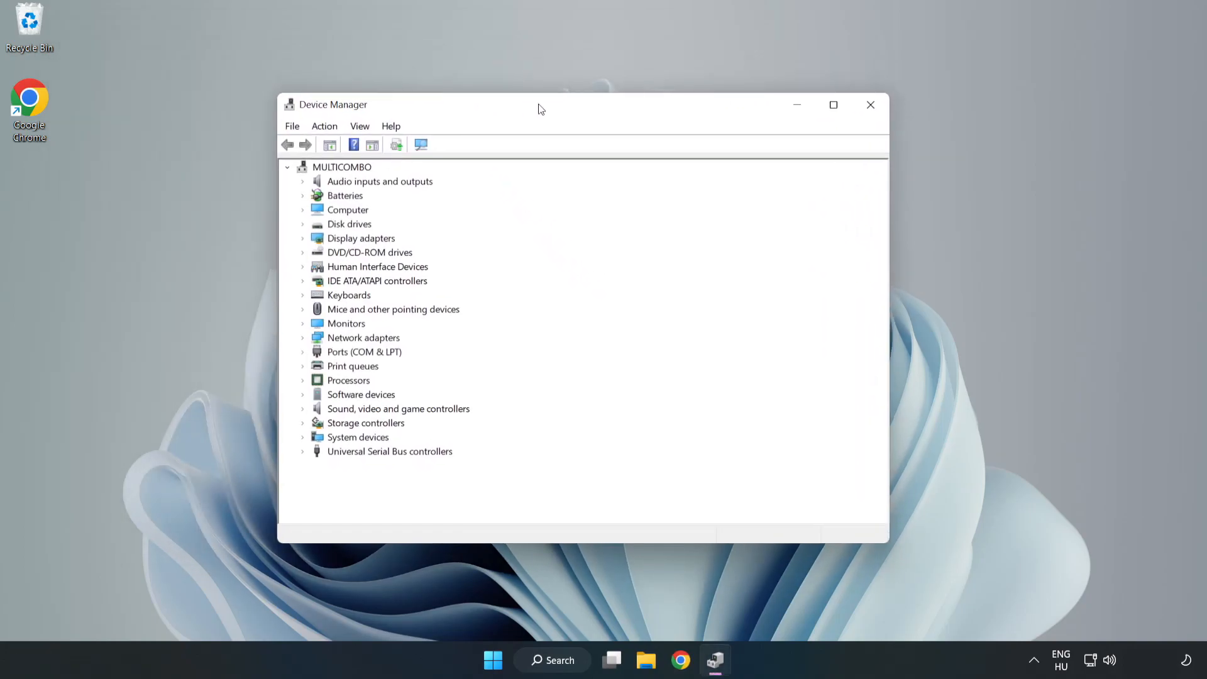
Step: Expand Display adapters and choose Update driver for VMware SVGA 3D
left_click(360, 237)
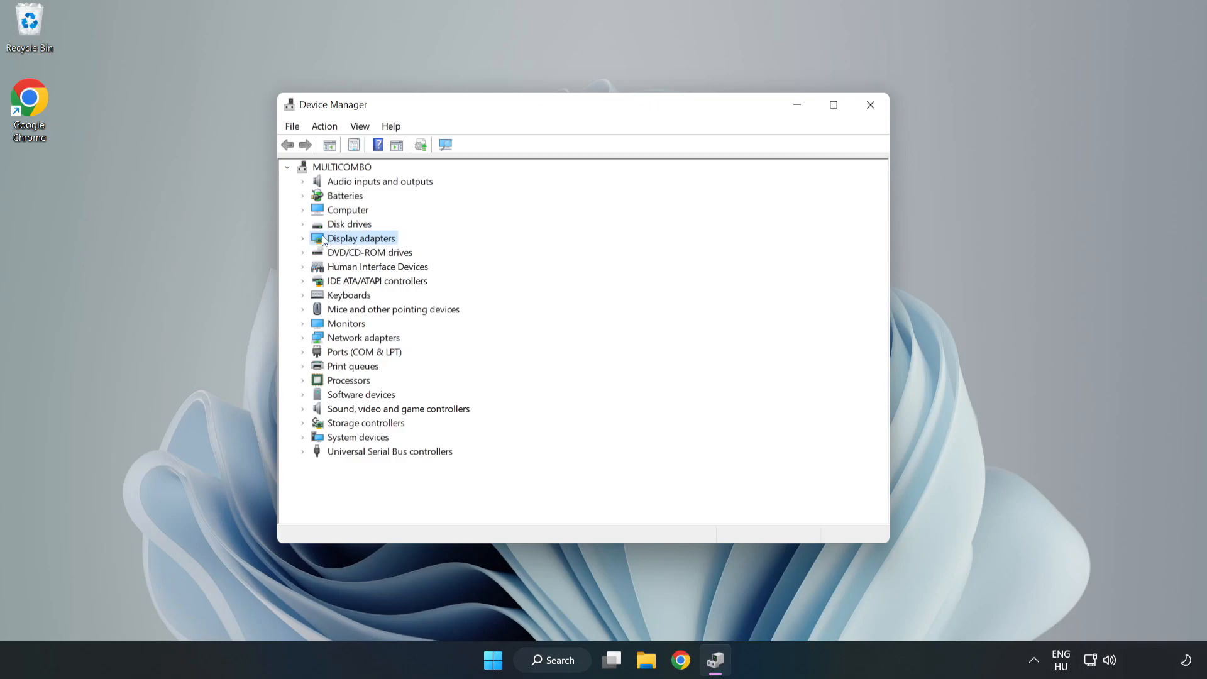
left_click(303, 238)
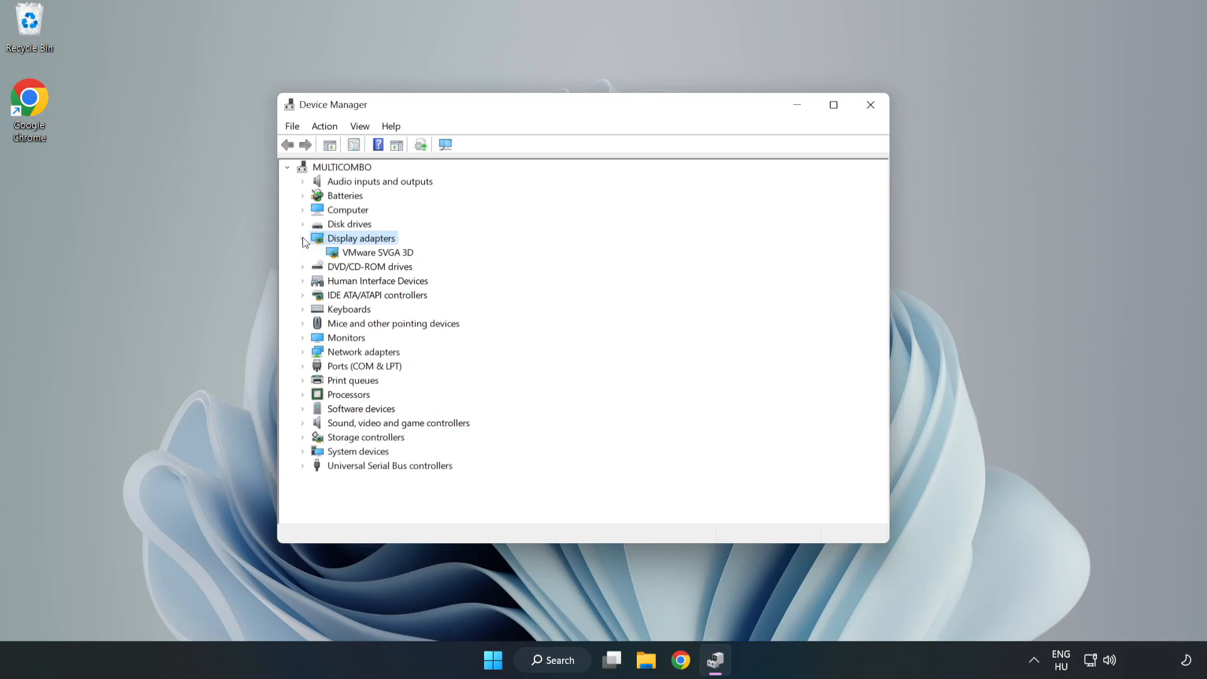
left_click(377, 252)
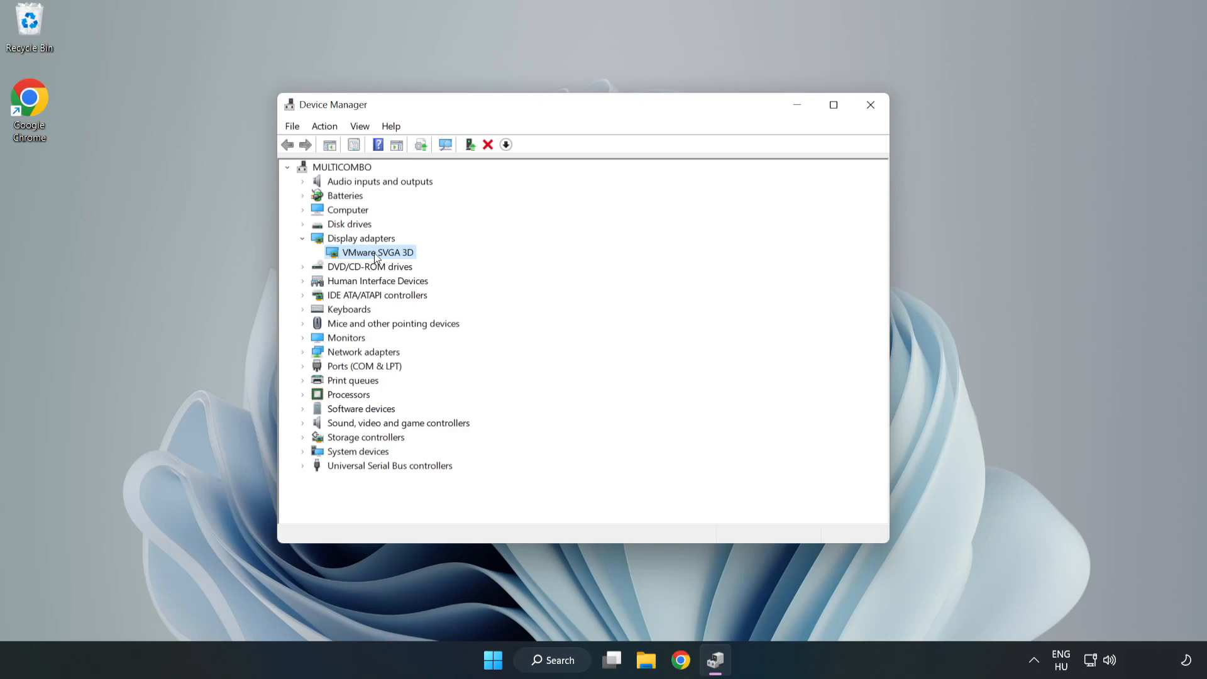
right_click(377, 251)
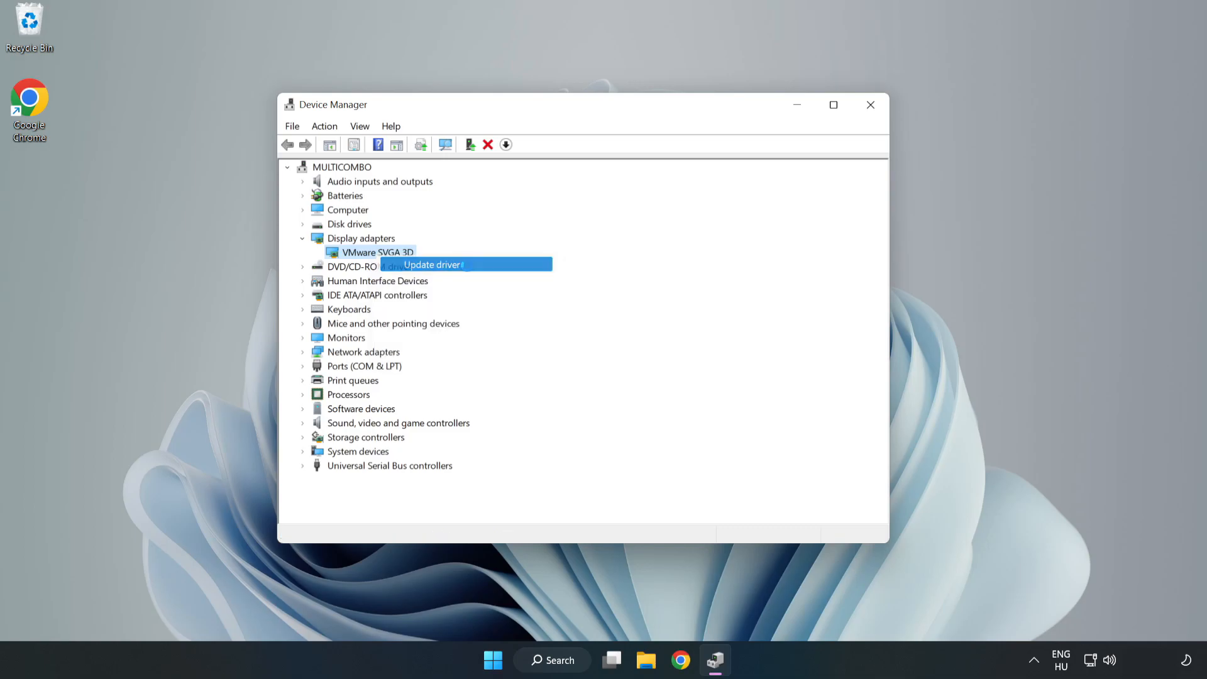
left_click(432, 264)
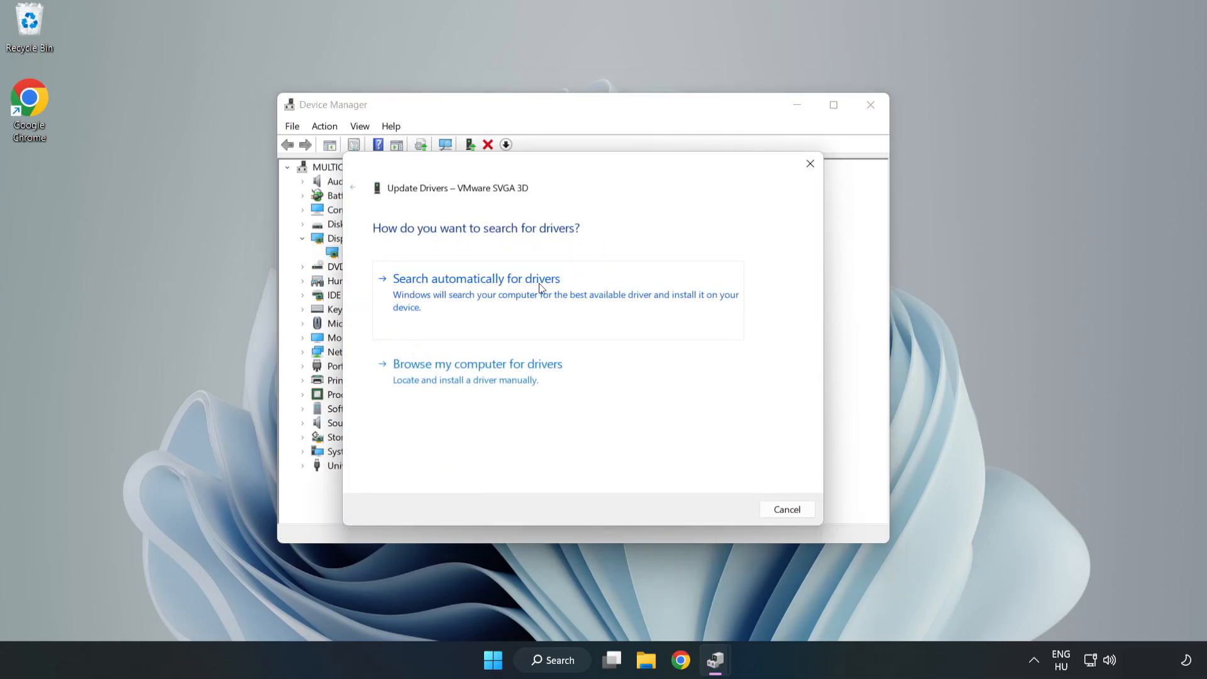
mouse_move(481, 296)
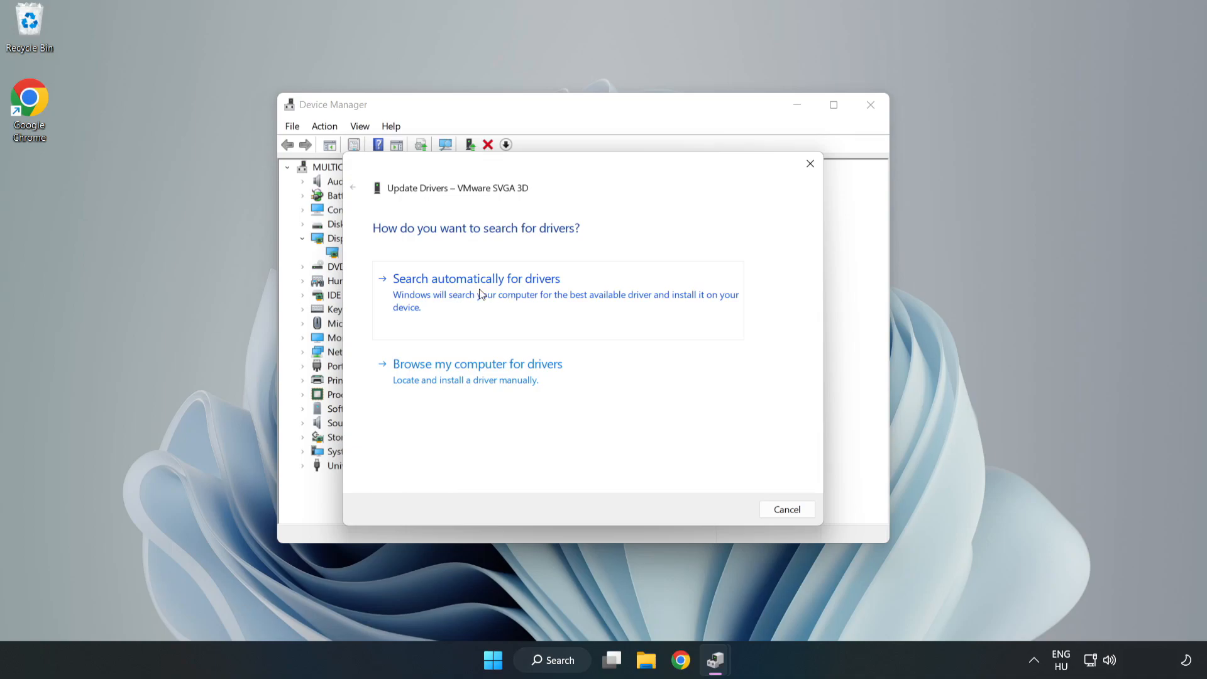
Step: Search automatically for a VMware SVGA 3D driver, dismiss the result, and close Device Manager
left_click(476, 278)
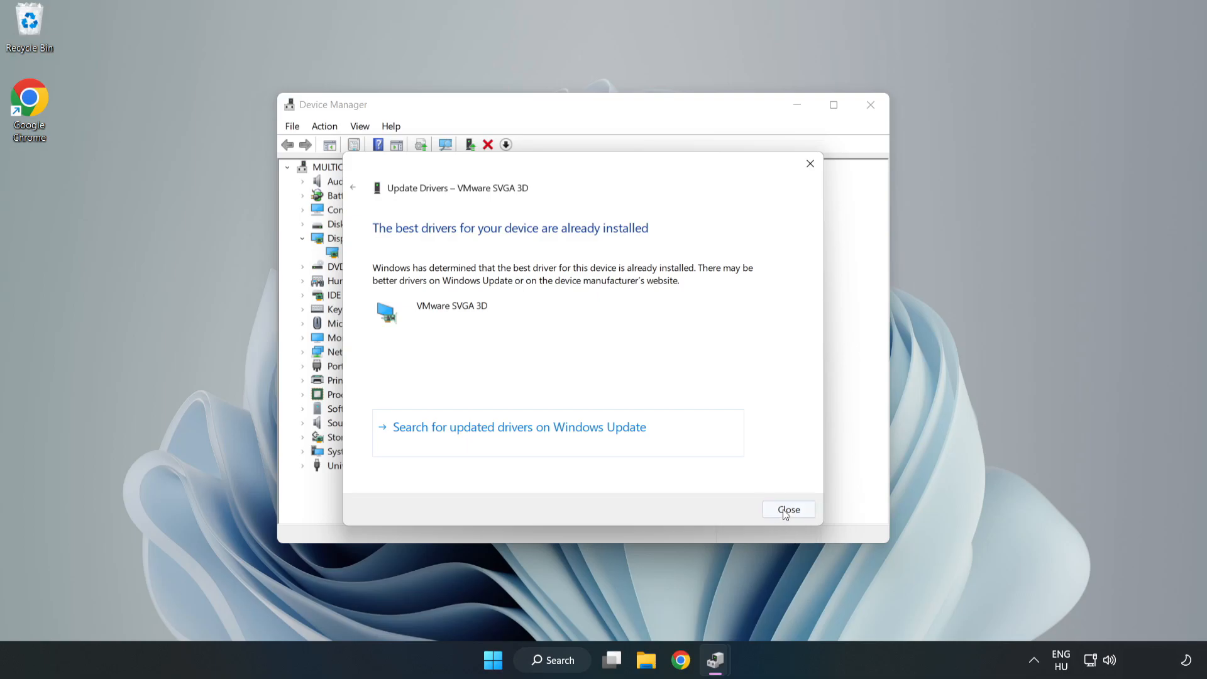
left_click(789, 510)
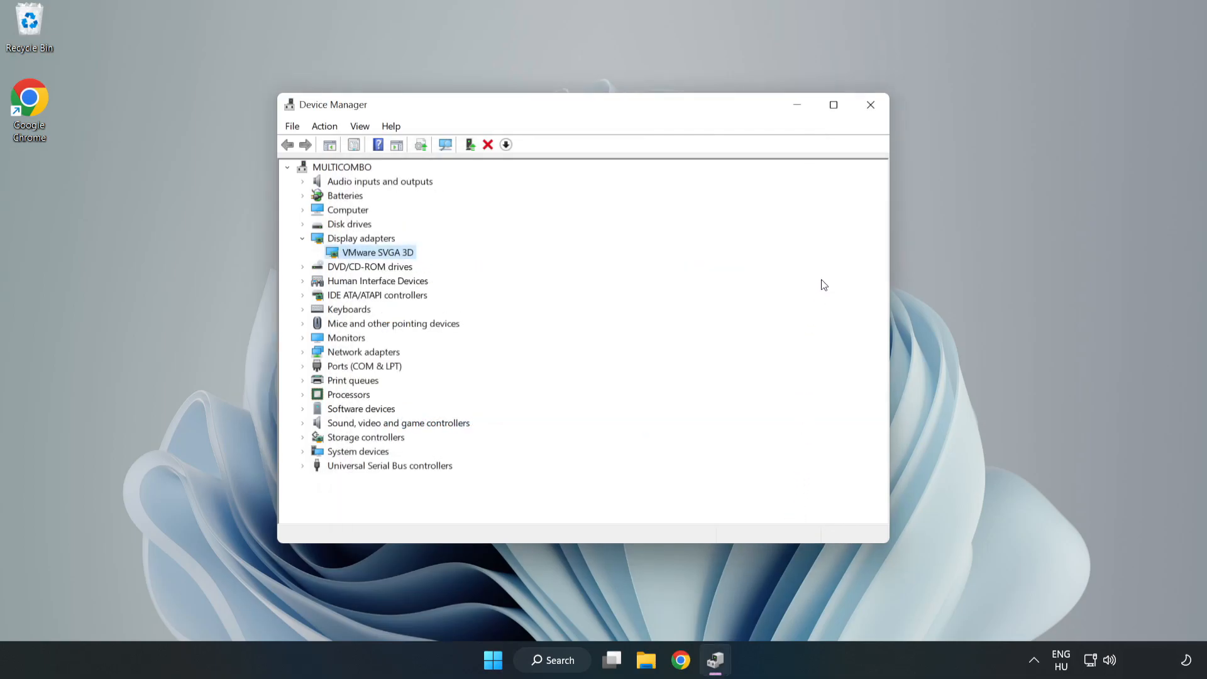
mouse_move(871, 105)
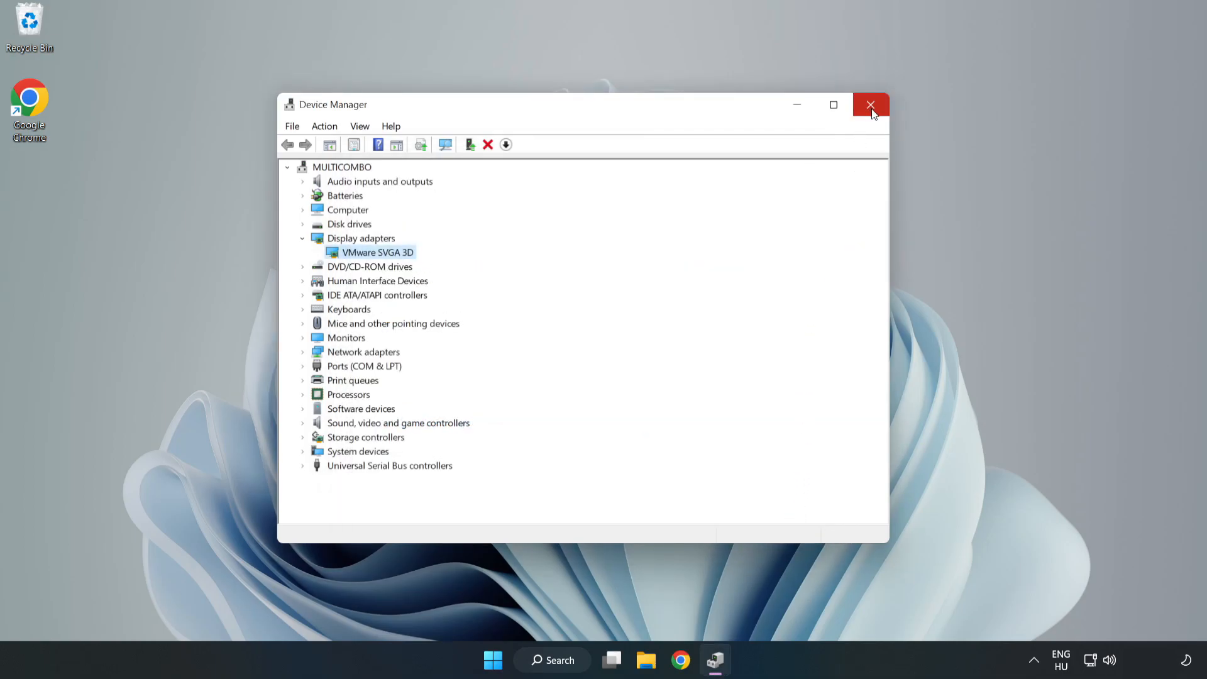
left_click(870, 105)
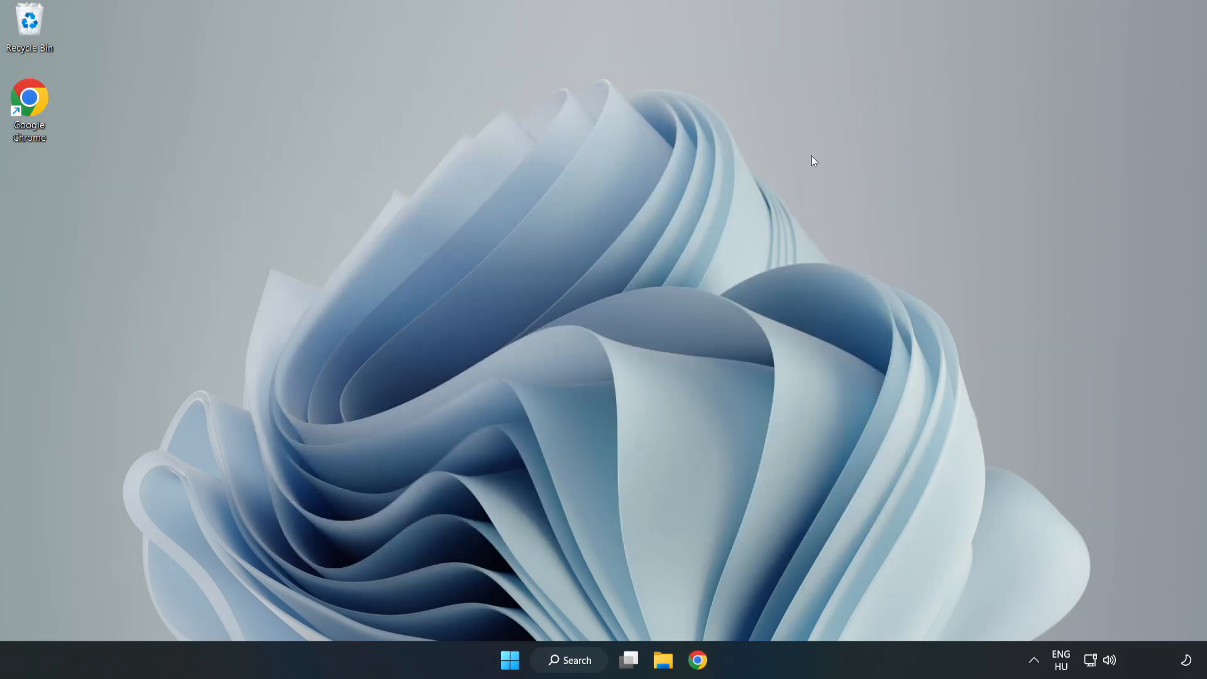
Step: Search 'update' from the taskbar and launch Windows Update settings
left_click(568, 660)
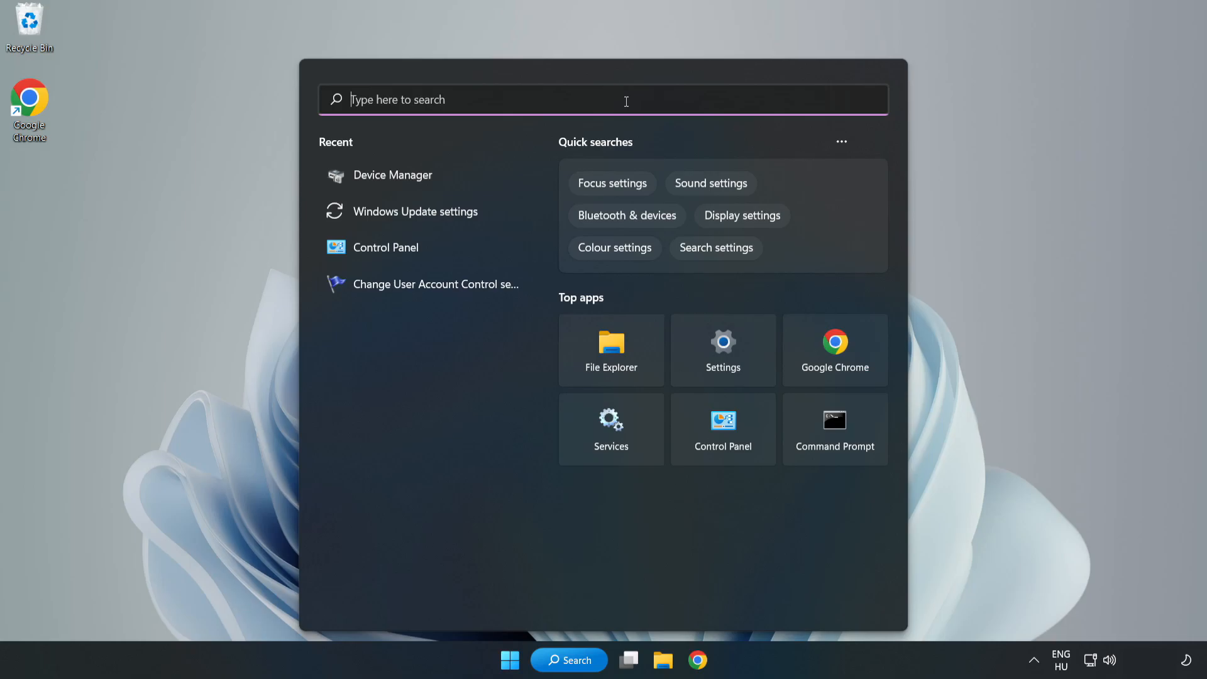
type("upda")
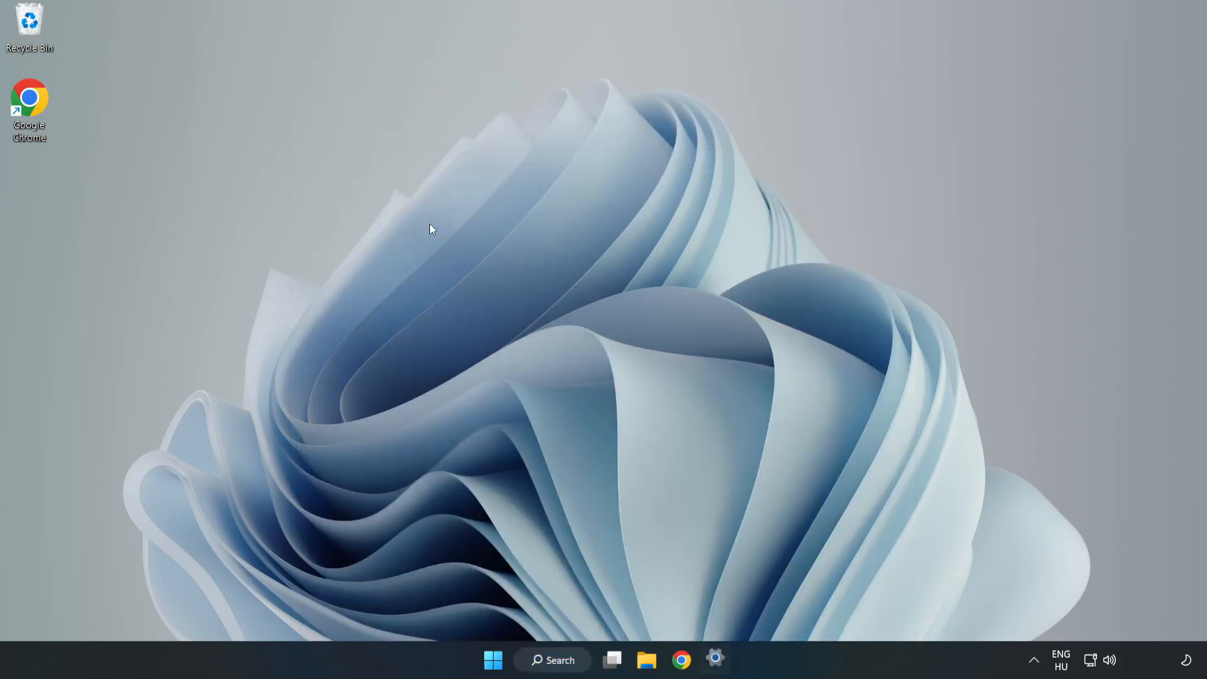
left_click(716, 659)
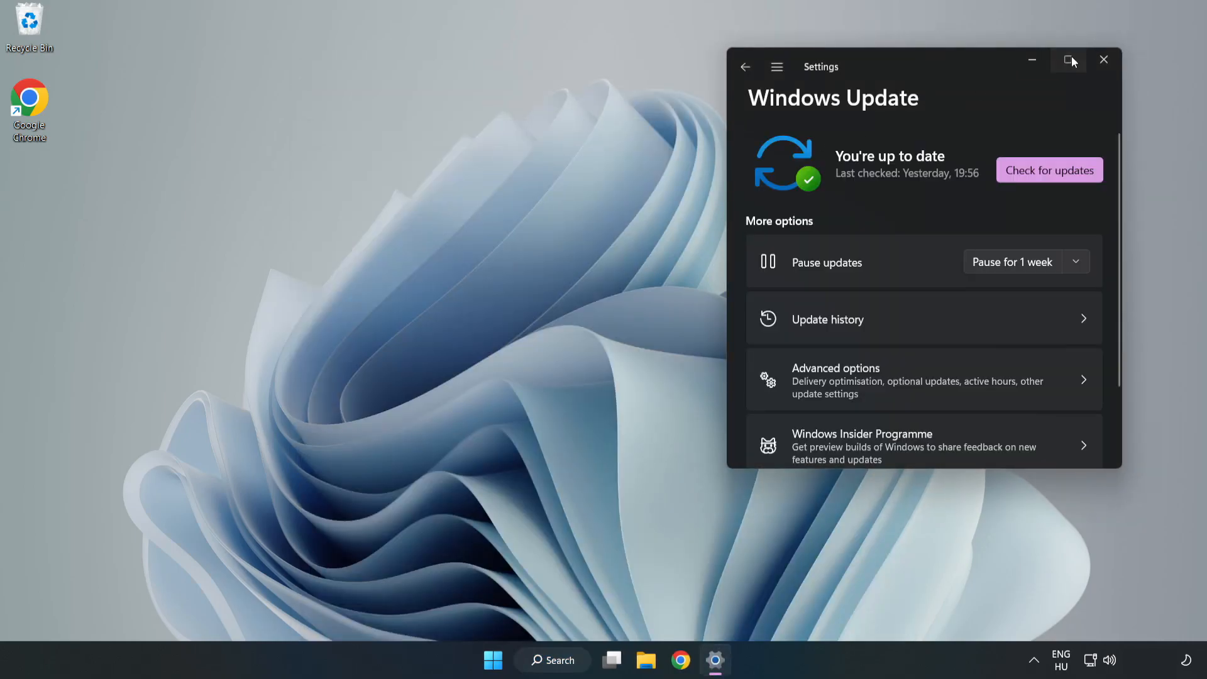
Step: Maximize Settings, run Check for updates until it reports up to date, then close it
left_click(1068, 60)
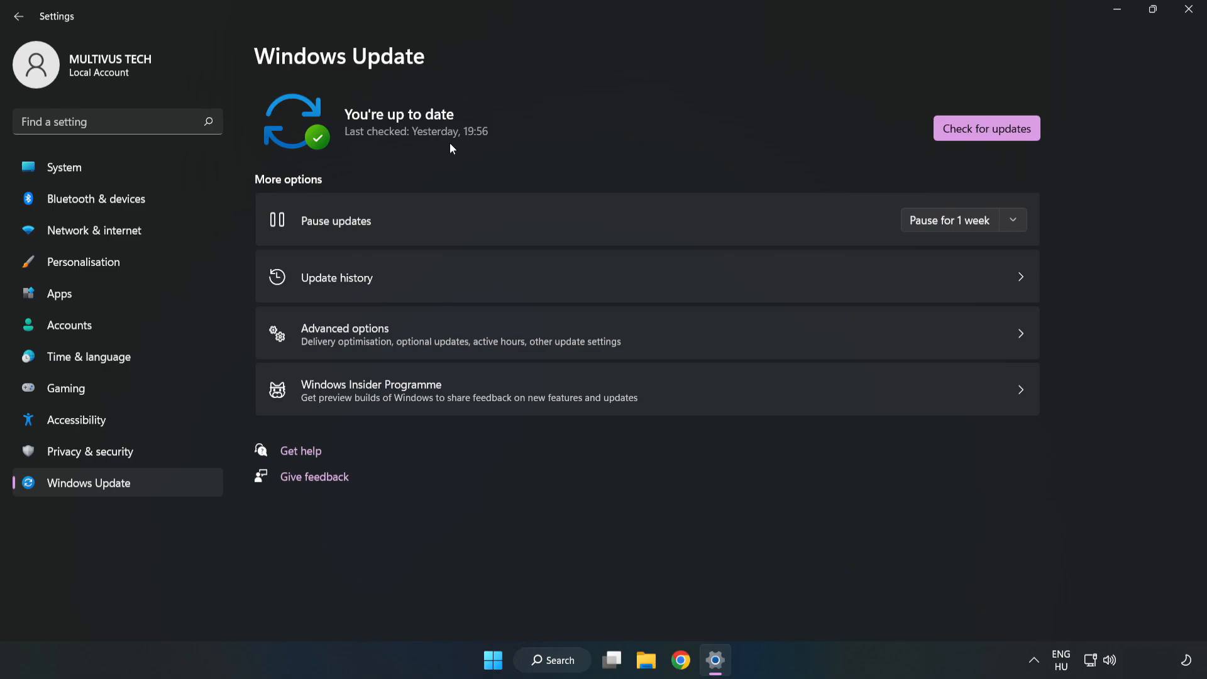
left_click(986, 128)
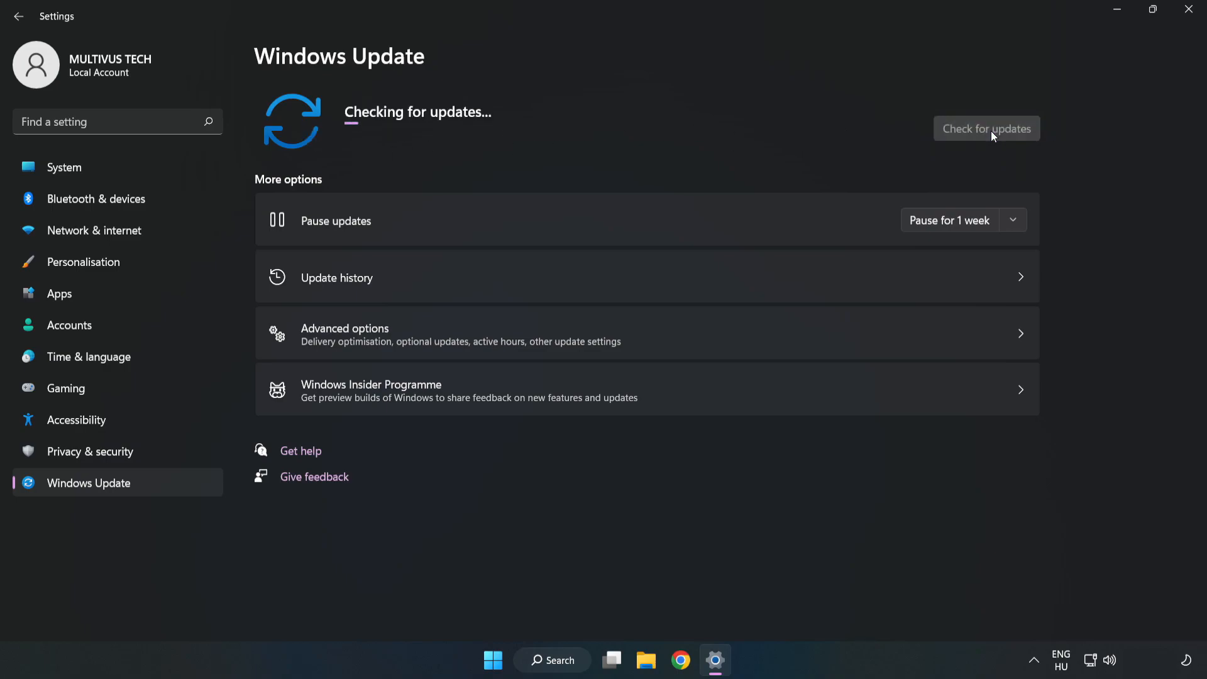
mouse_move(988, 136)
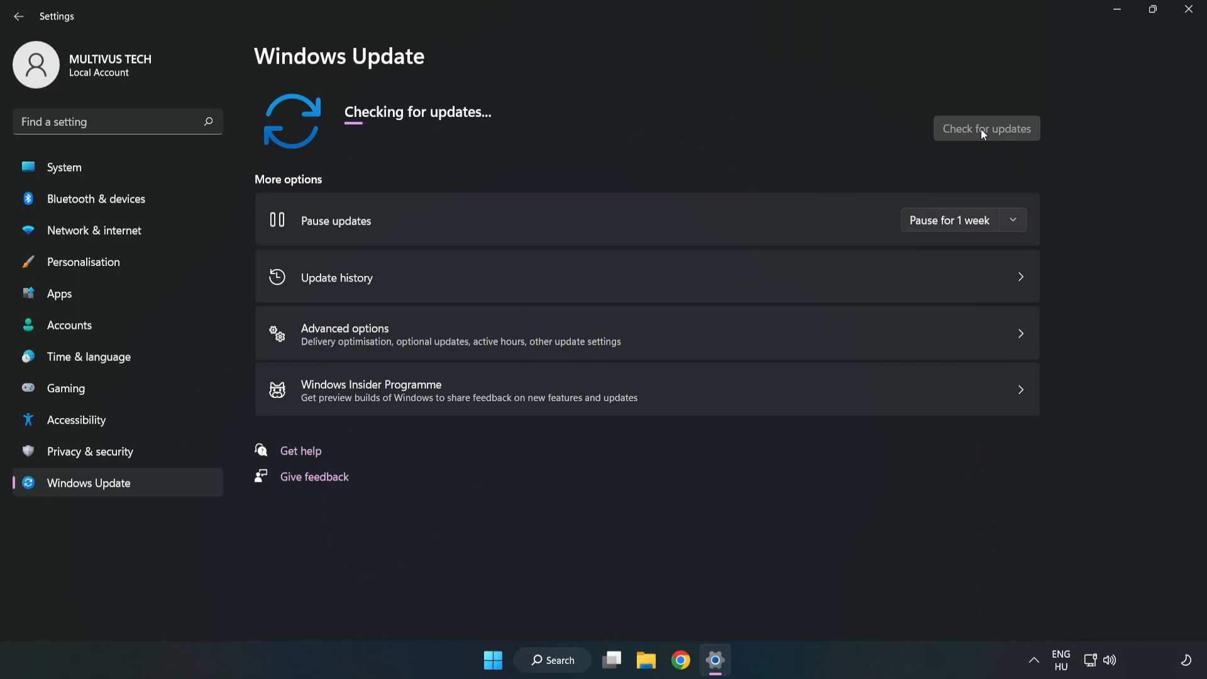
left_click(987, 128)
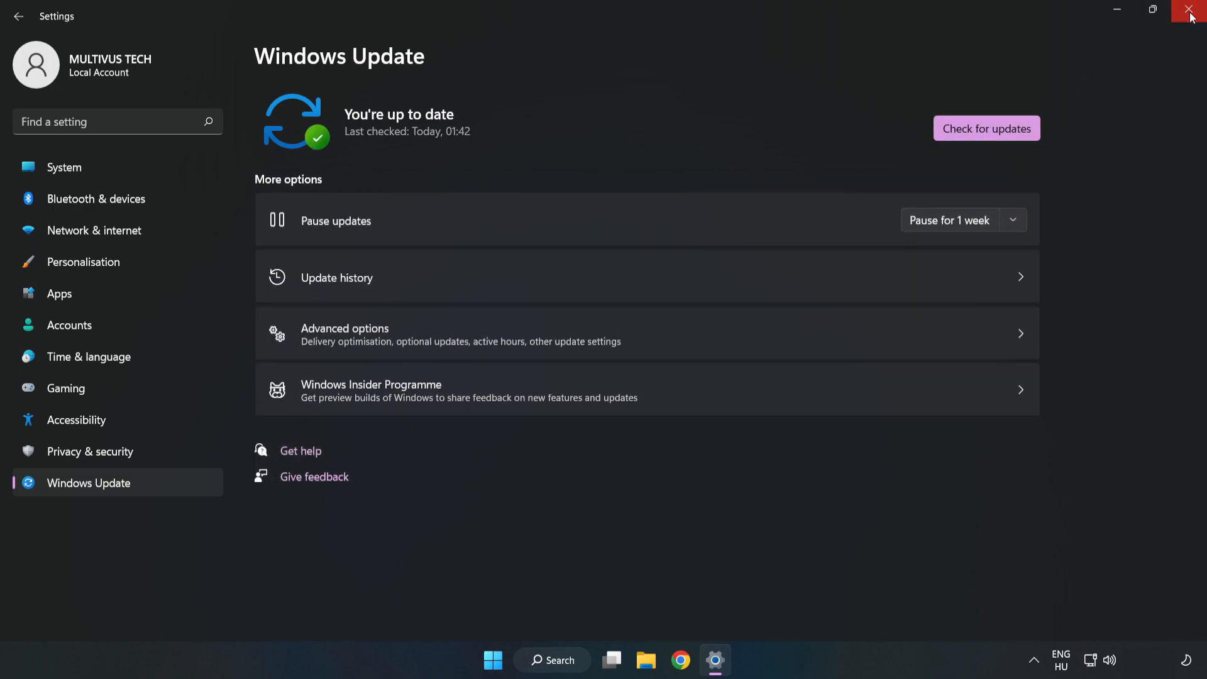
left_click(1192, 14)
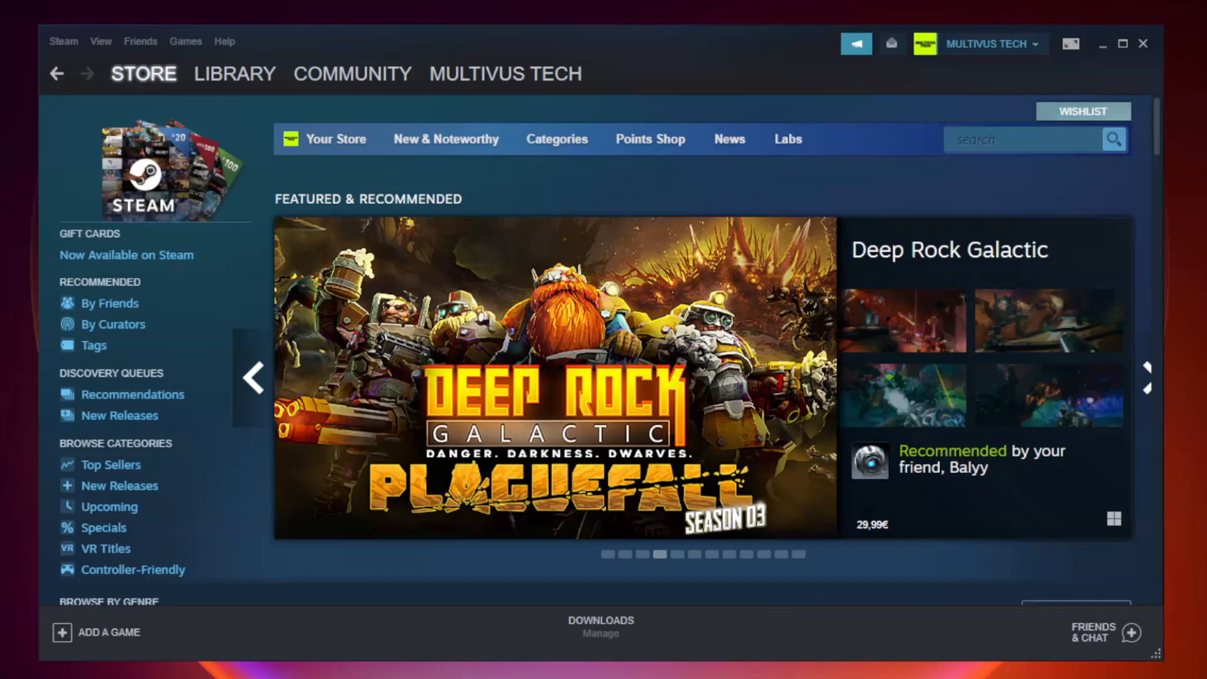
Step: Go to Steam Library Home and right-click the favourite game
left_click(234, 73)
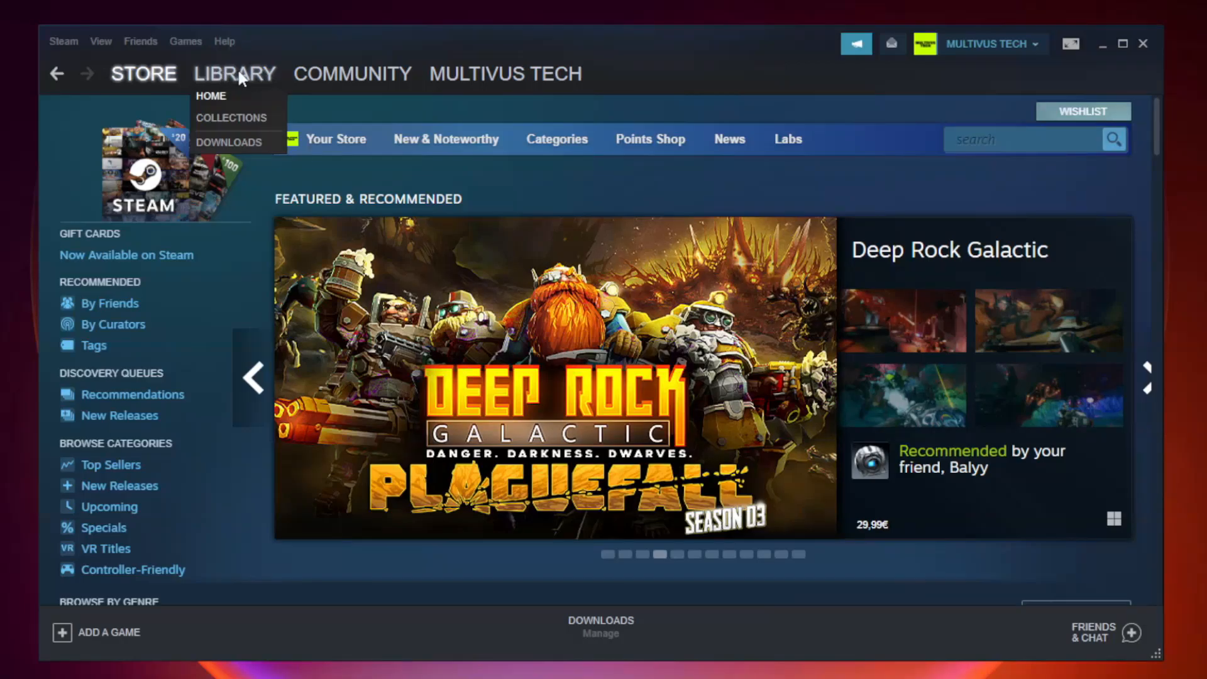
left_click(211, 96)
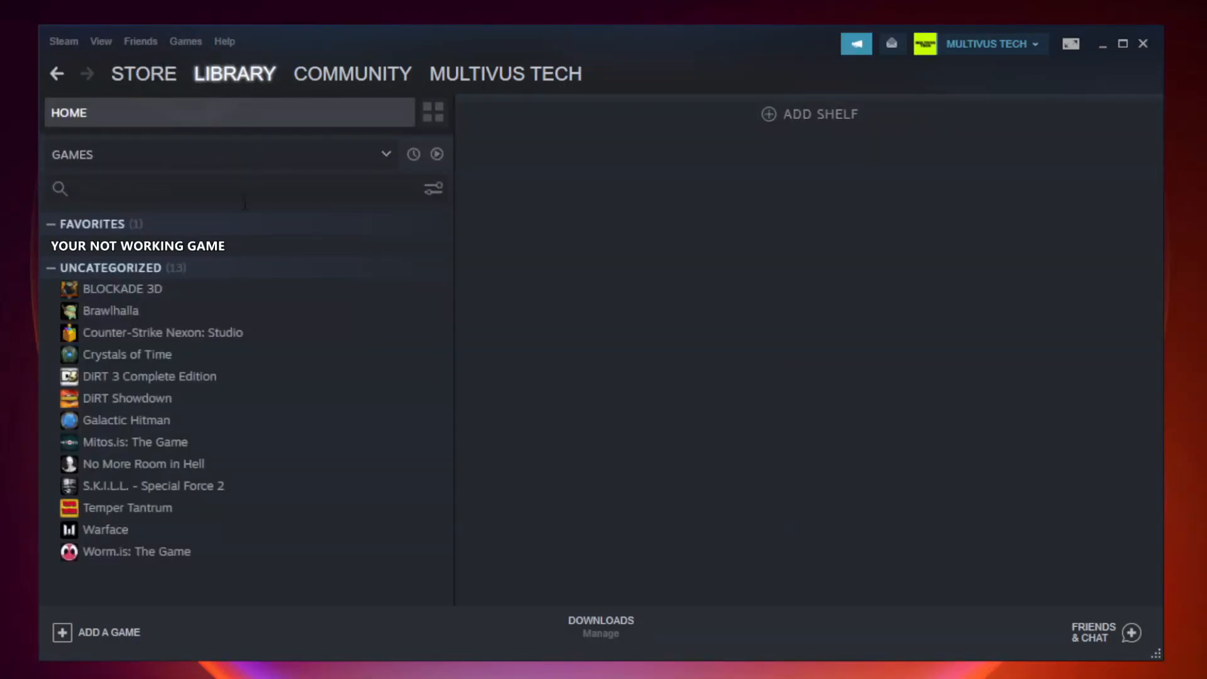
mouse_move(298, 250)
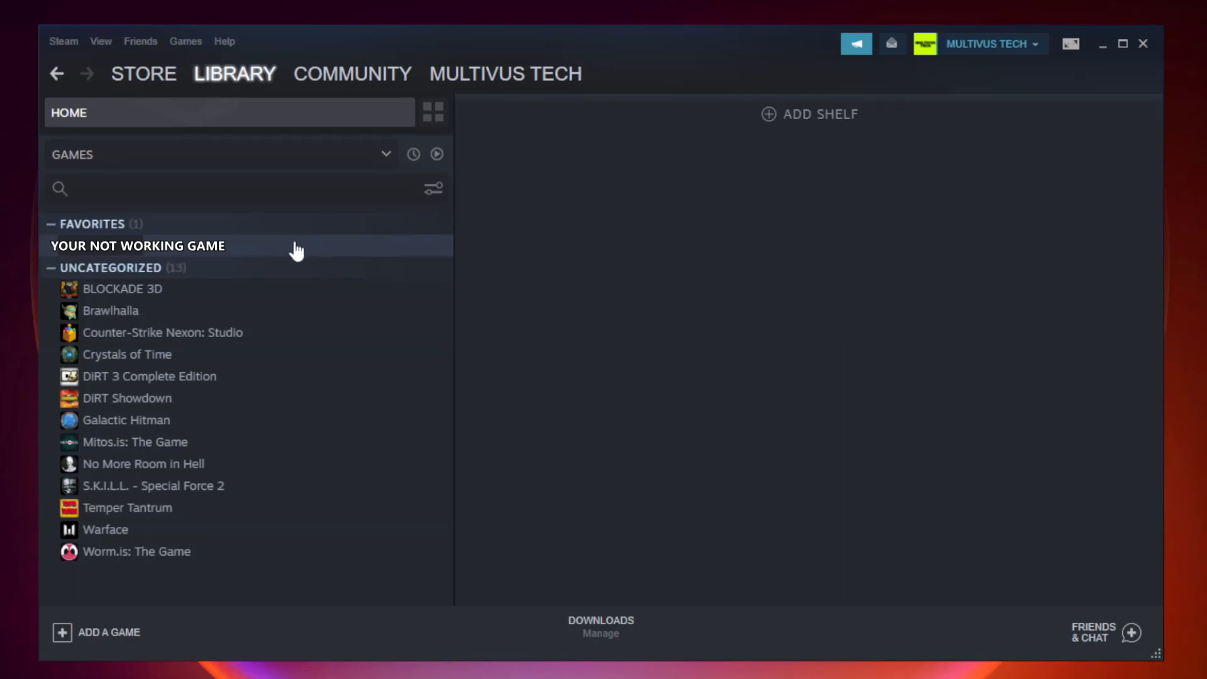
right_click(137, 246)
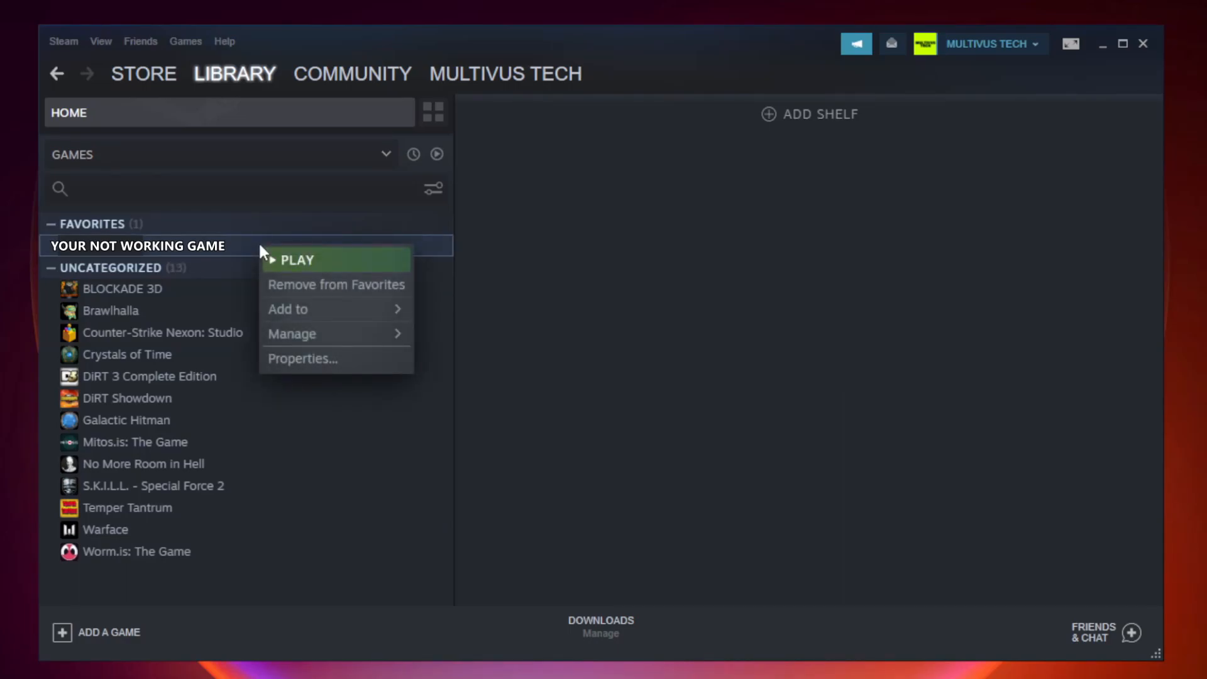
mouse_move(321, 362)
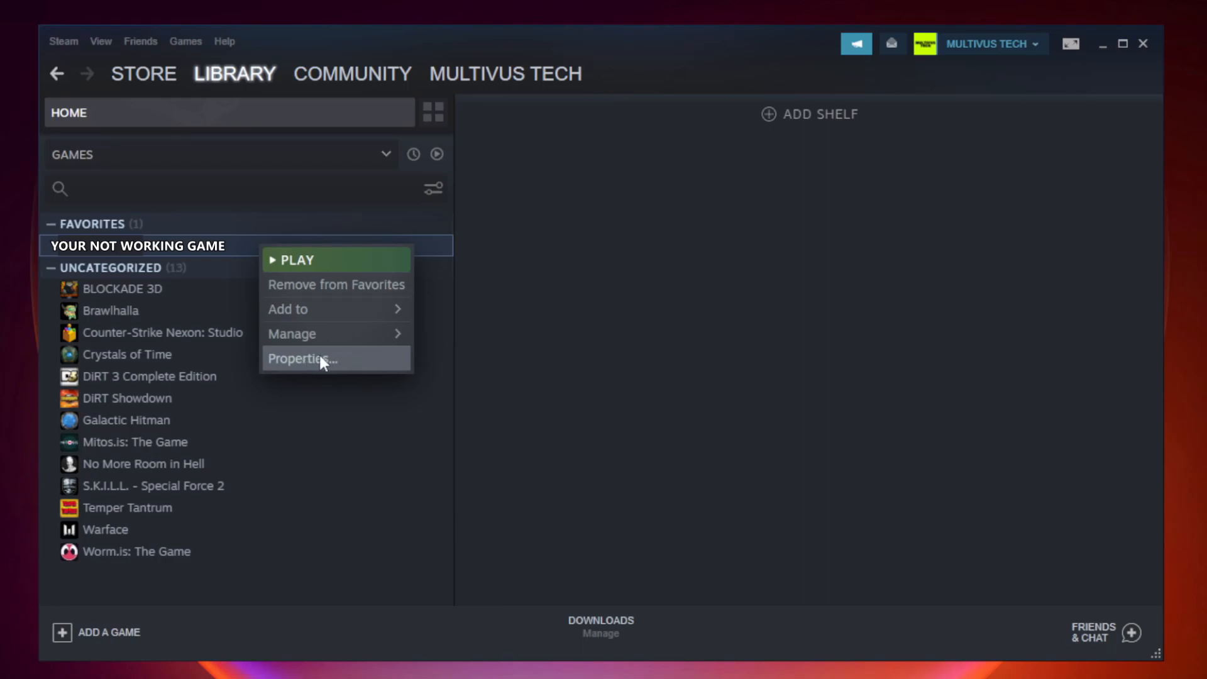
Step: In the game's Properties > Local Files, verify integrity of game files
left_click(299, 359)
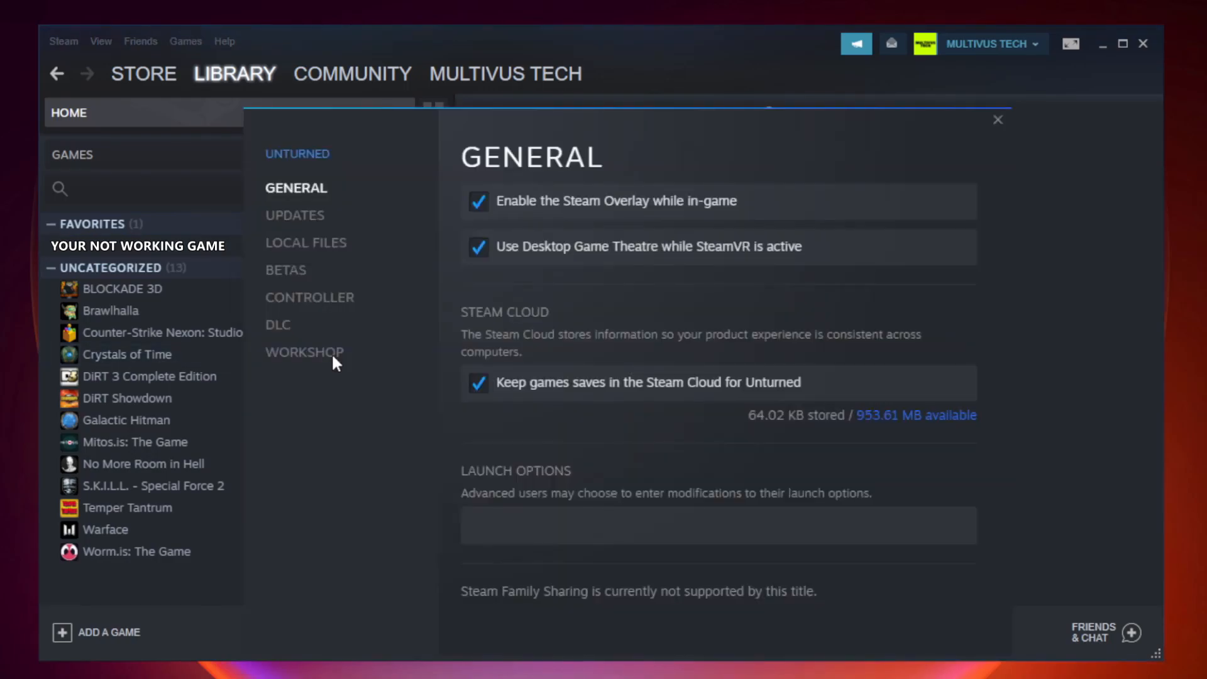
mouse_move(303, 352)
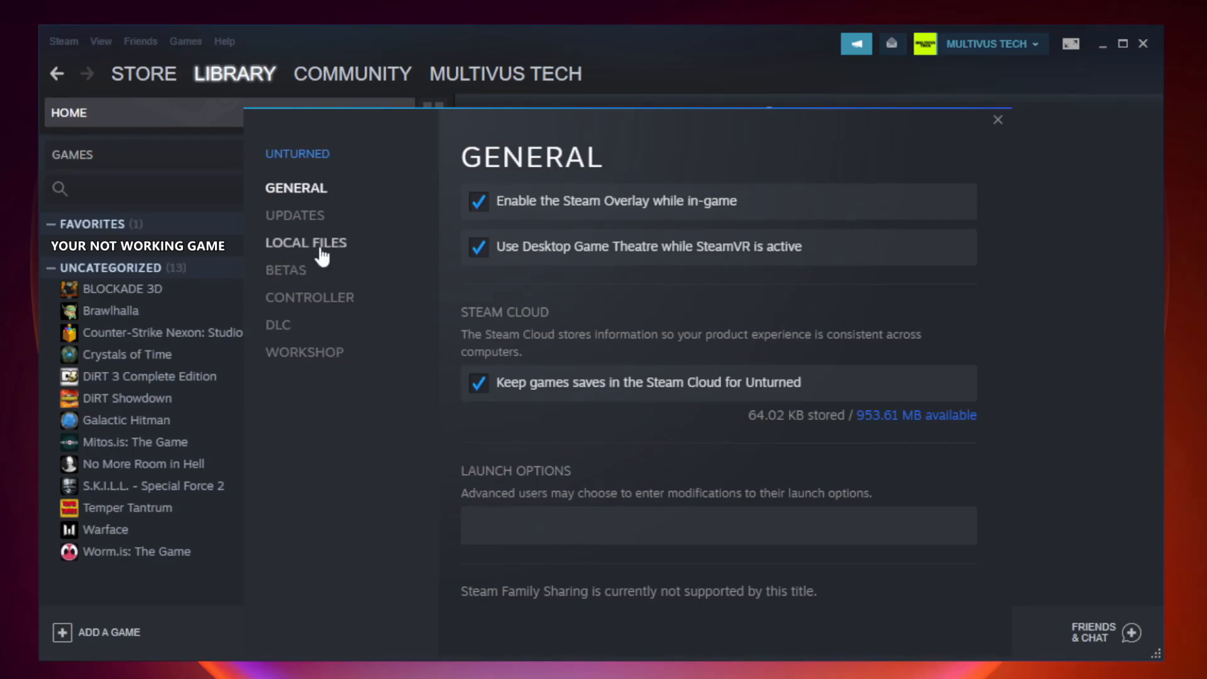
left_click(305, 242)
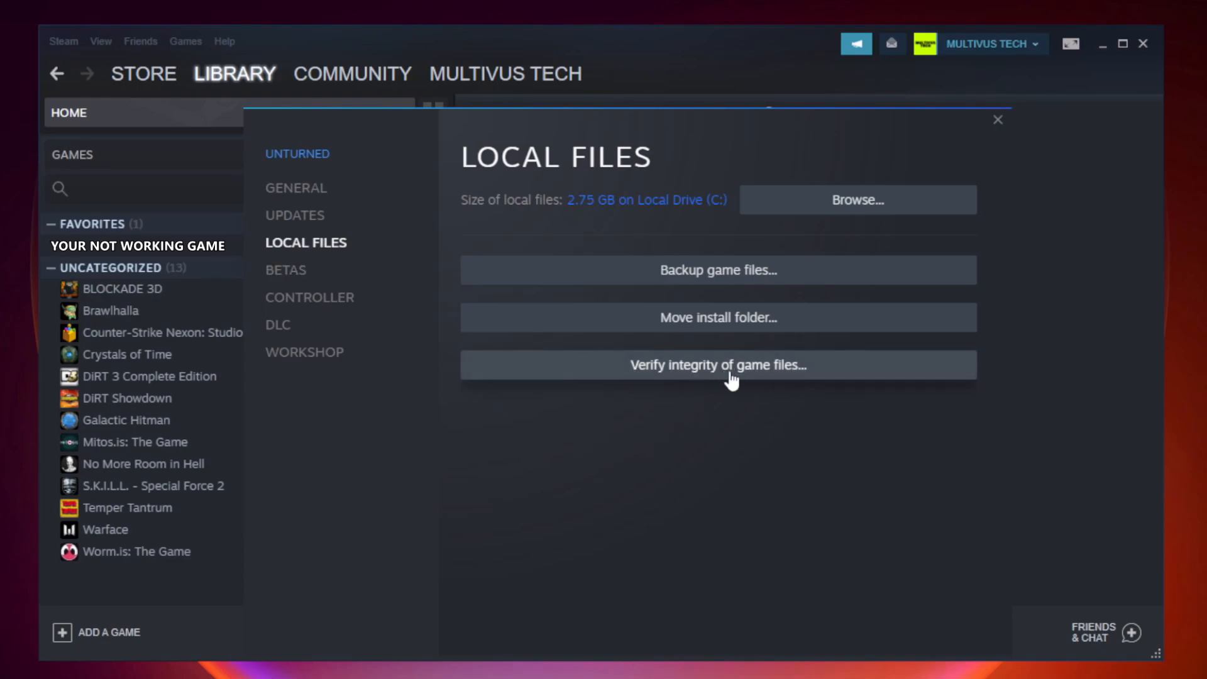
left_click(716, 364)
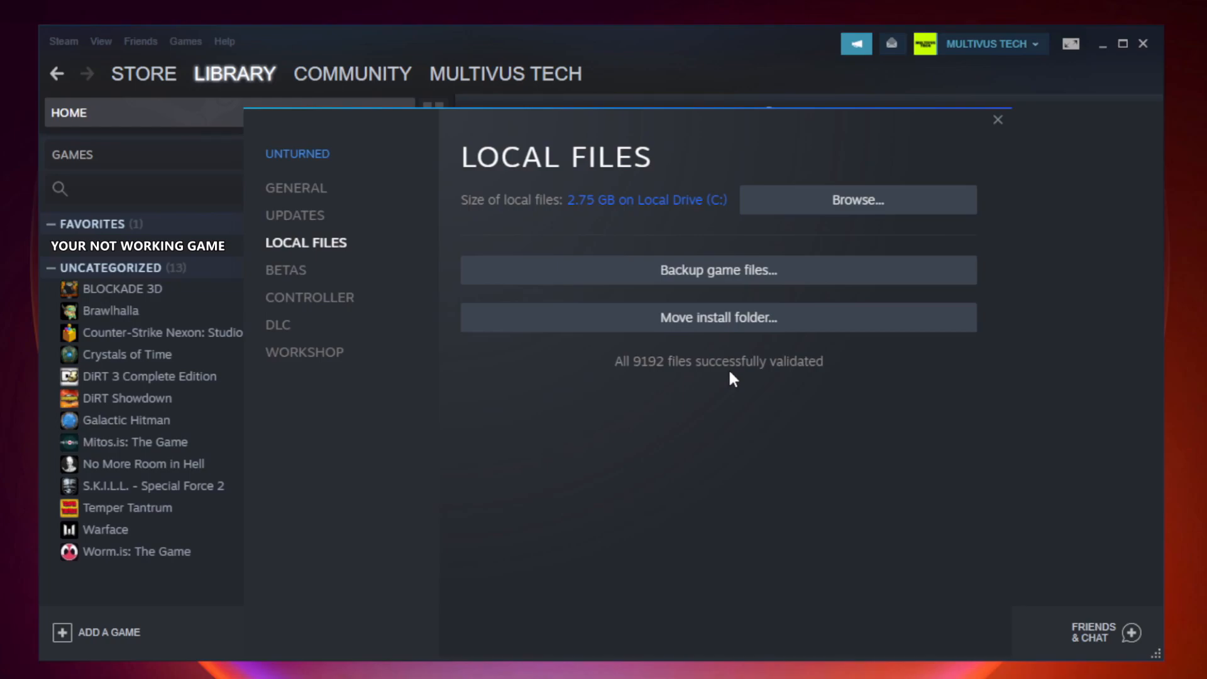
mouse_move(803, 388)
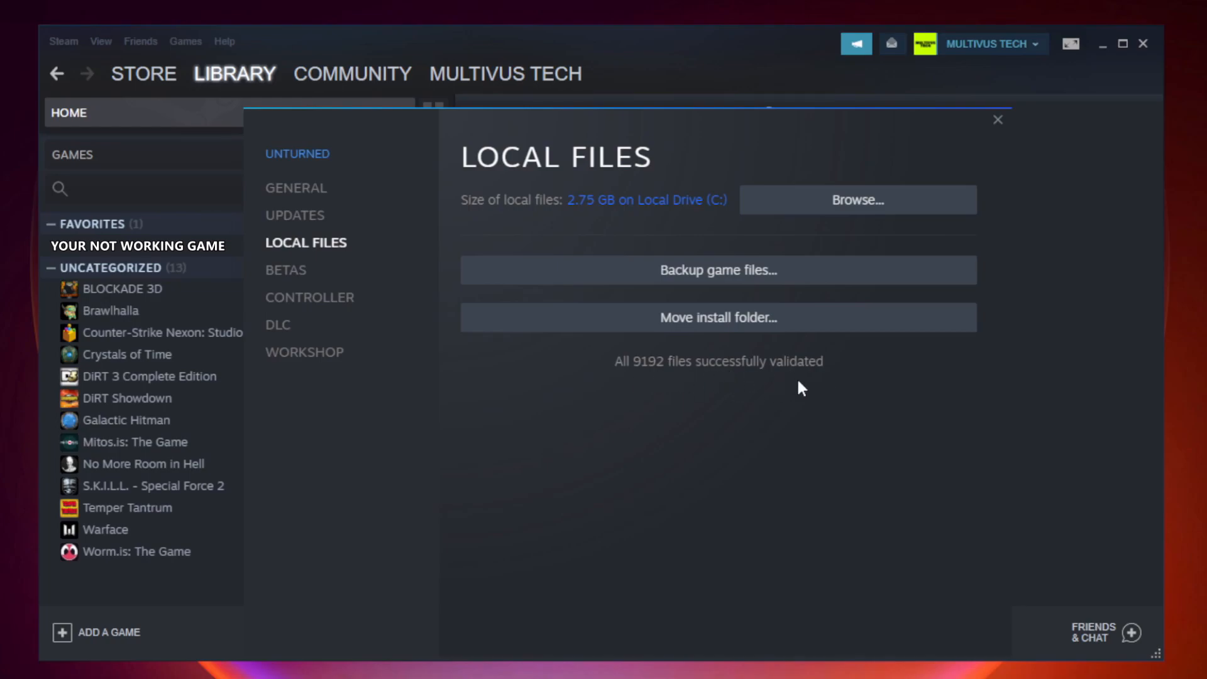
mouse_move(864, 216)
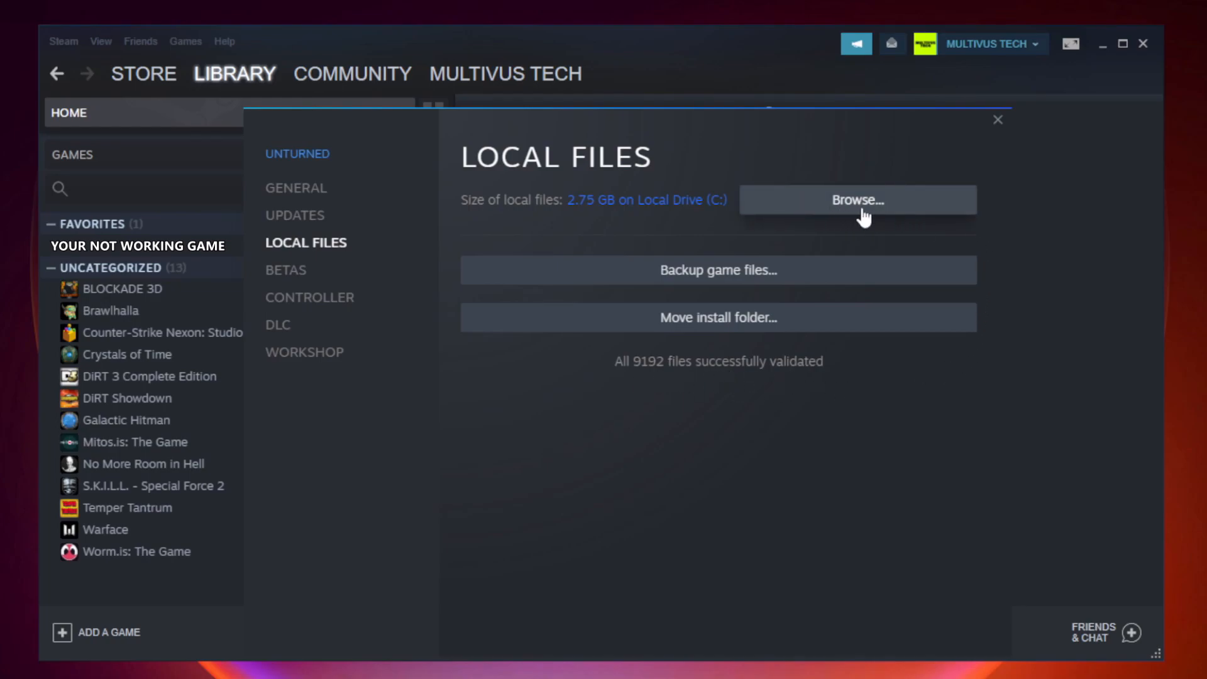
Step: Browse the game's install folder and open the YOUR NOT WORKING GAME shortcut's Properties
left_click(857, 199)
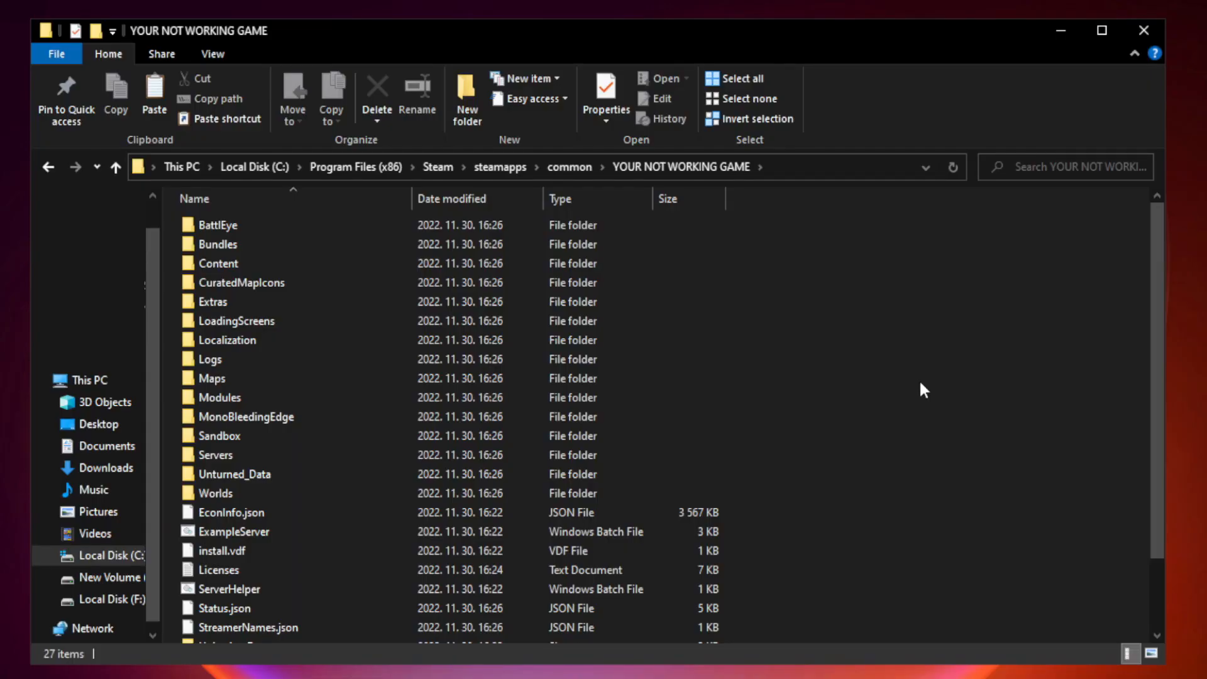
scroll("down", 3)
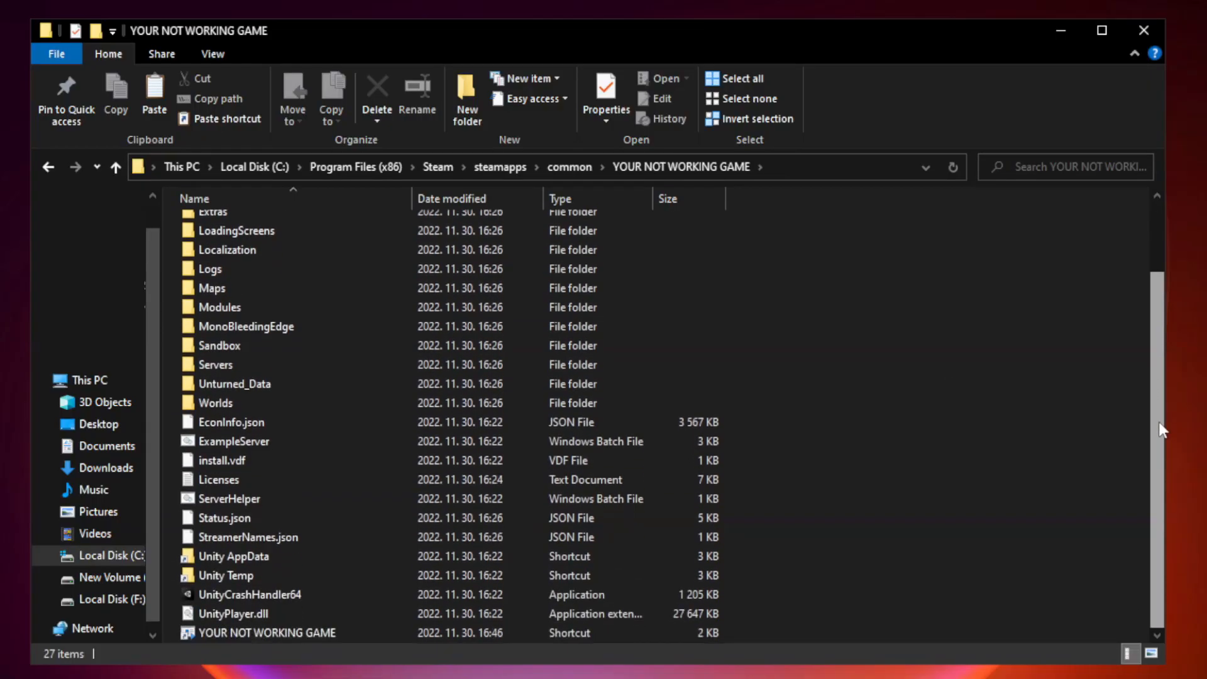
left_click(269, 632)
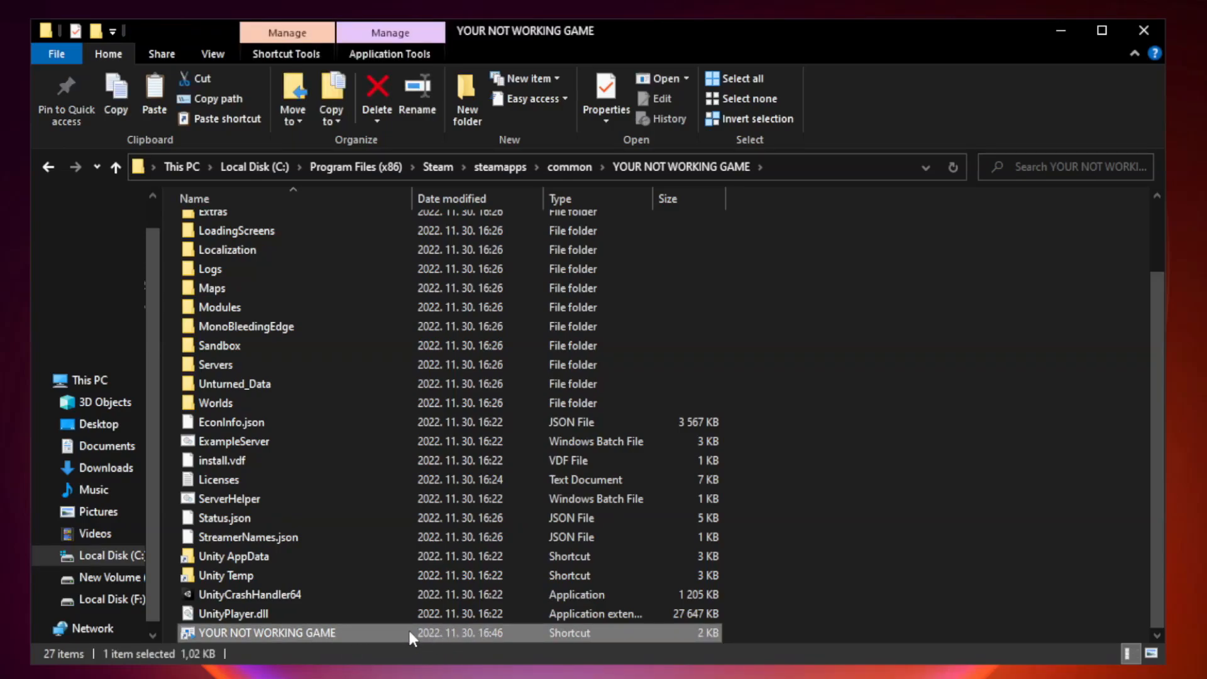
right_click(257, 632)
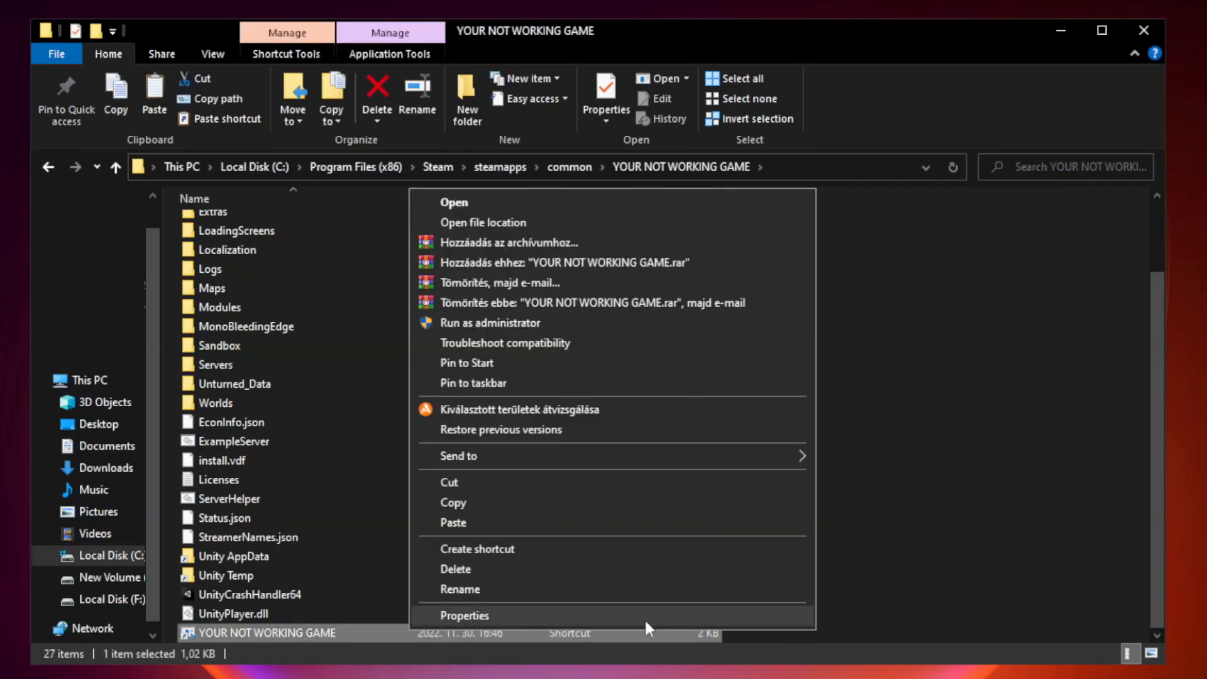
left_click(462, 615)
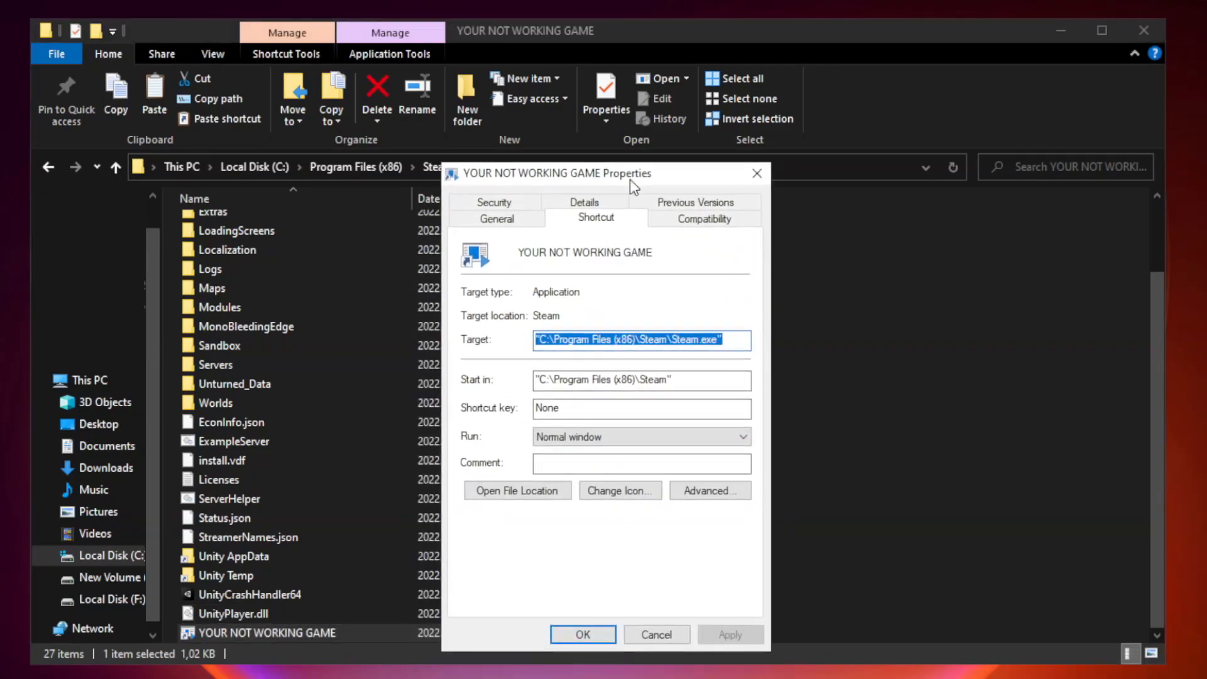
Step: On the shortcut's Compatibility tab, enable compatibility mode for Windows 8
left_click_drag(631, 172, 585, 130)
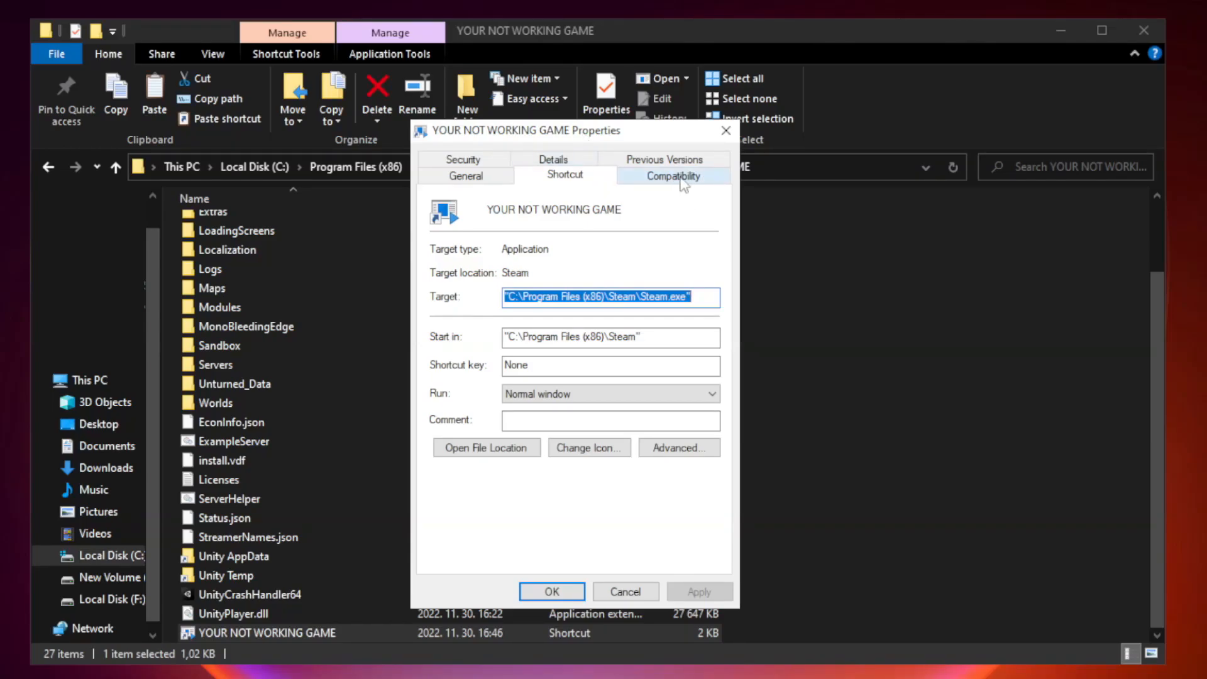
left_click(673, 175)
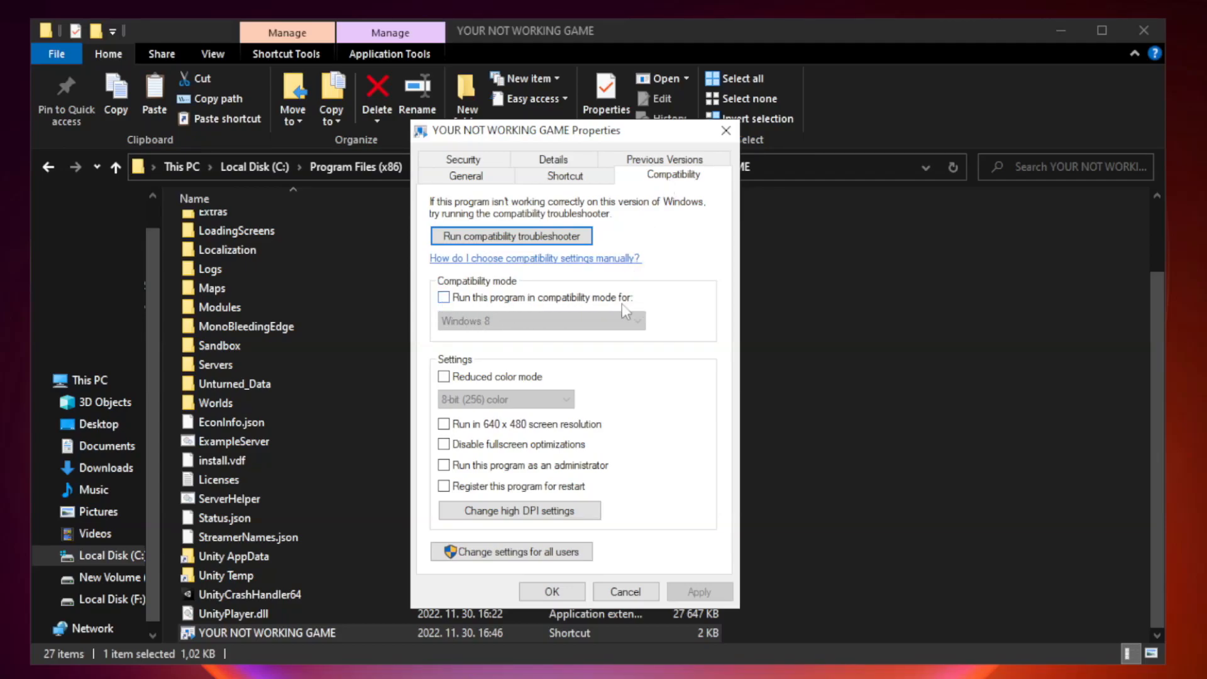
left_click(443, 299)
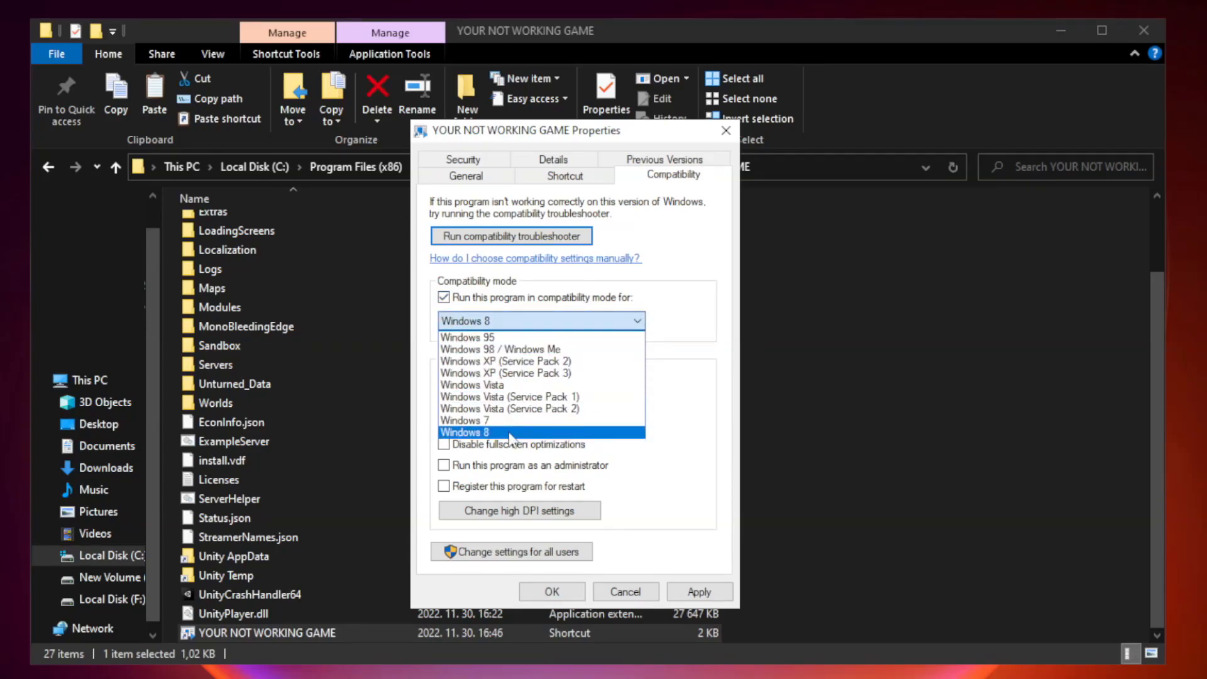
left_click(466, 431)
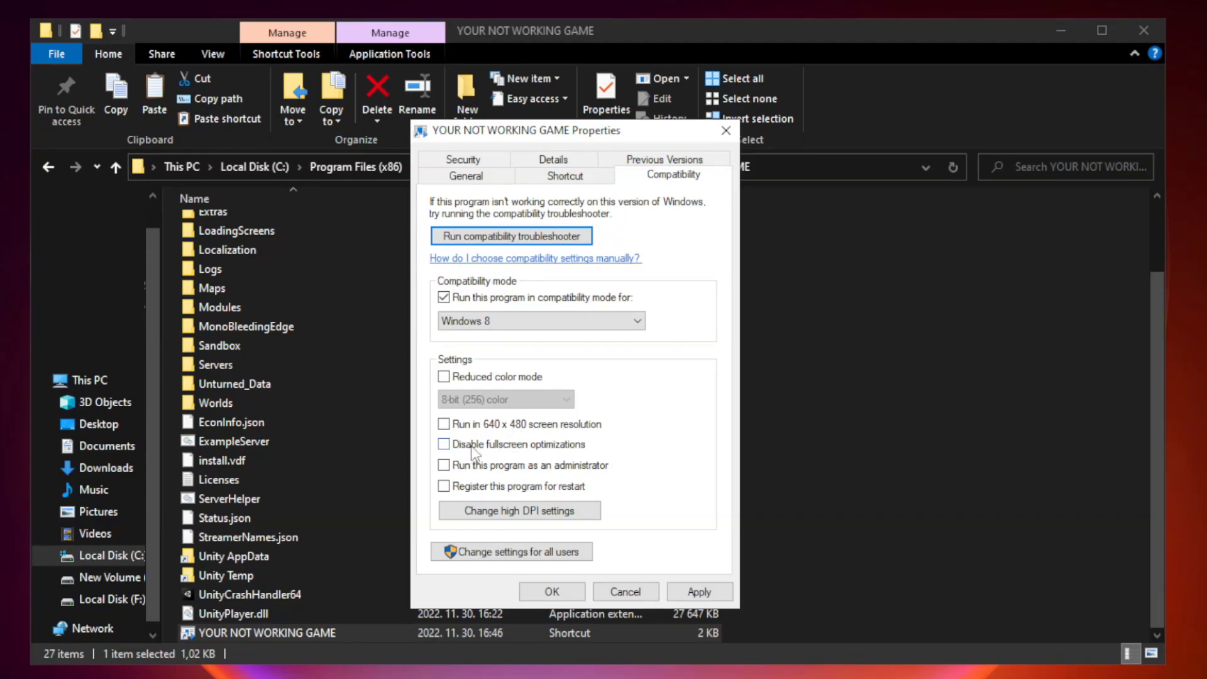
Step: Disable fullscreen optimizations, enable Run as administrator, and apply the changes
left_click(443, 445)
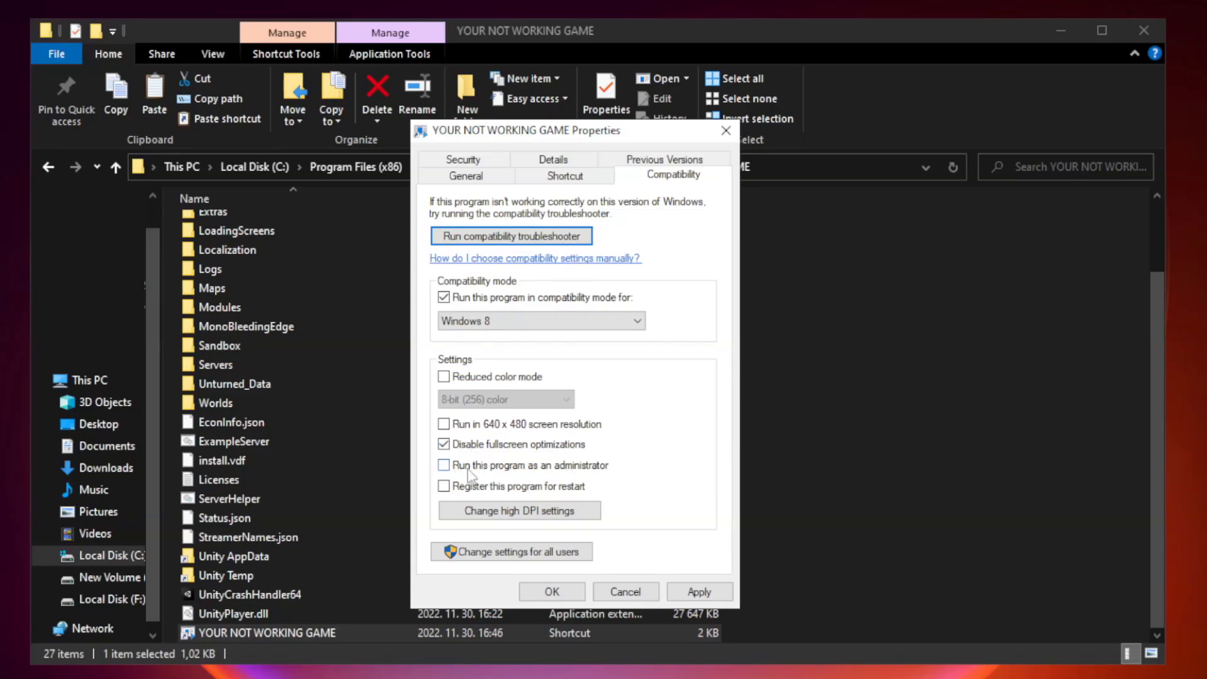
left_click(443, 465)
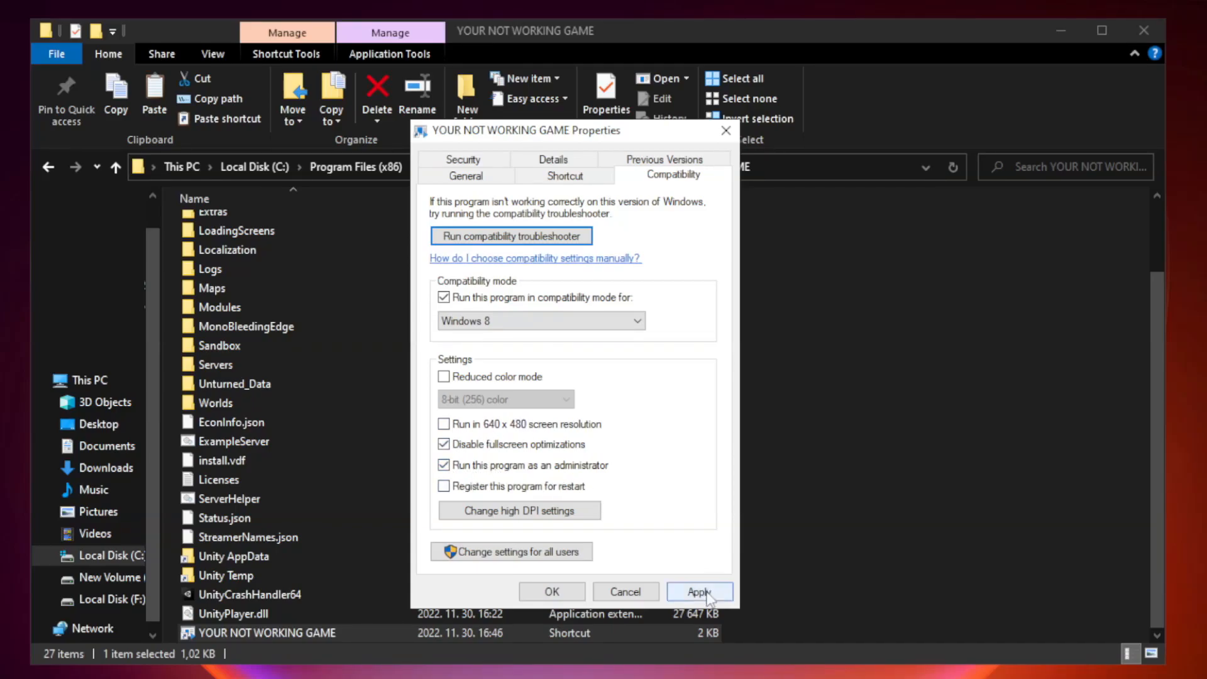
left_click(699, 592)
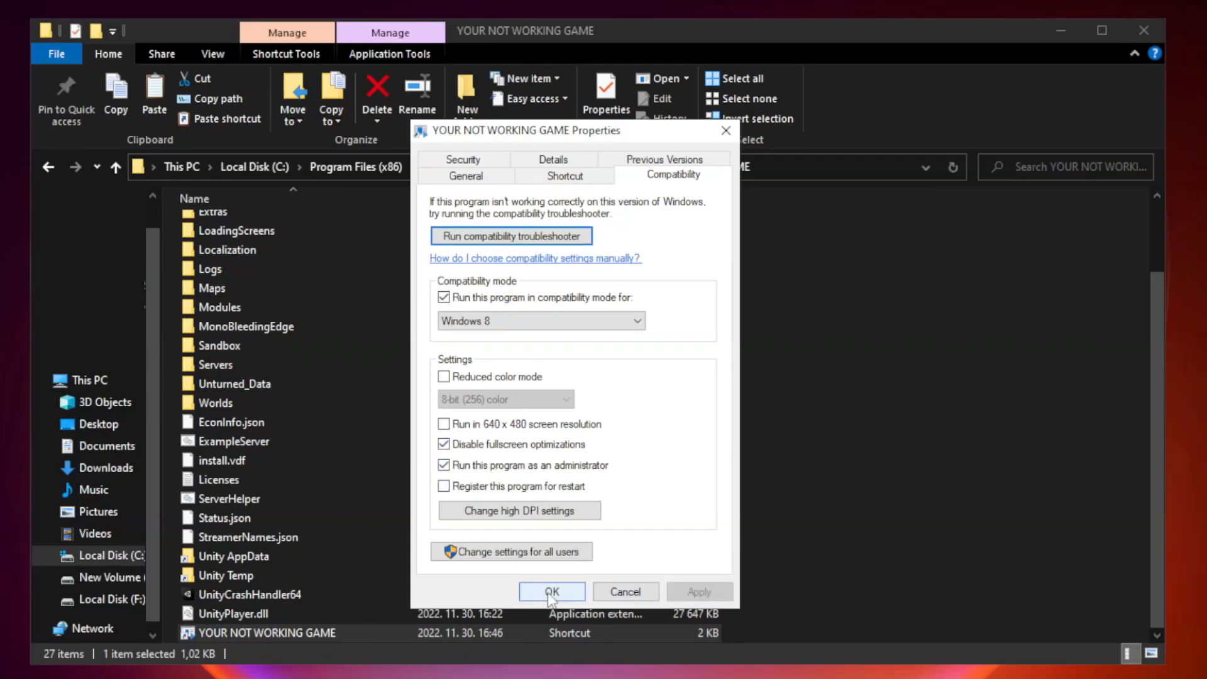
left_click(552, 591)
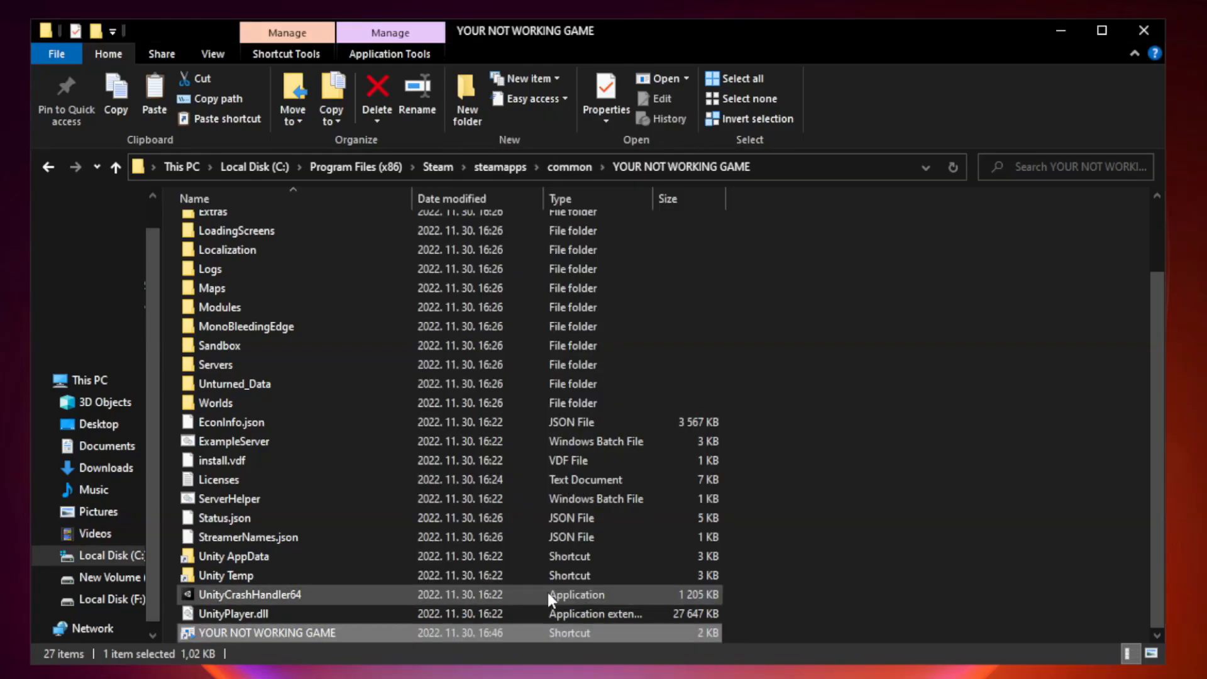
mouse_move(943, 445)
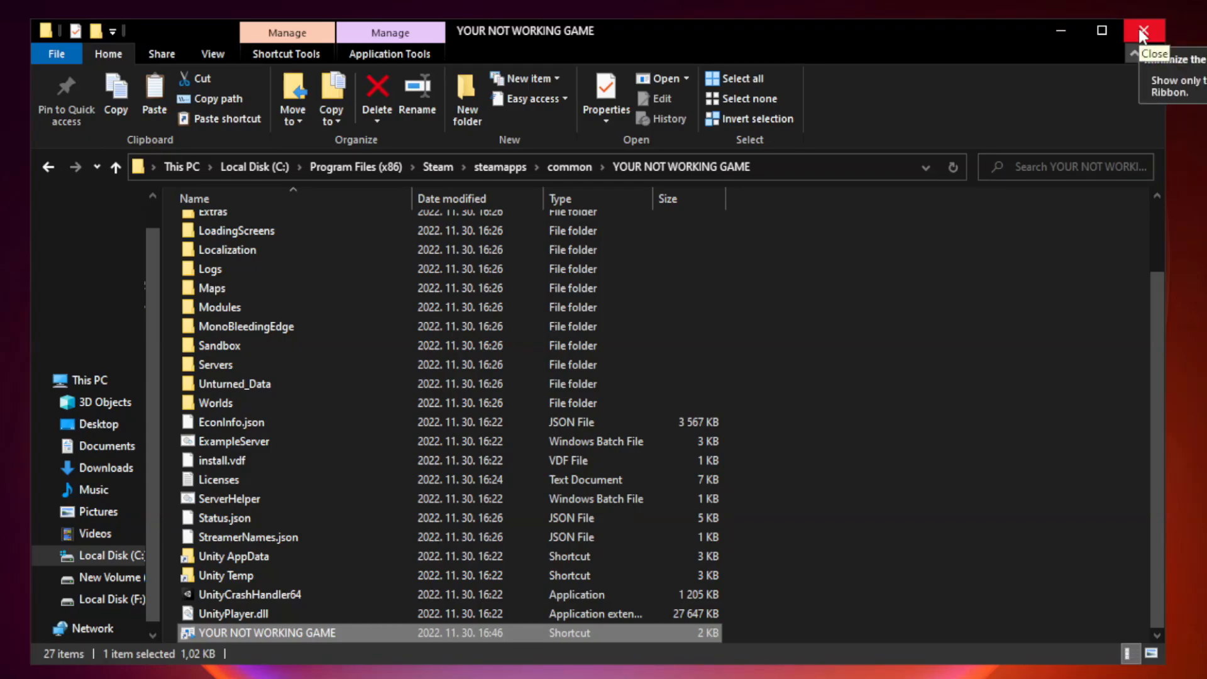
Step: Close the game's install folder window in File Explorer
left_click(1142, 31)
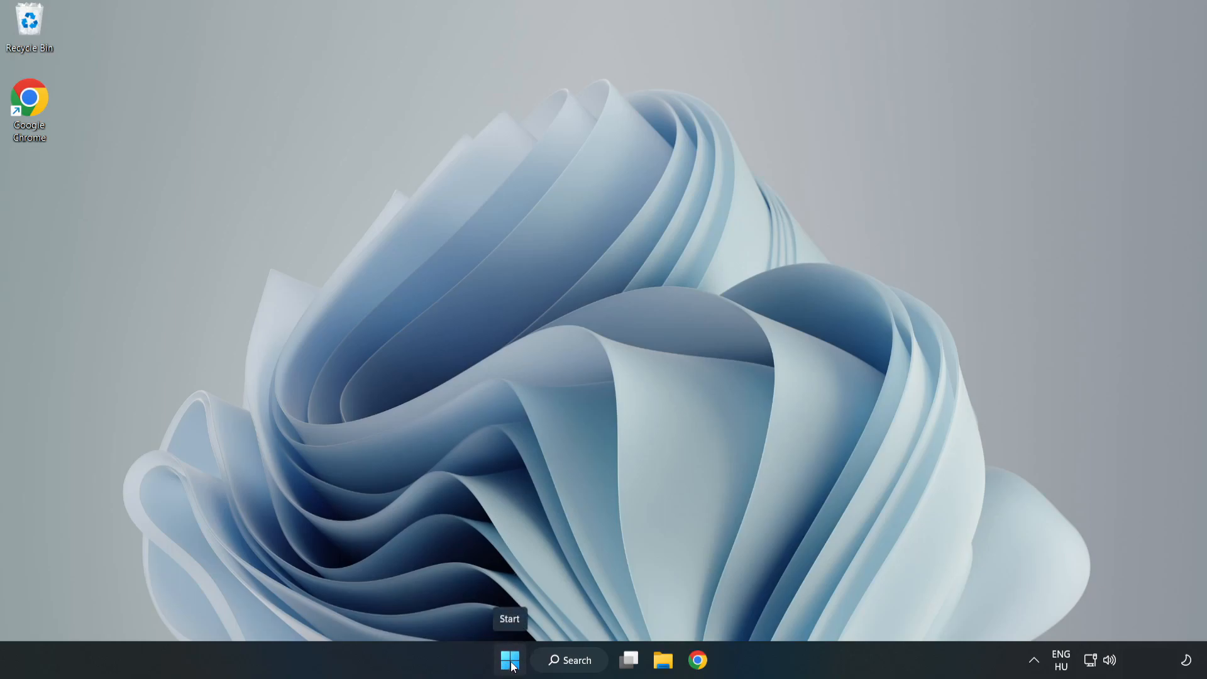
Step: Disable Cortana, Edge, Teams and Phone Link in Task Manager's Startup list, then close it
right_click(510, 660)
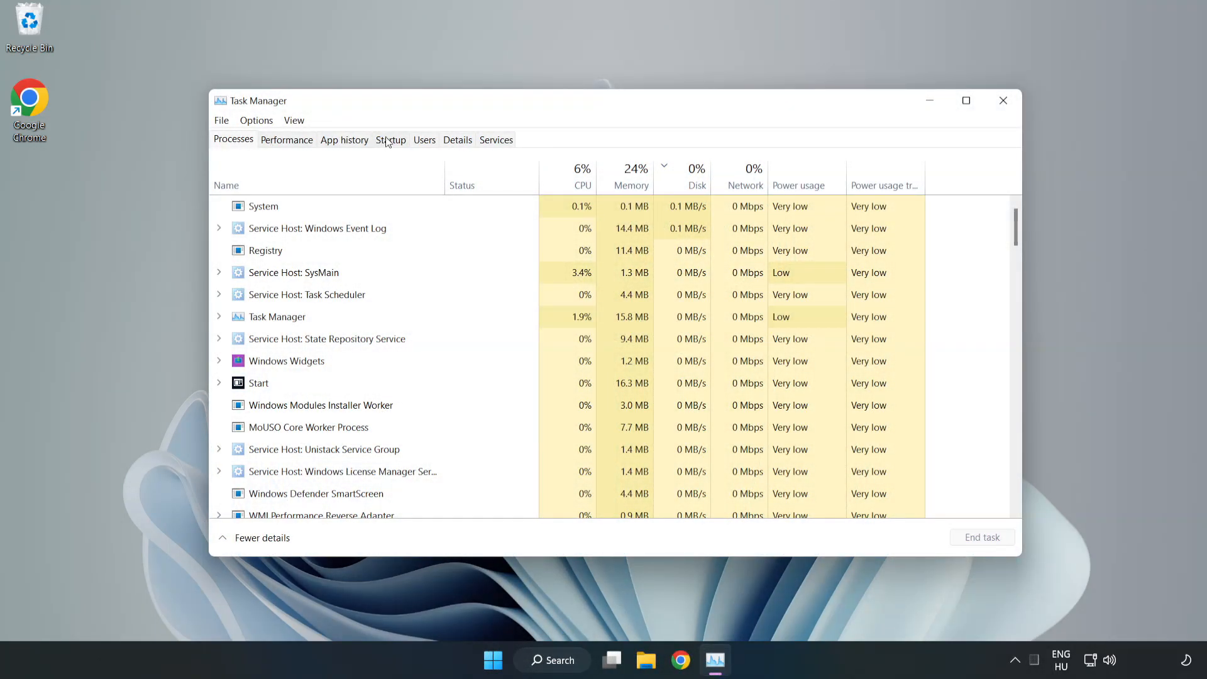
left_click(390, 139)
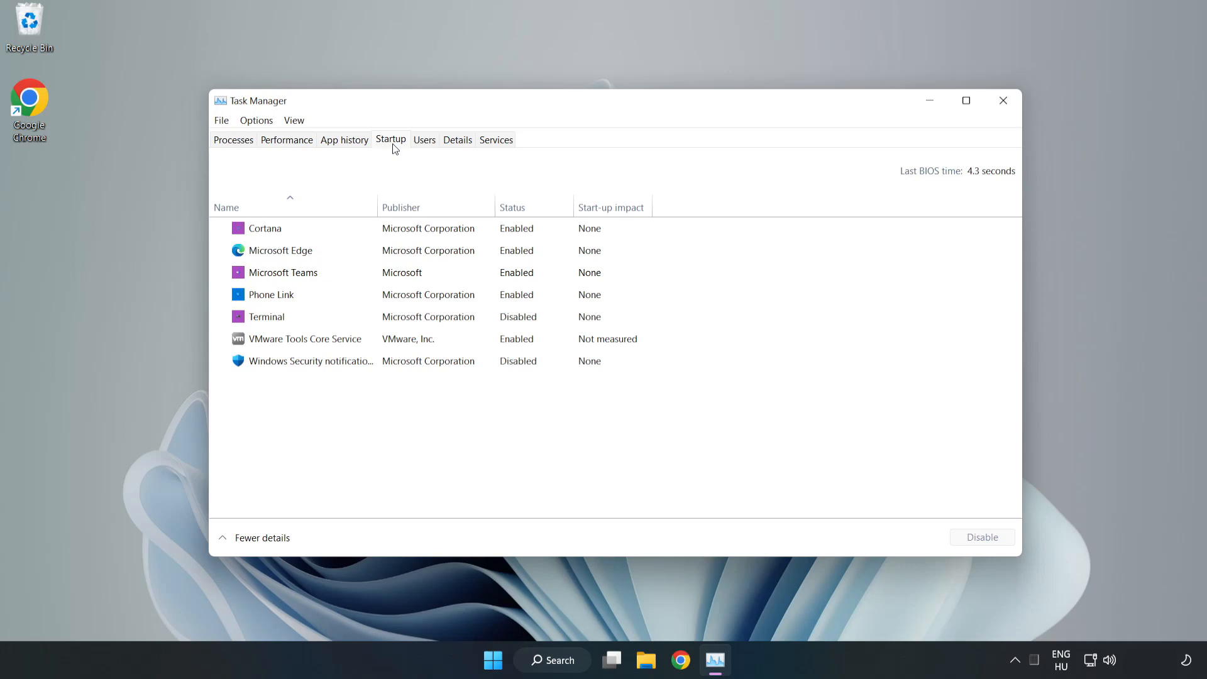
left_click(265, 228)
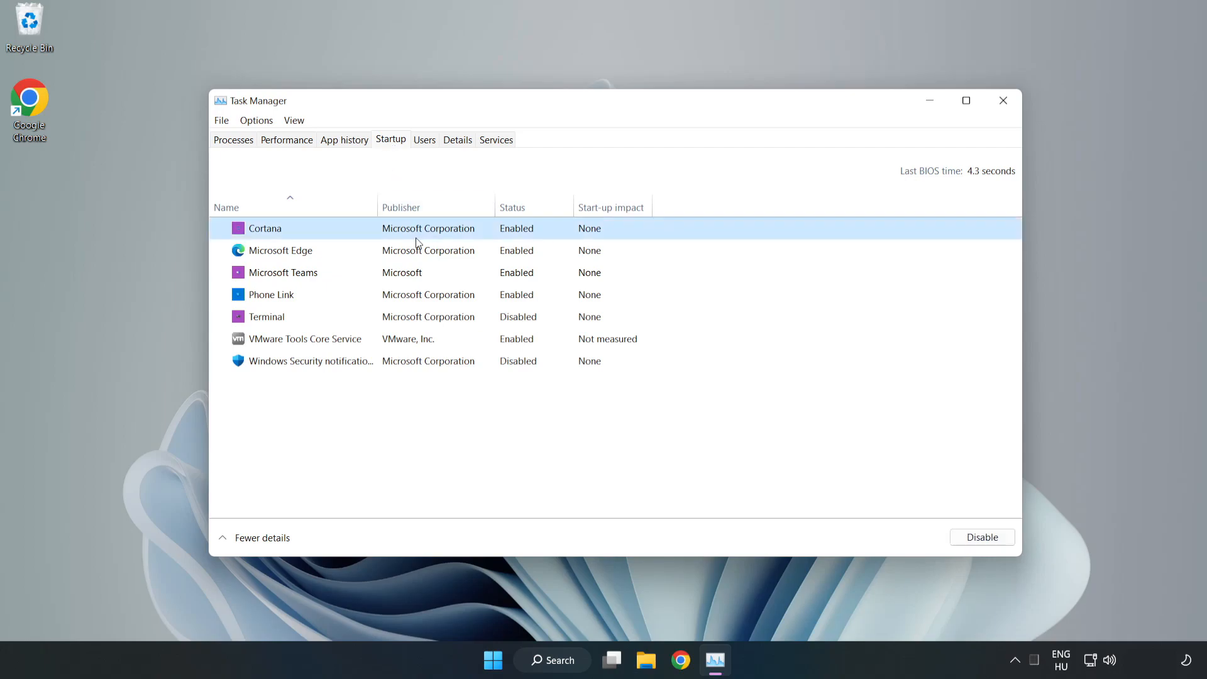
left_click(981, 536)
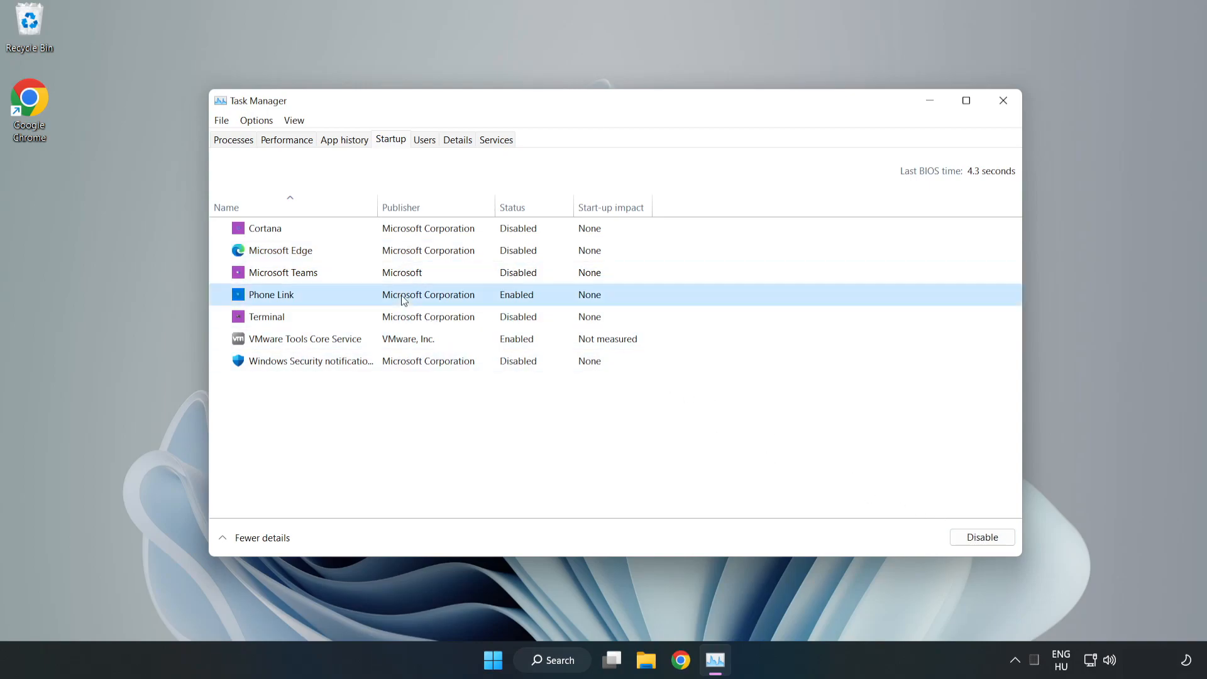
left_click(980, 536)
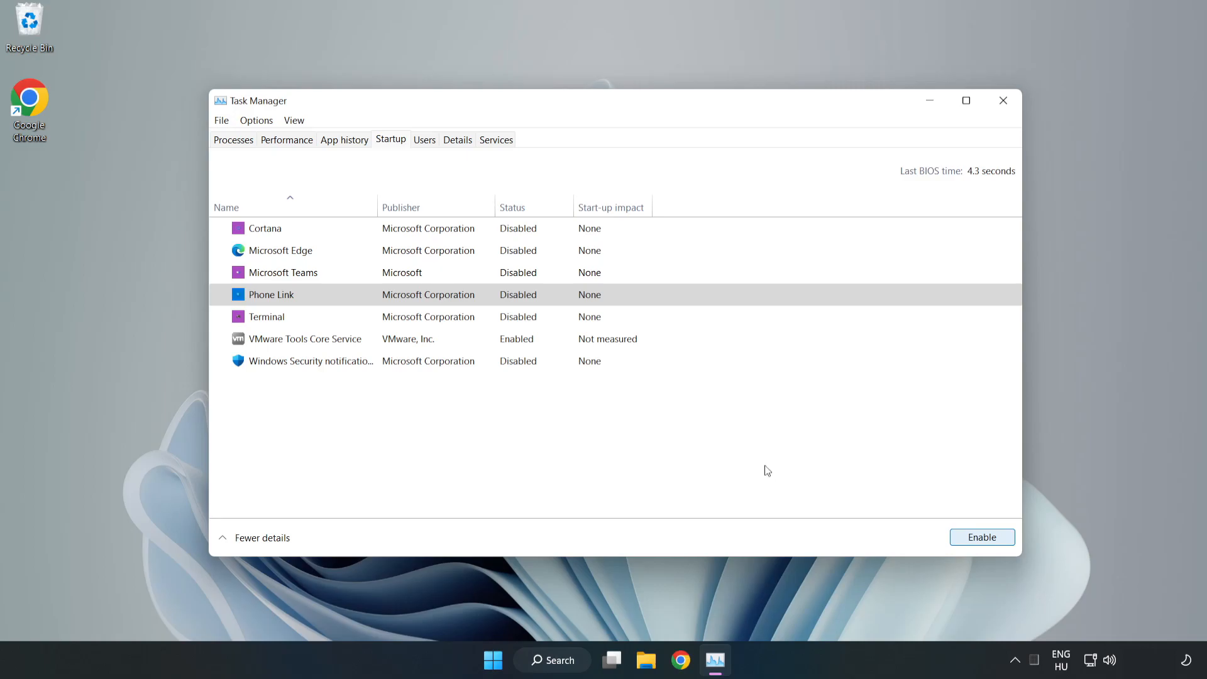
mouse_move(960, 130)
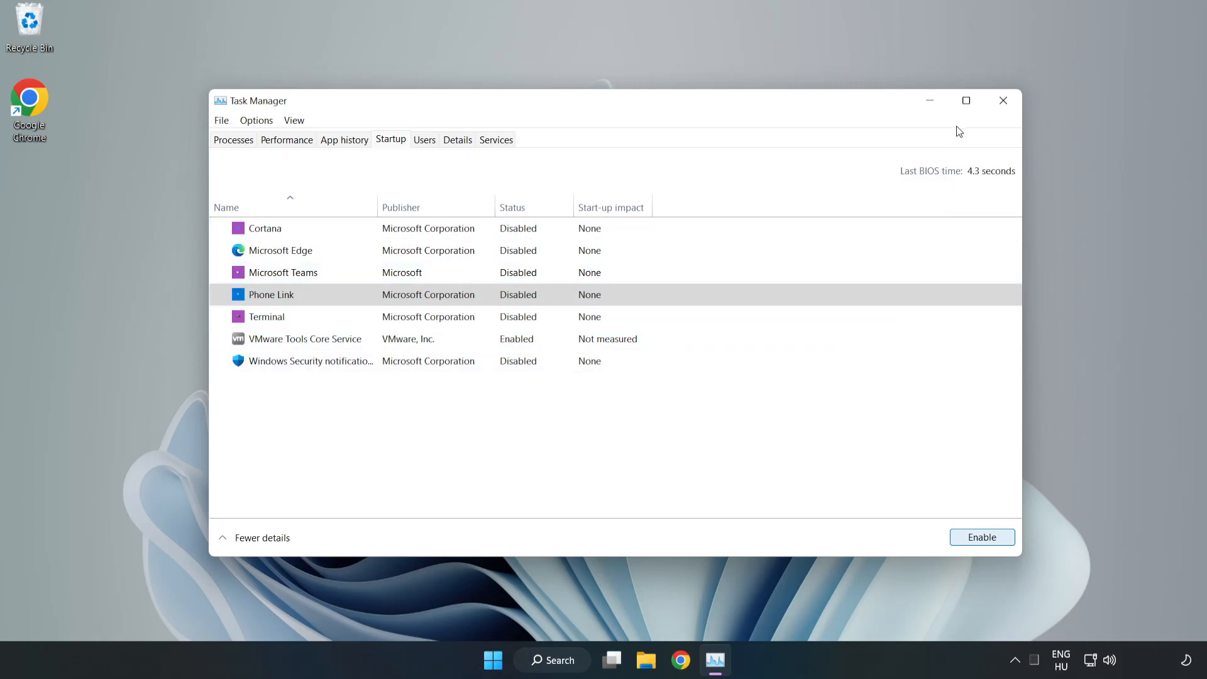
mouse_move(1004, 101)
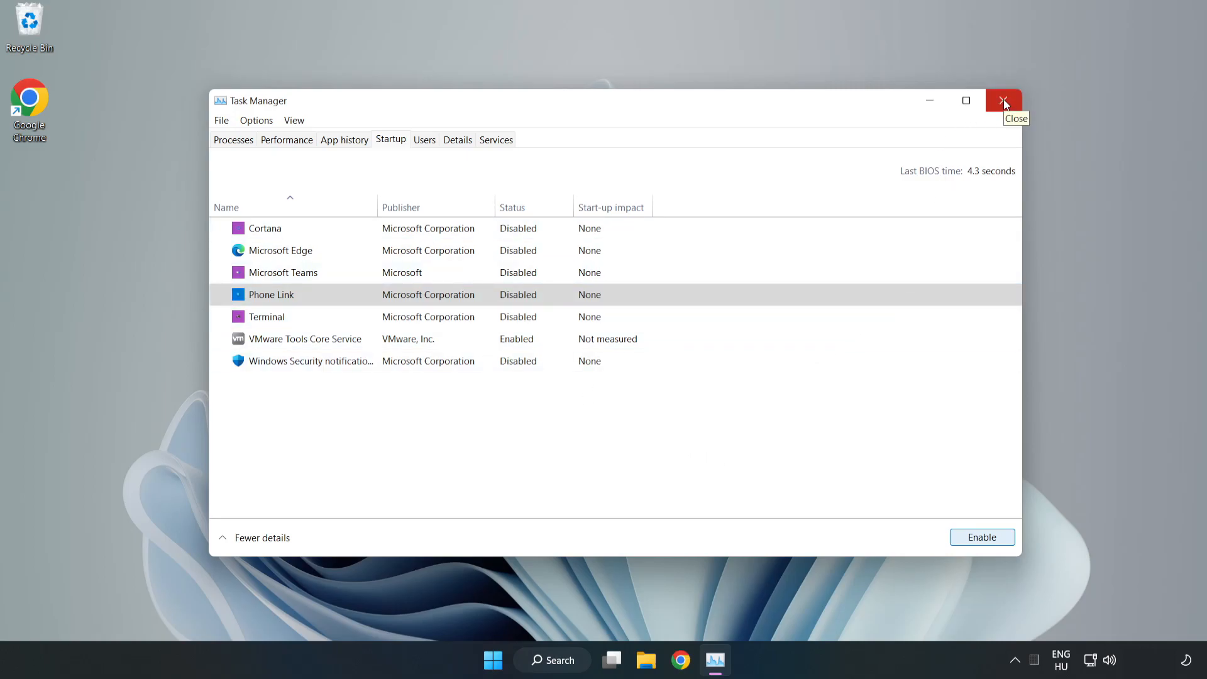
left_click(1003, 101)
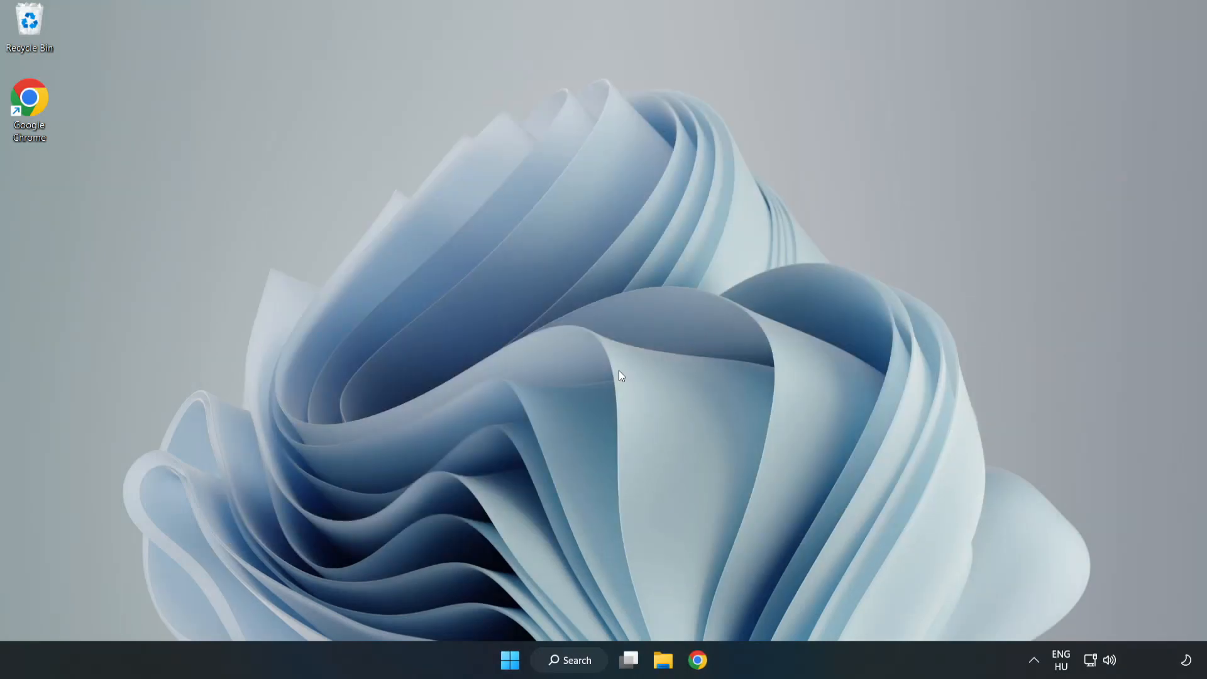
Step: Search for cmd and launch Command Prompt as administrator
left_click(568, 660)
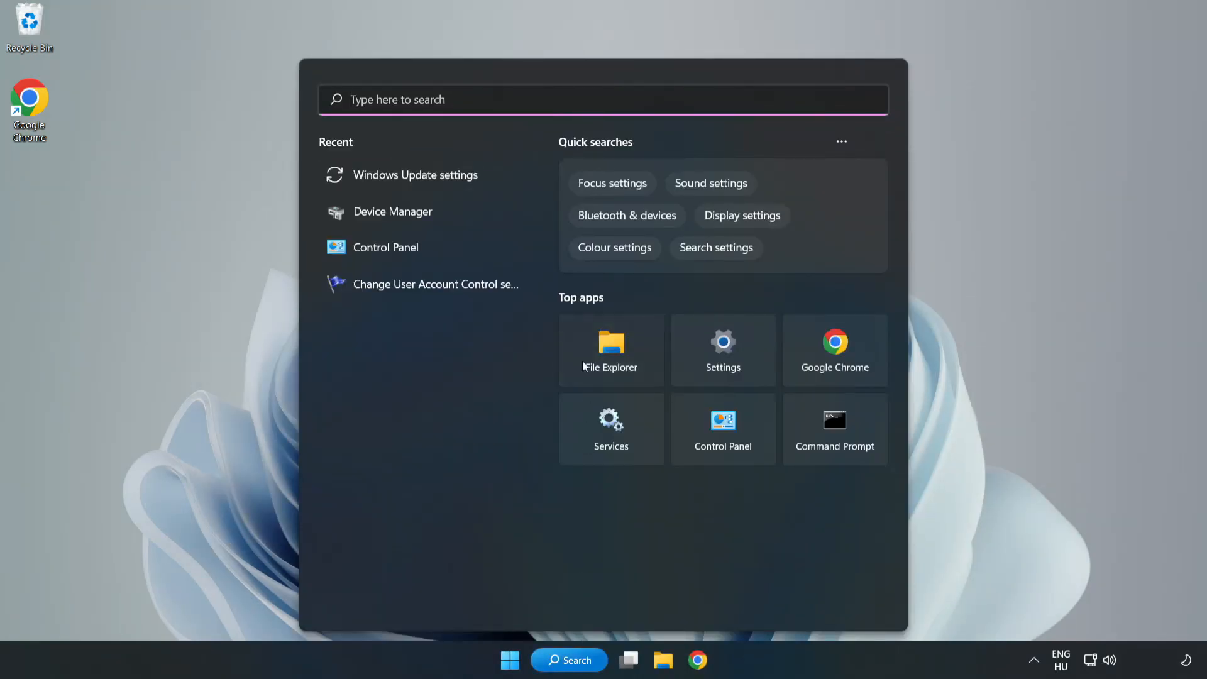
type("control Panel")
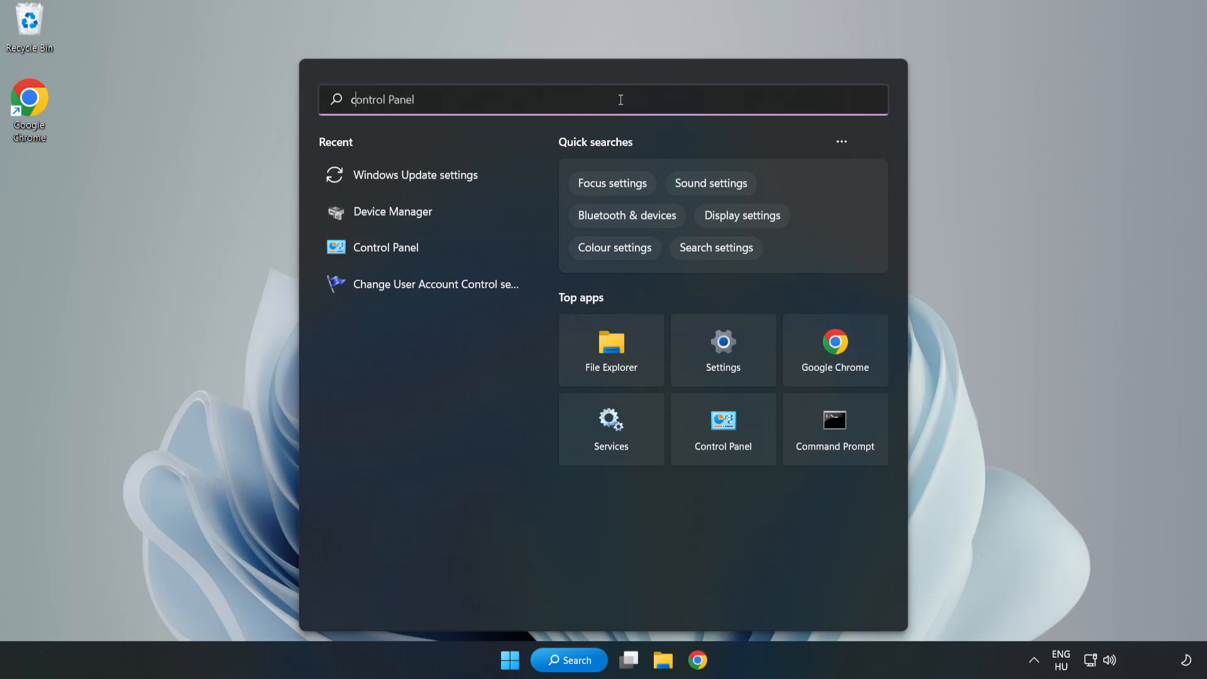
type("cmd")
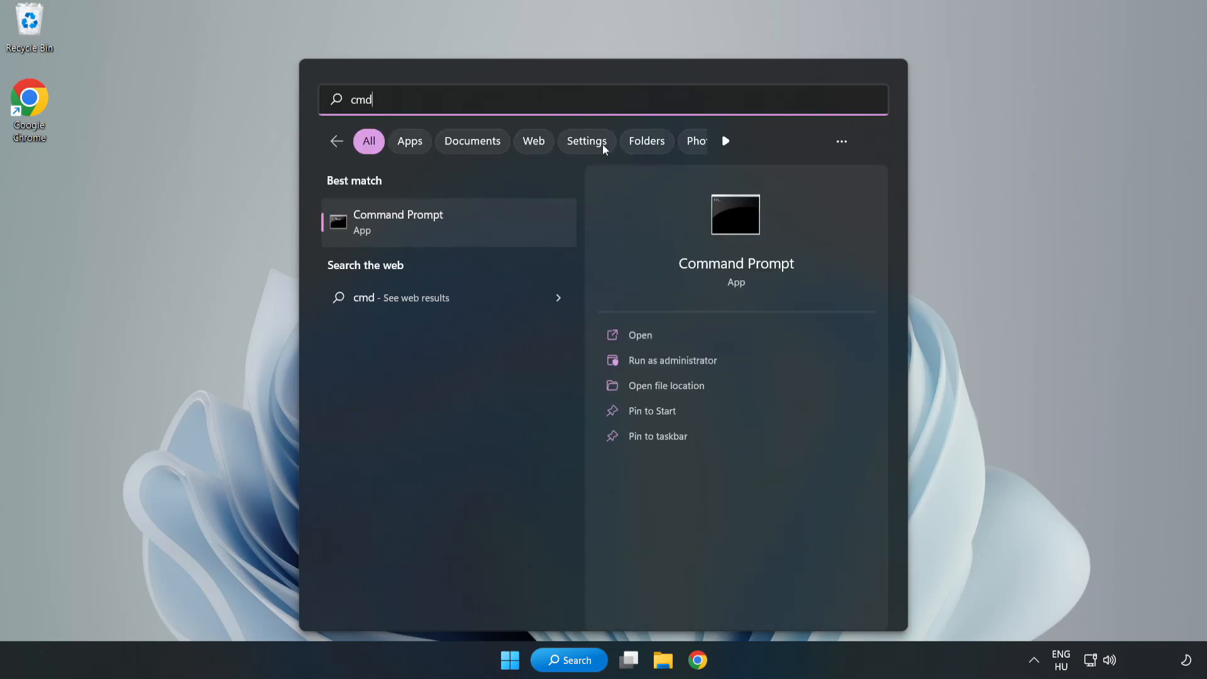
mouse_move(473, 229)
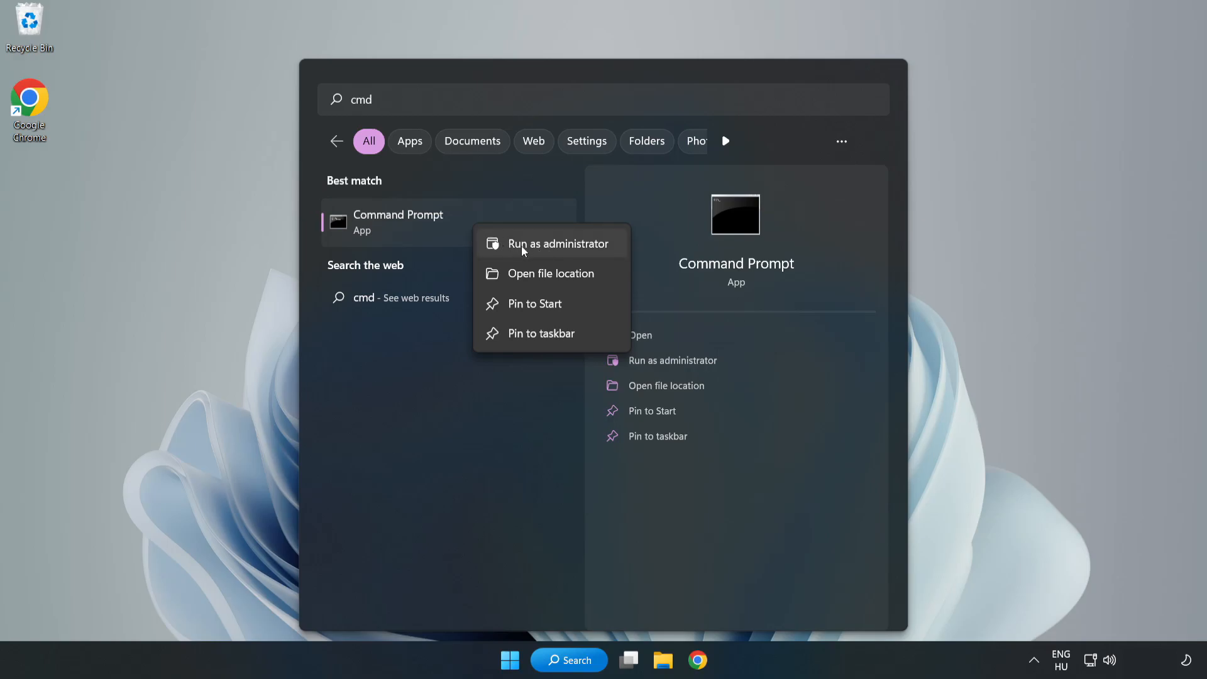
left_click(558, 243)
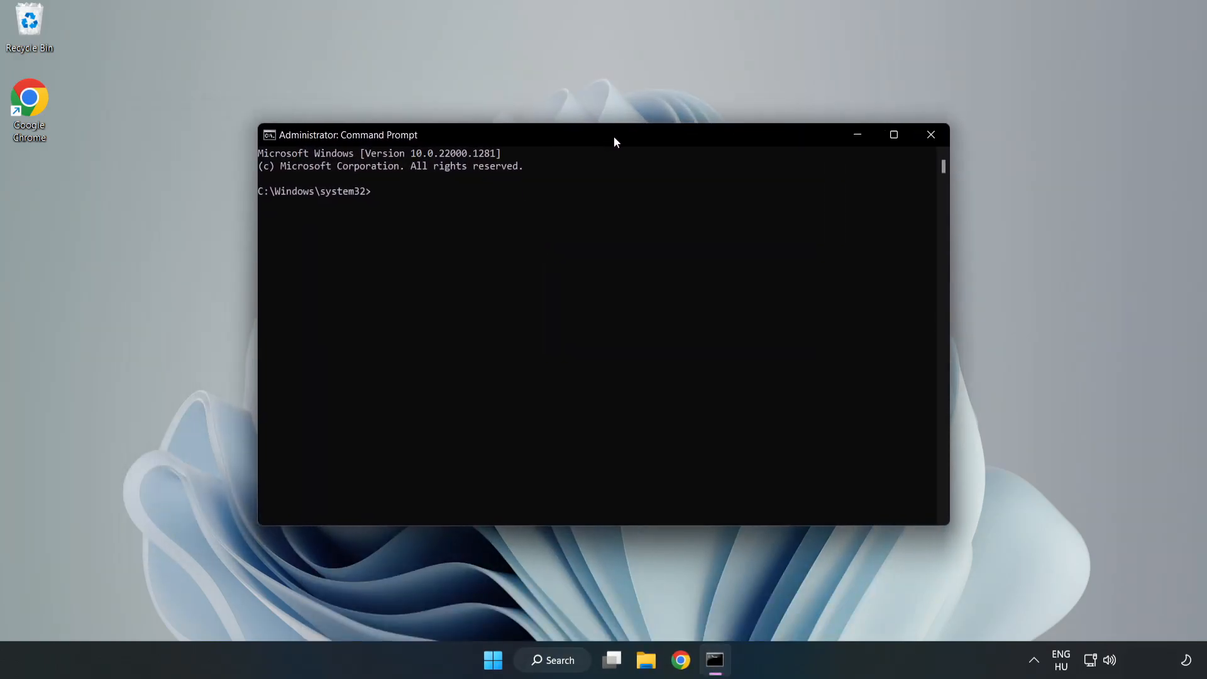
mouse_move(628, 193)
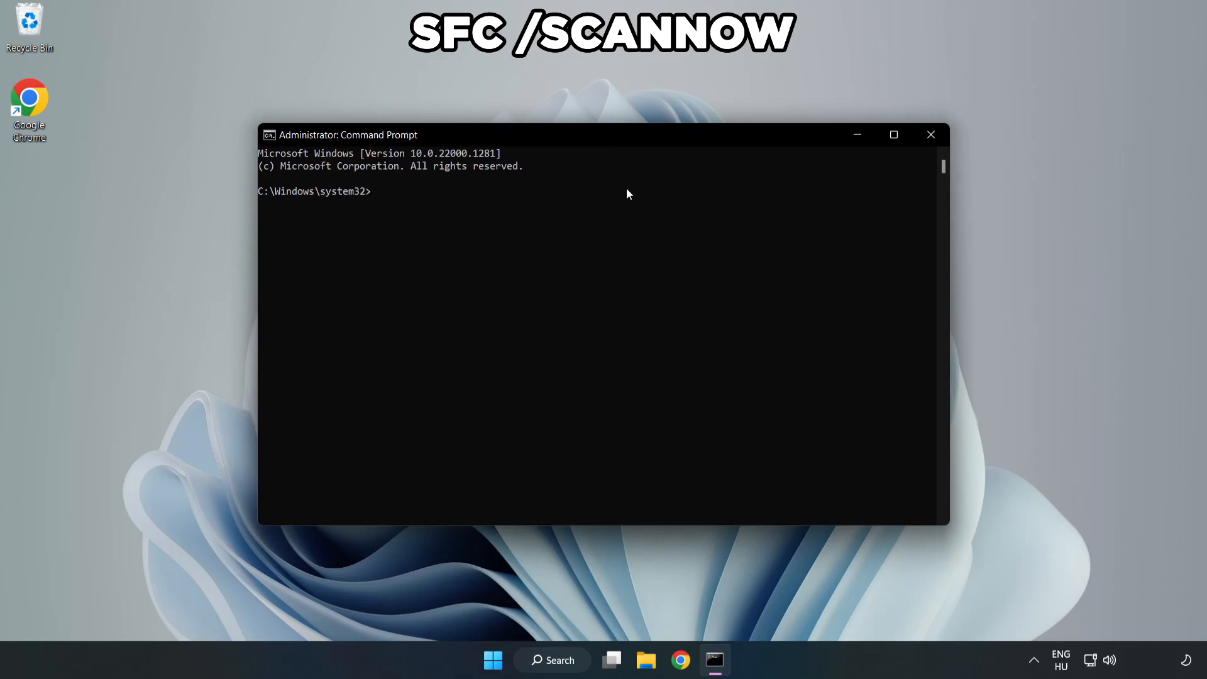
Step: Run sfc /scannow until it reports no integrity violations, then close Command Prompt
type("sfc /")
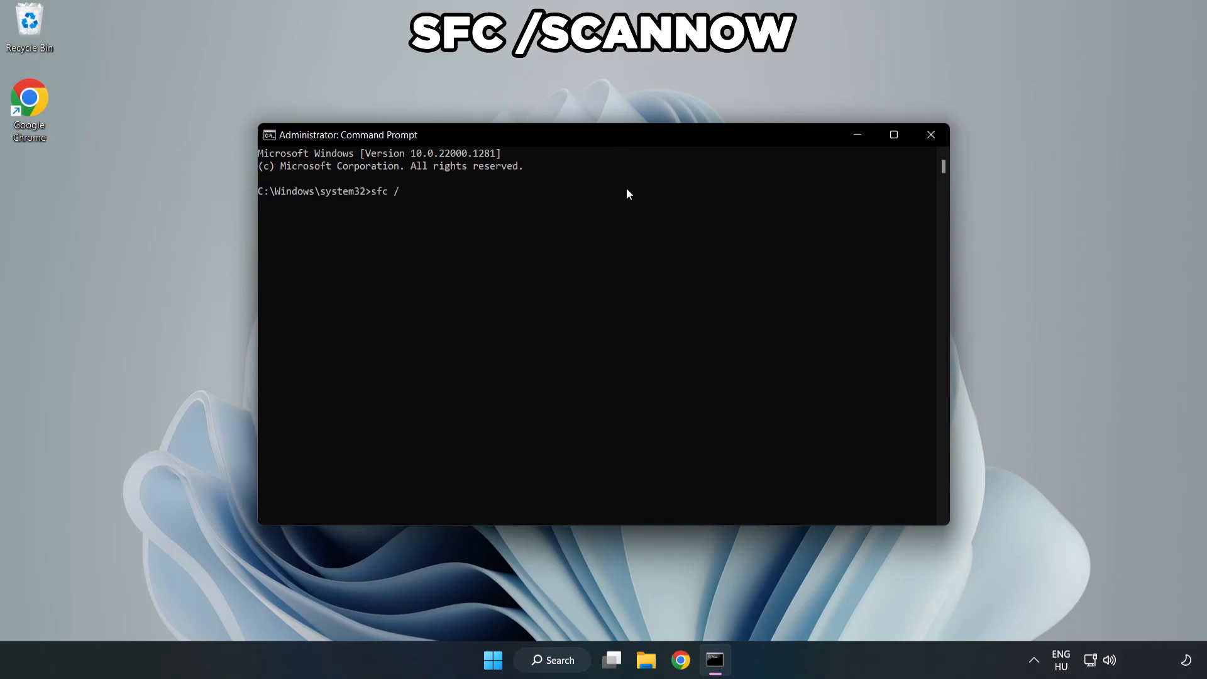
type("scannow")
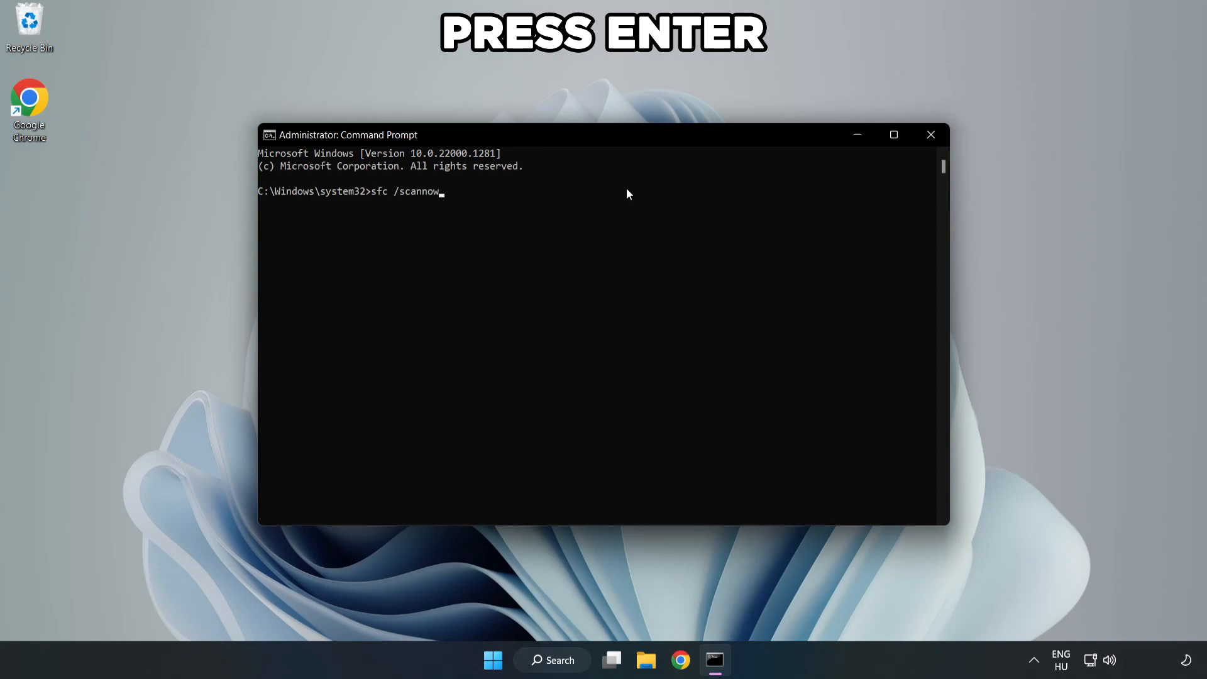
key("enter")
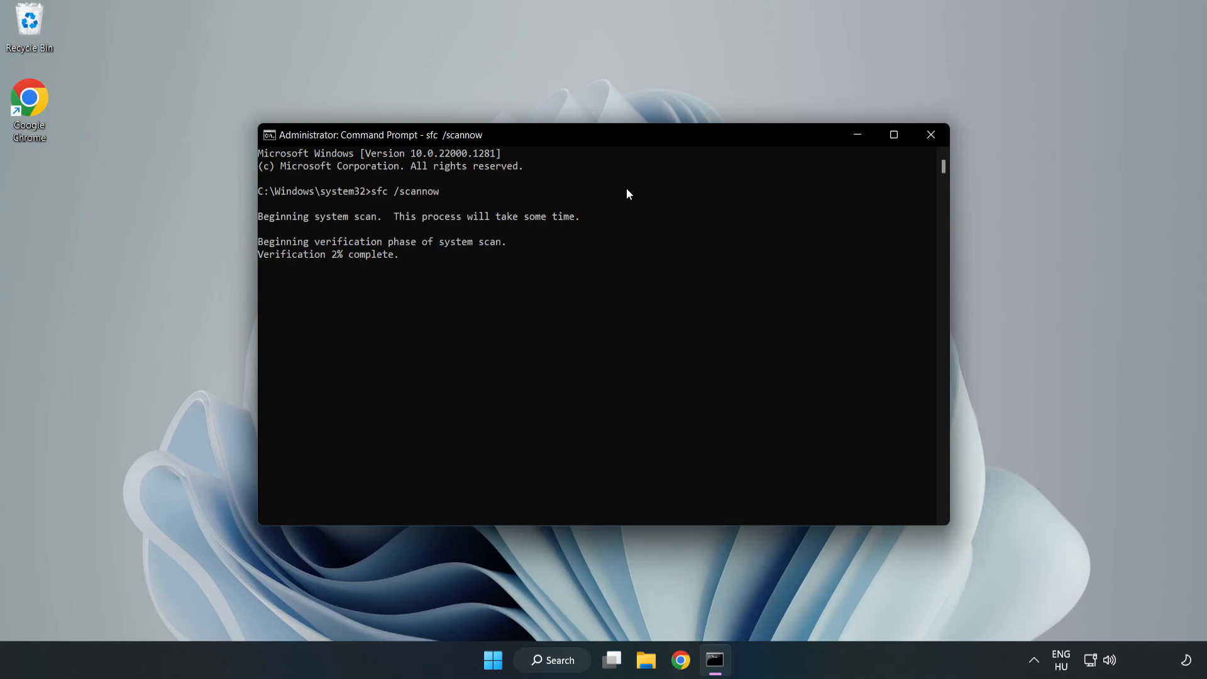
mouse_move(601, 249)
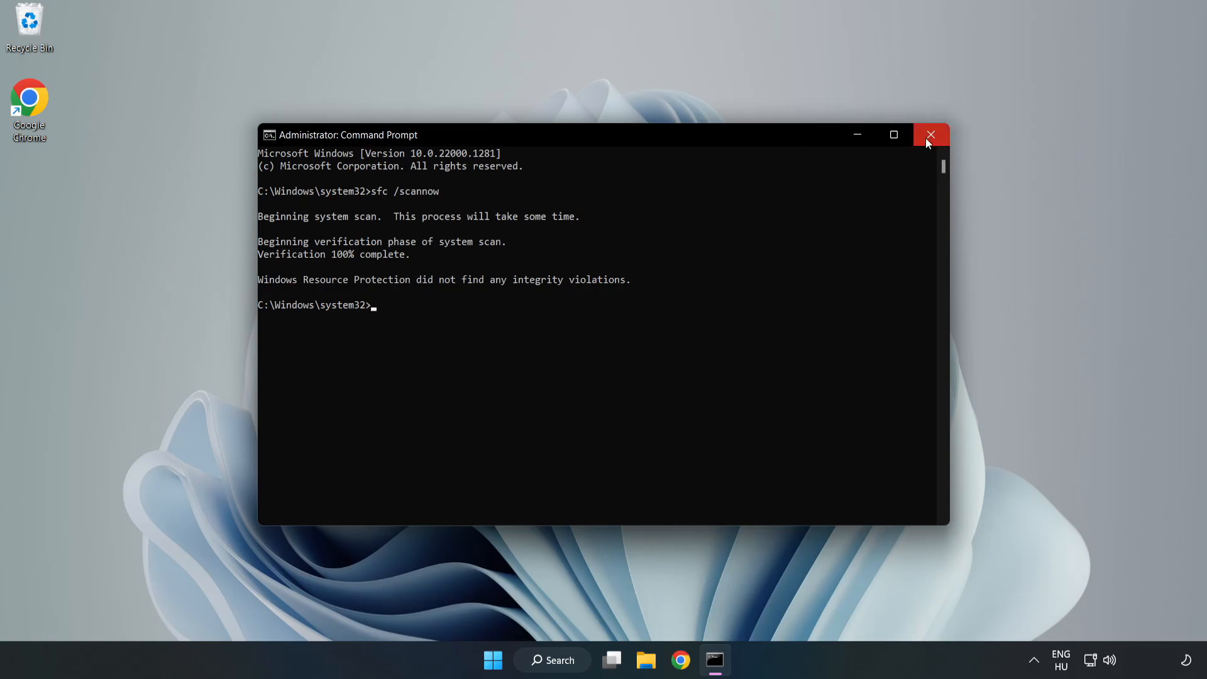
left_click(929, 134)
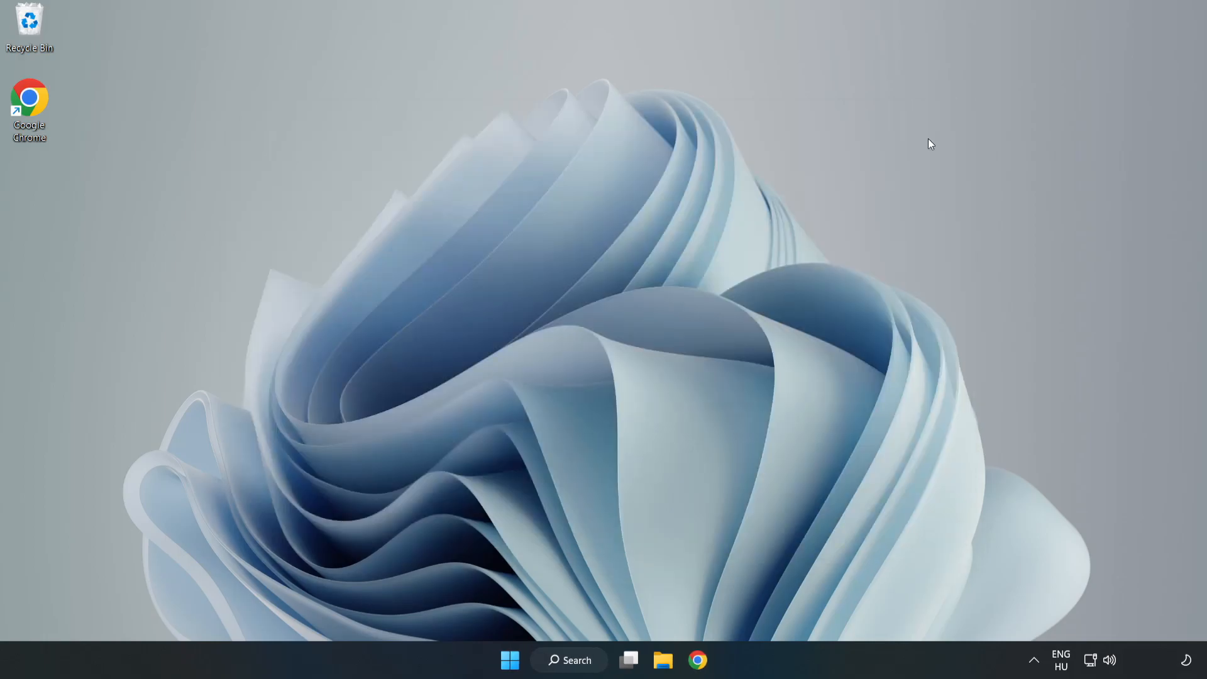
mouse_move(745, 288)
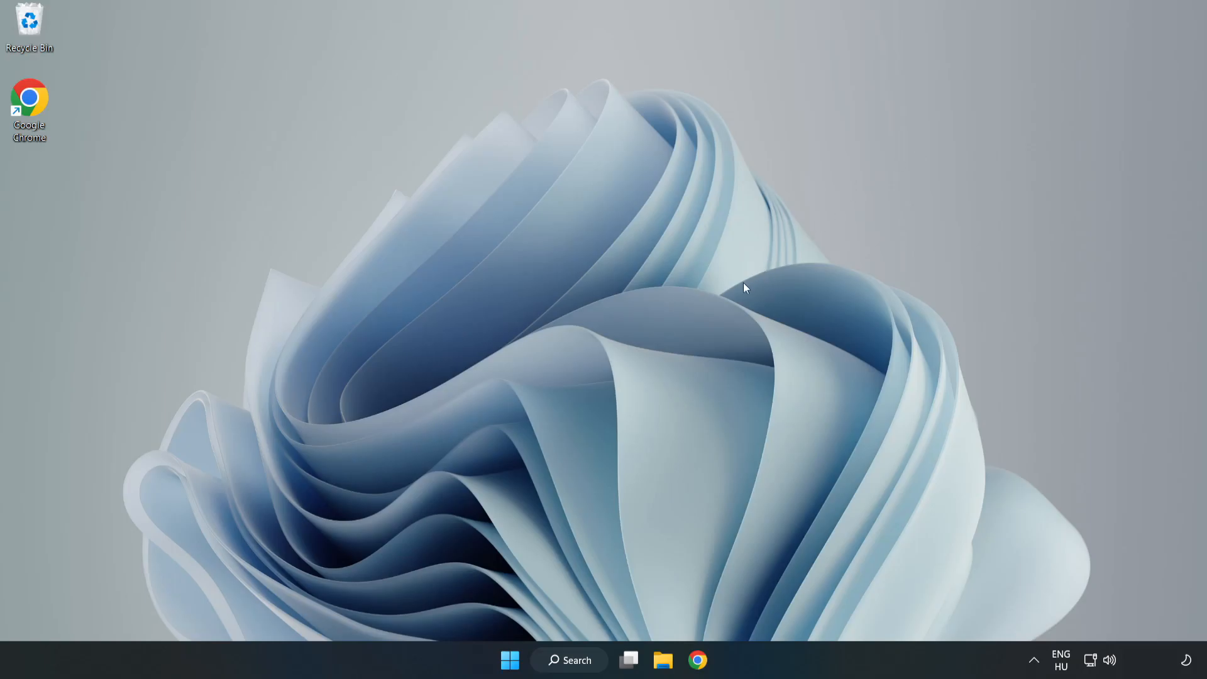
mouse_move(603, 568)
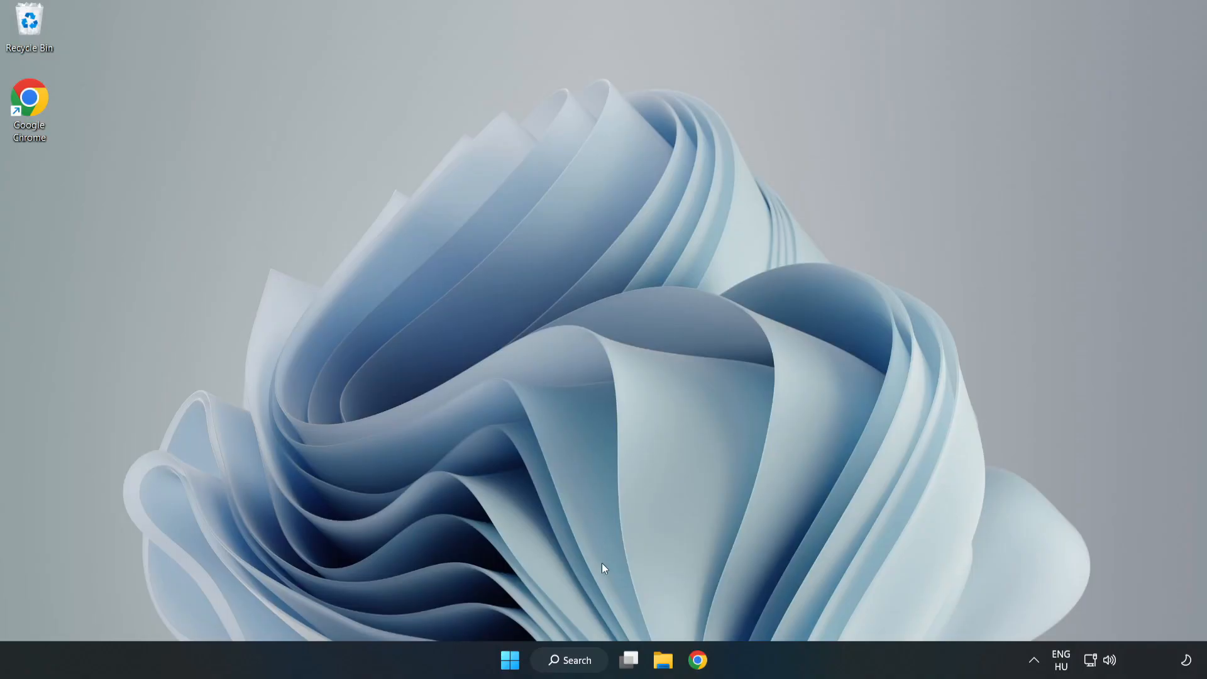
Step: Search for 'security' and launch the Windows Security app
left_click(569, 660)
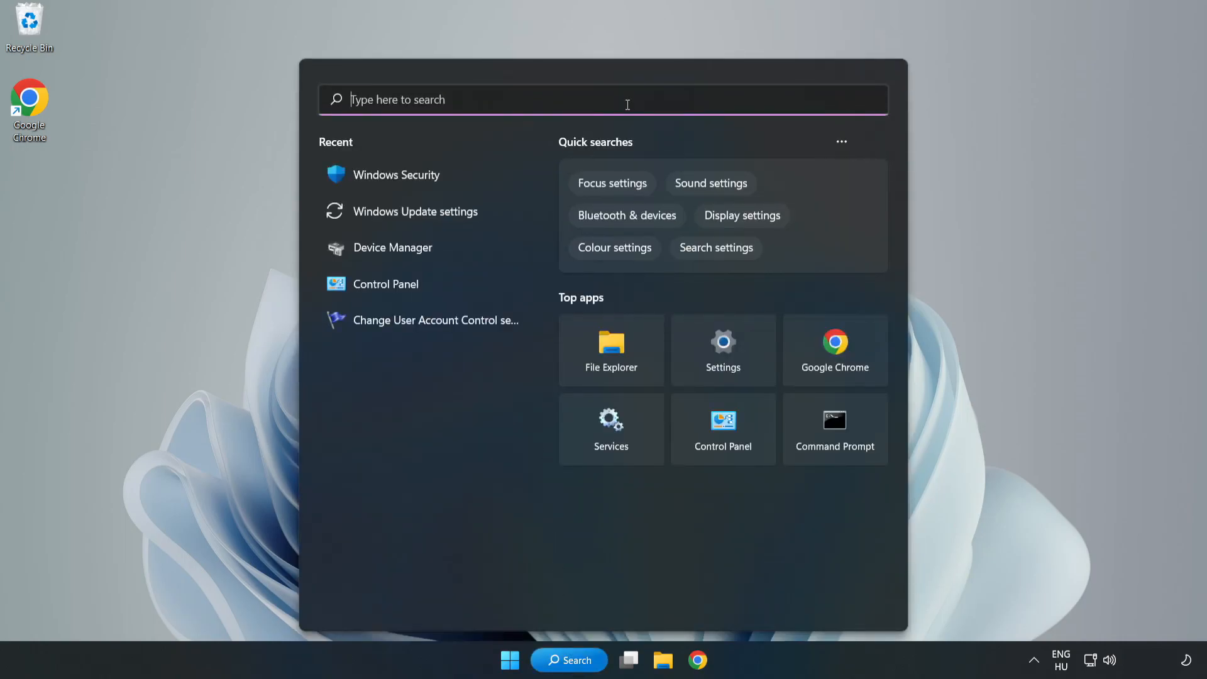
type("secu")
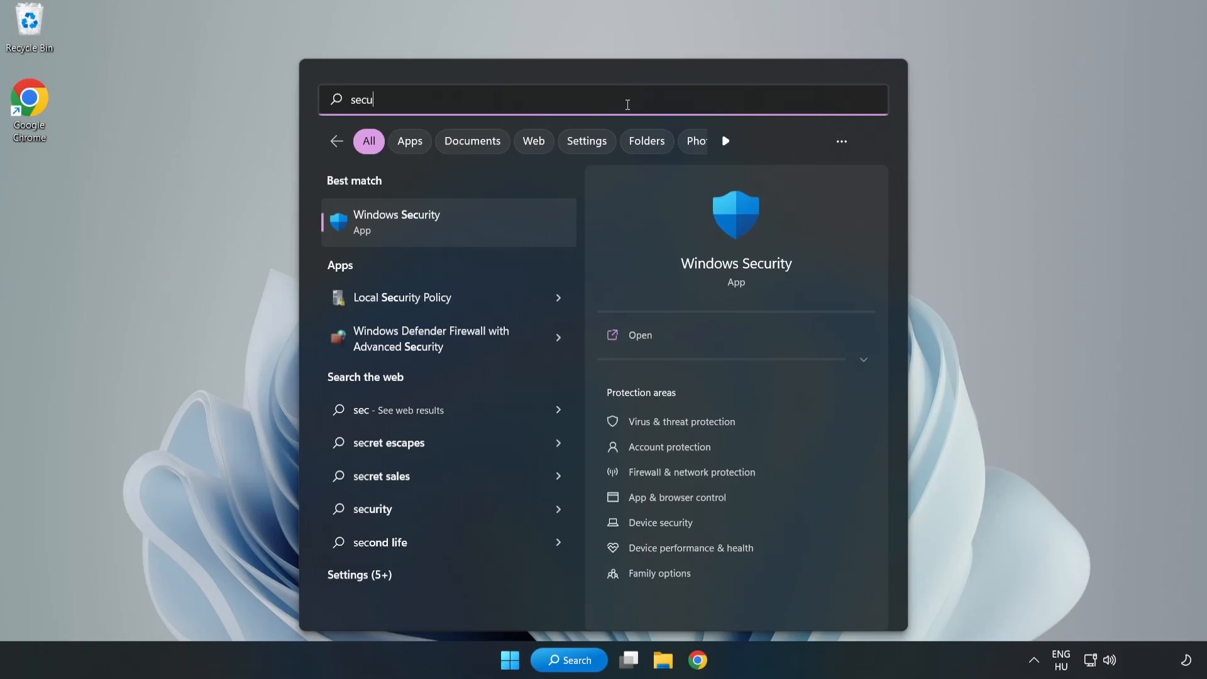
type("rity")
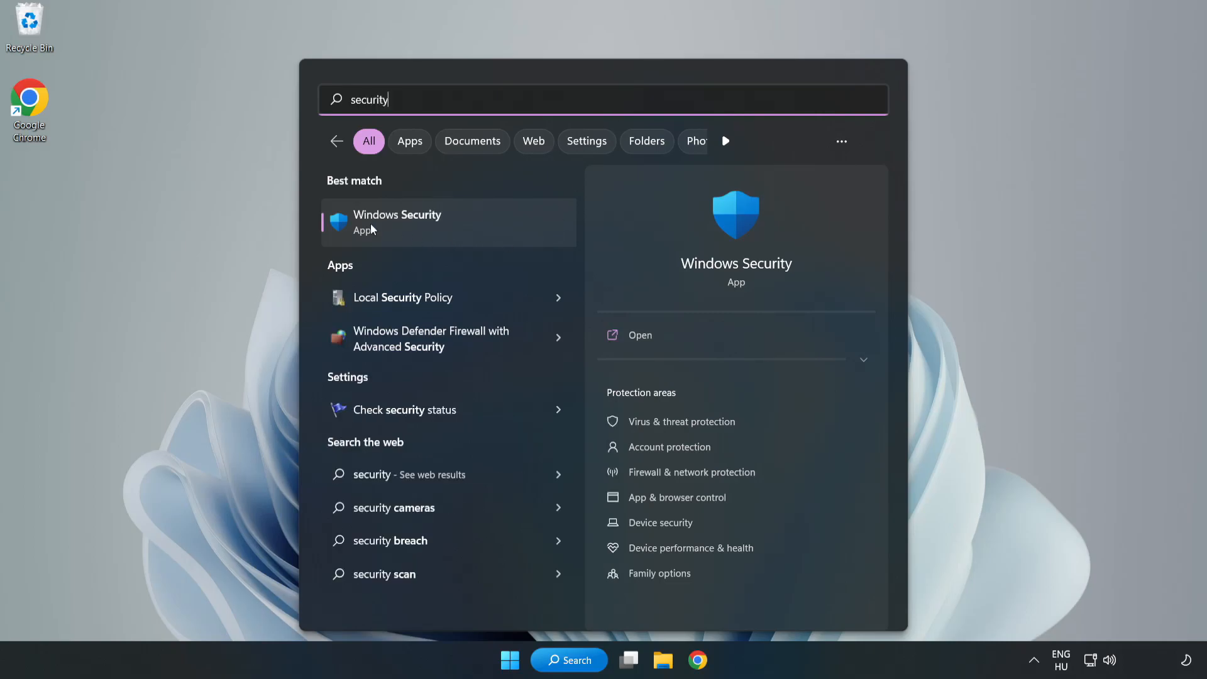
left_click(397, 222)
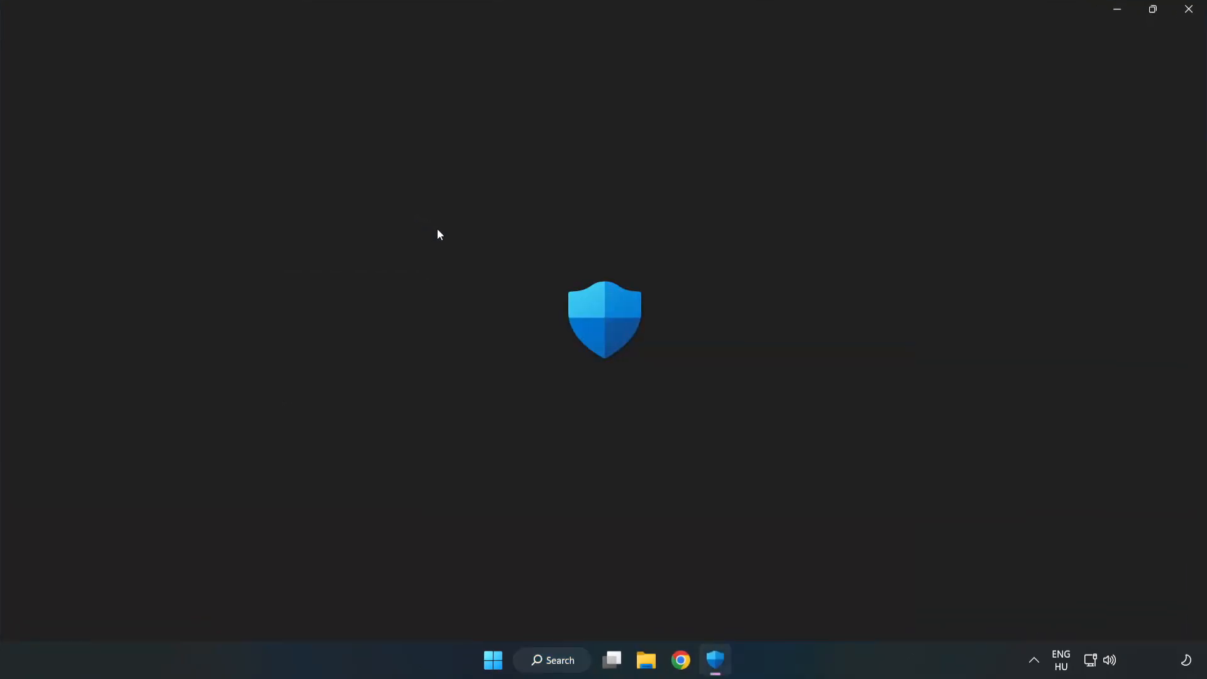
Step: Go through Virus & threat protection settings to the empty Defender exclusions page
left_click(714, 660)
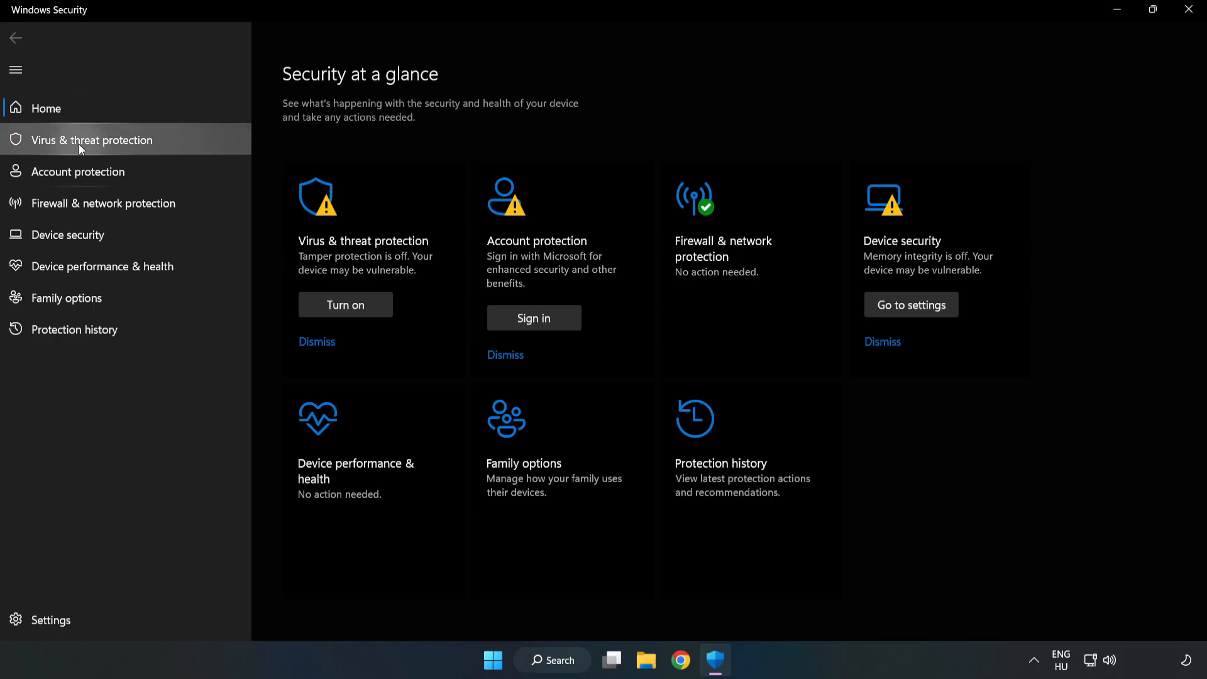
left_click(91, 139)
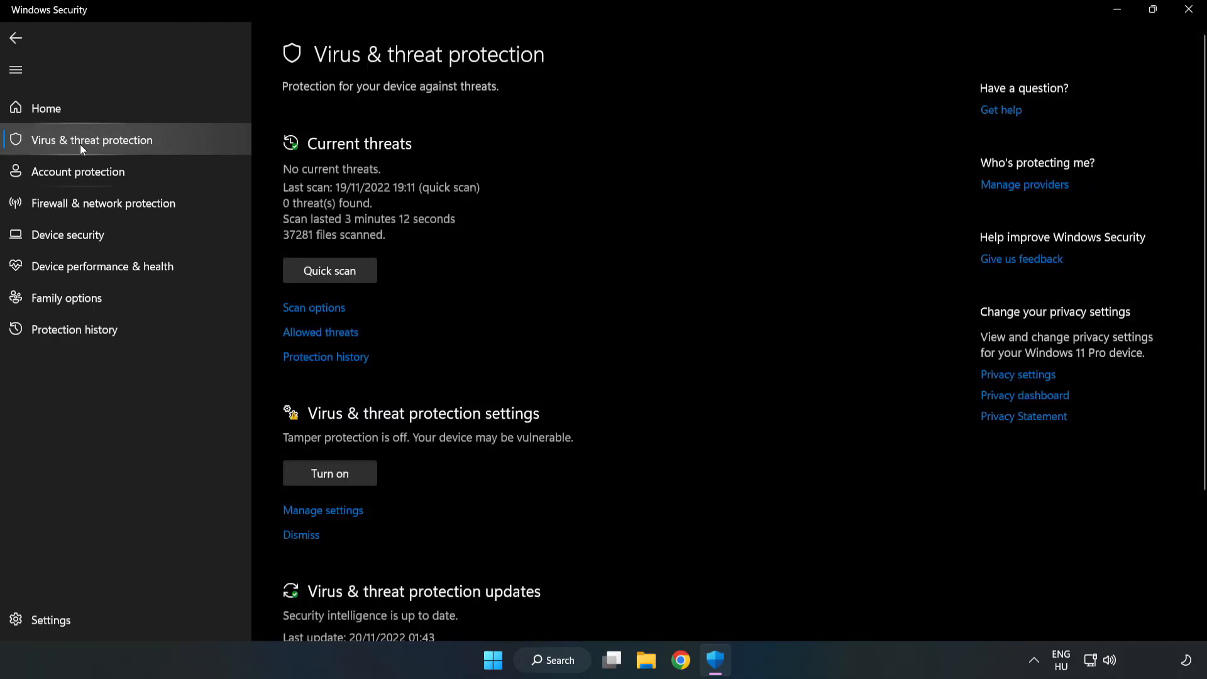
scroll("down", 3)
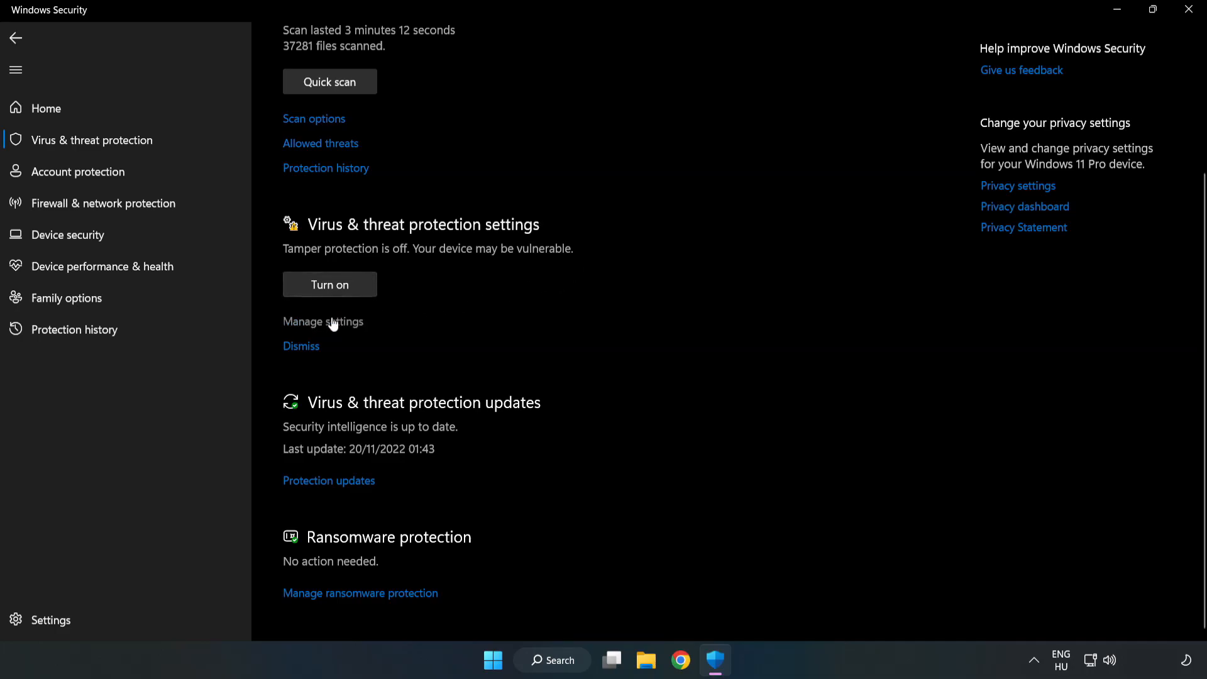
left_click(323, 321)
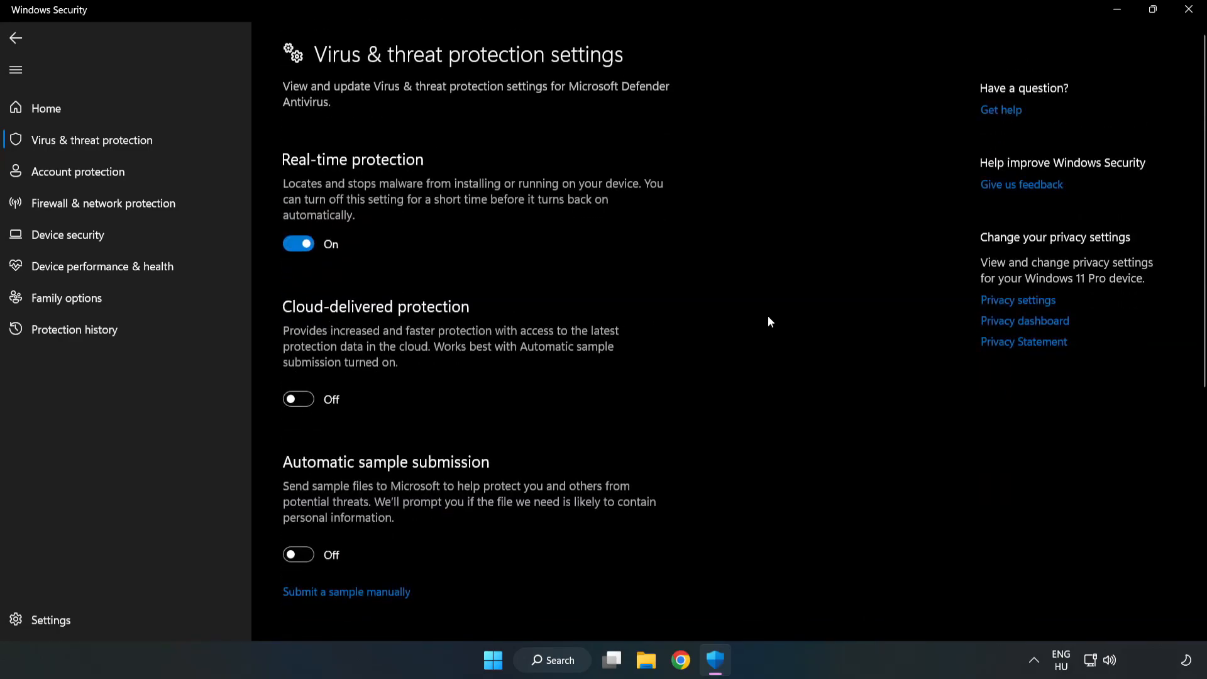
scroll("down", 3)
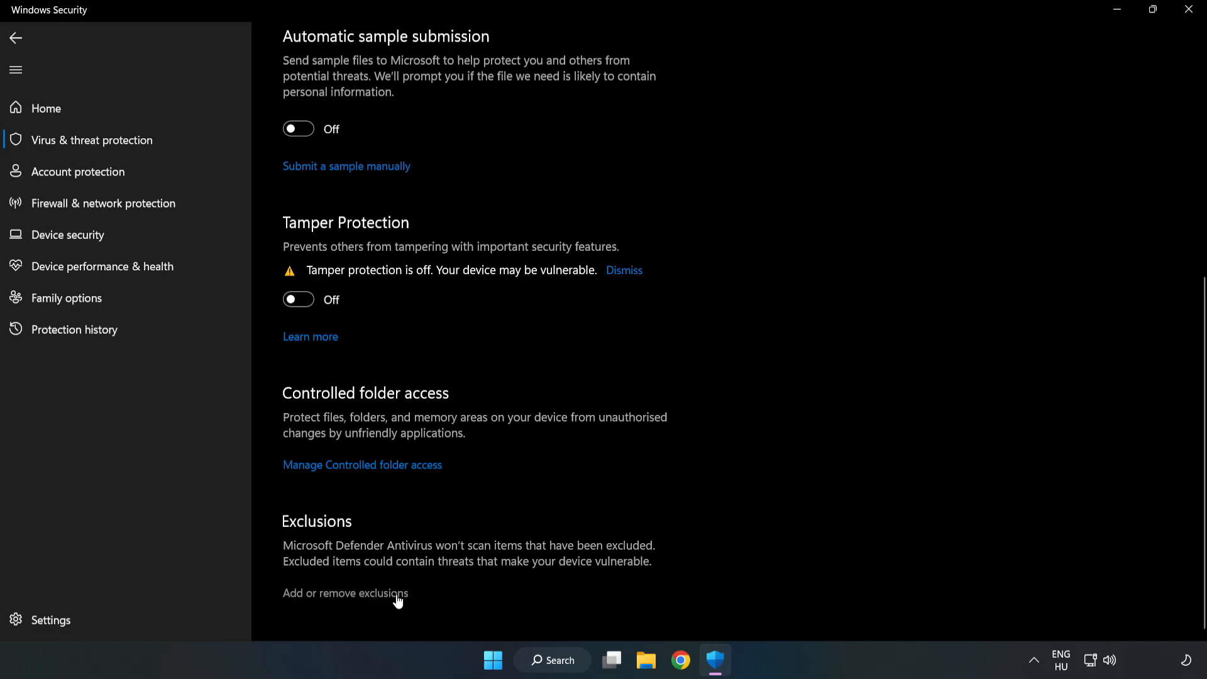
left_click(345, 593)
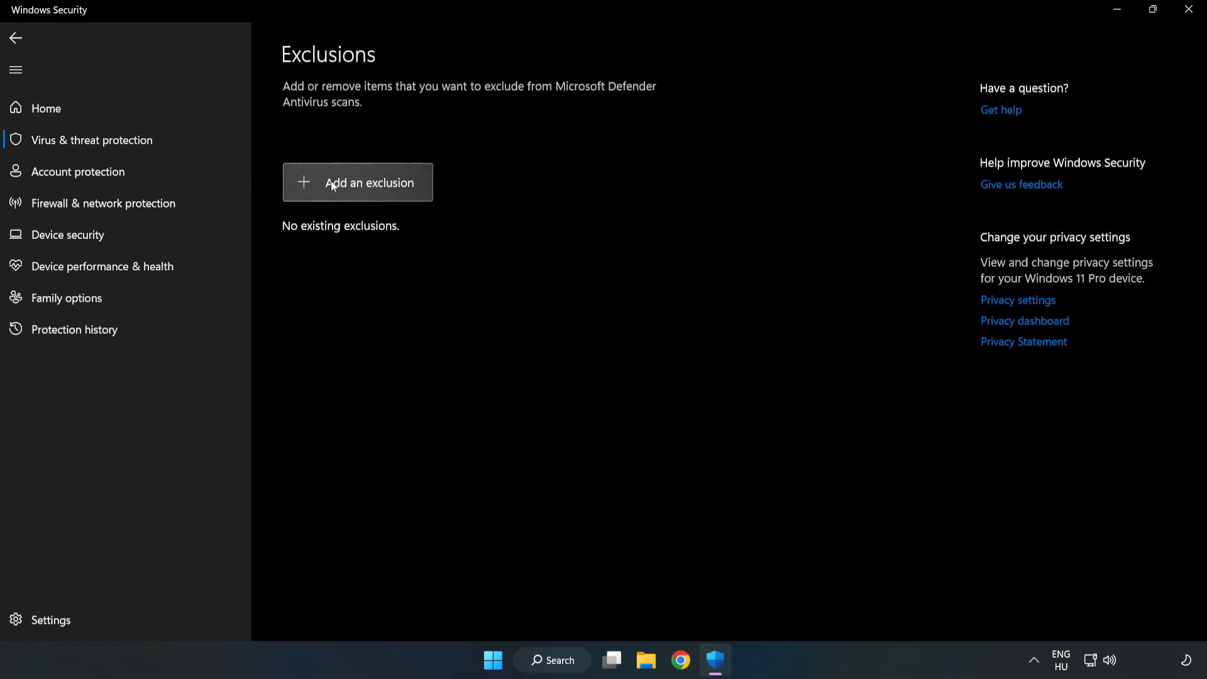
Step: Add a file exclusion for the app in C:\Program Files (x86)\NOT WORKING APP
left_click(357, 182)
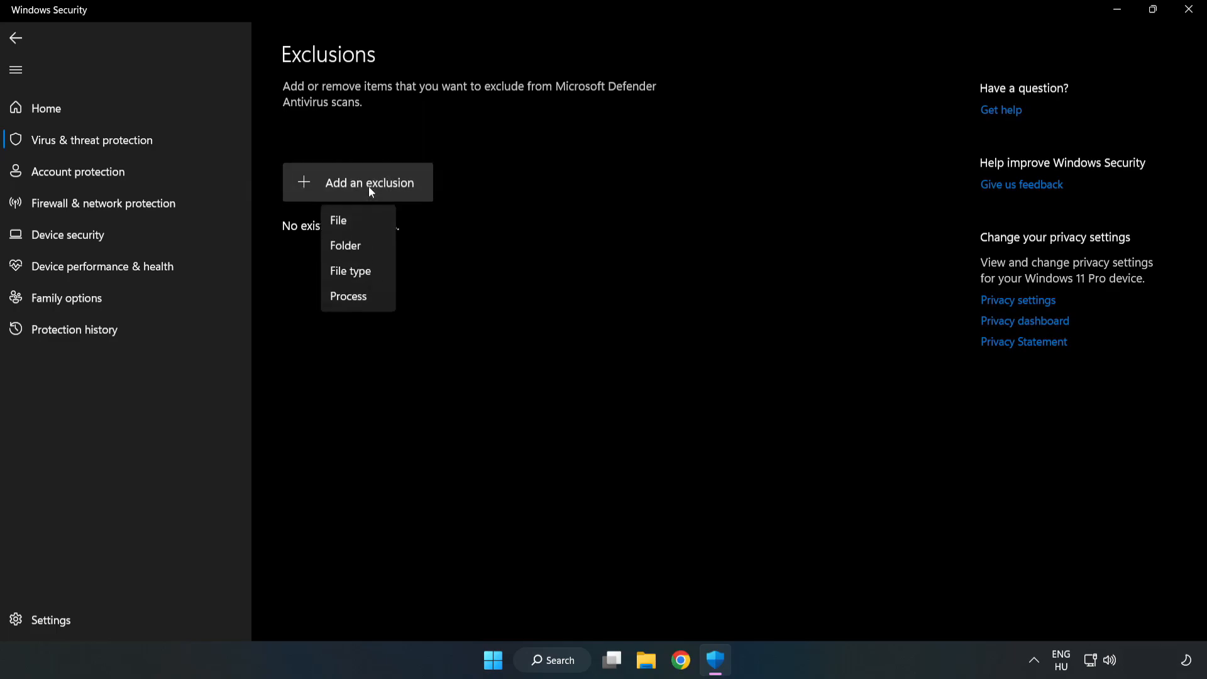
mouse_move(339, 222)
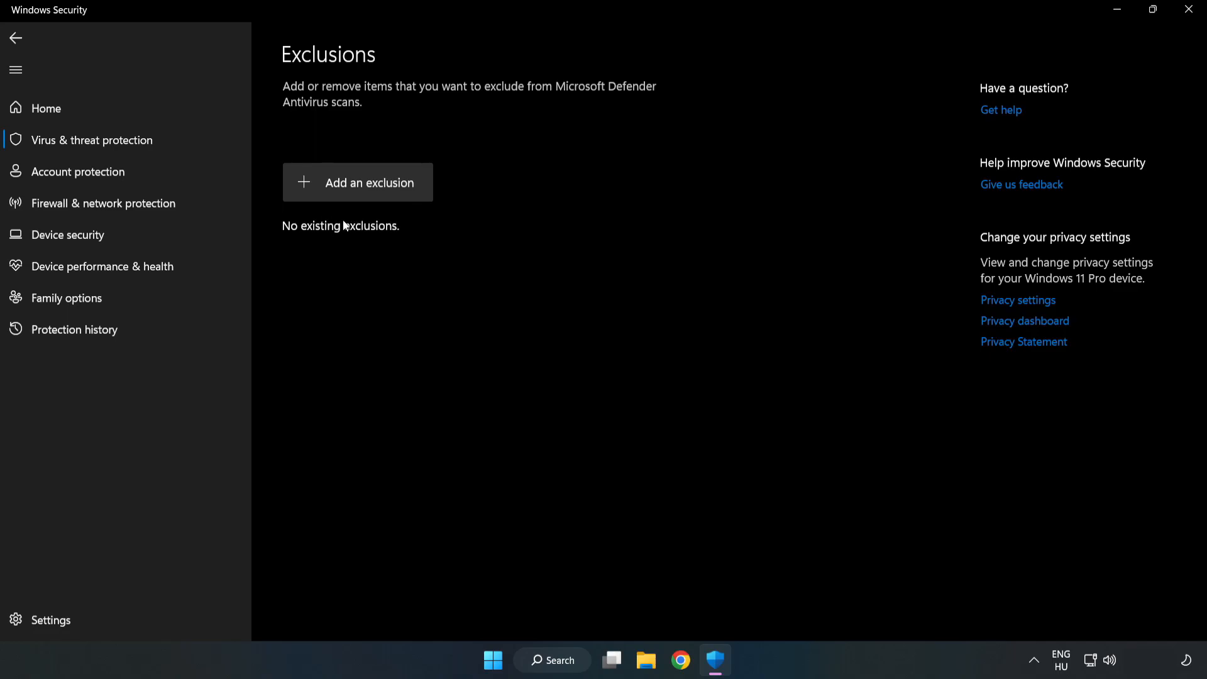
left_click(357, 183)
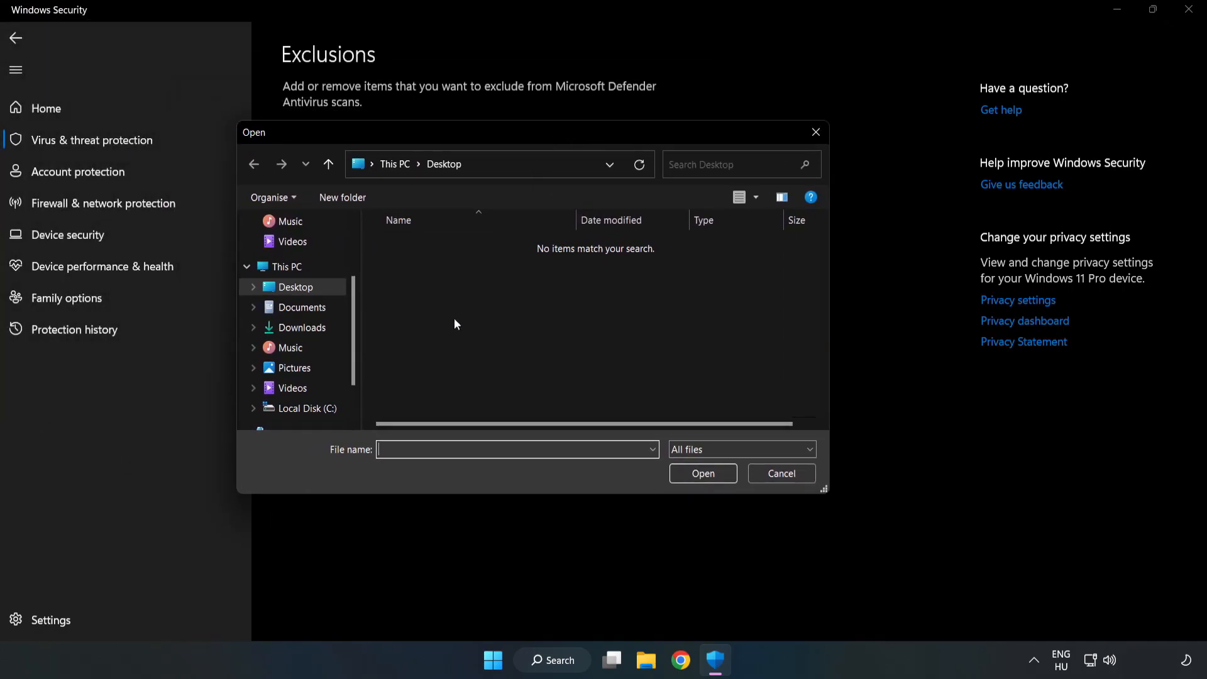
left_click(305, 408)
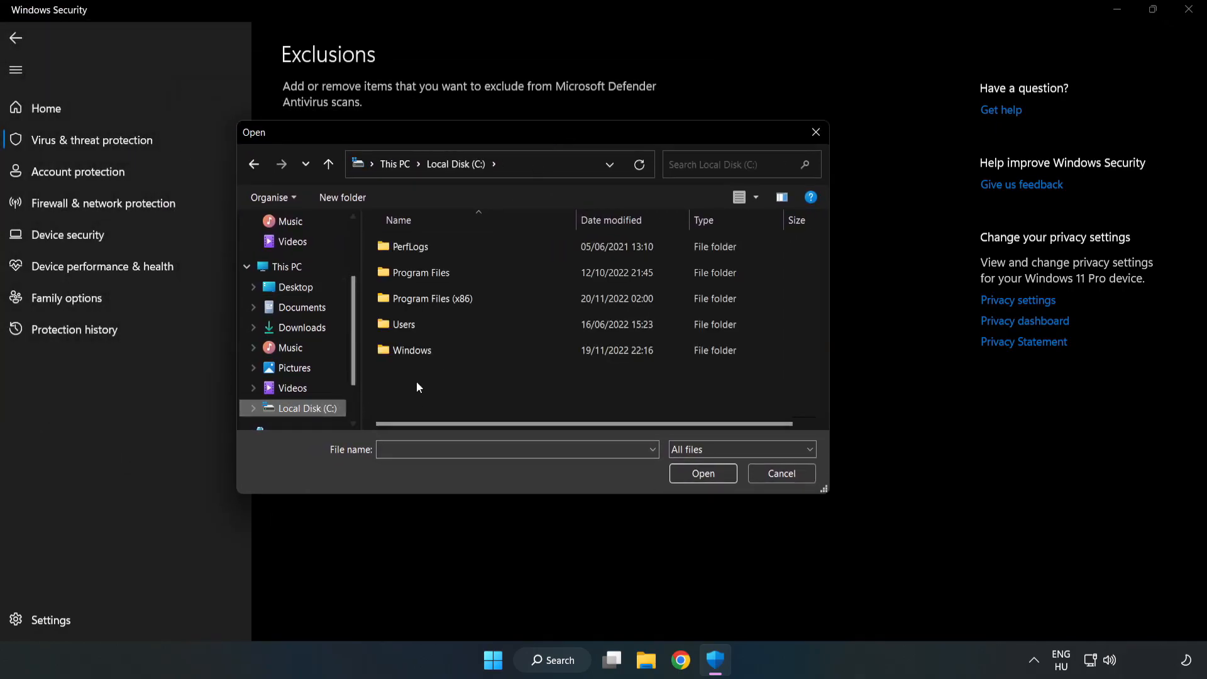
double_click(425, 298)
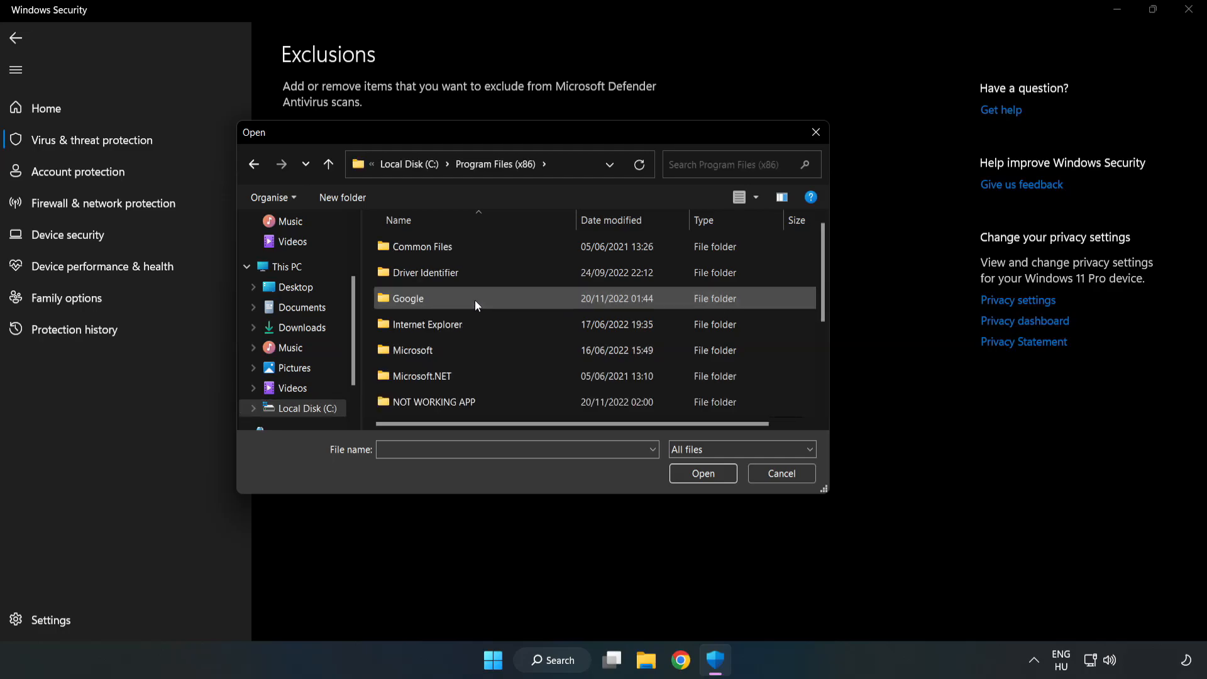
double_click(433, 401)
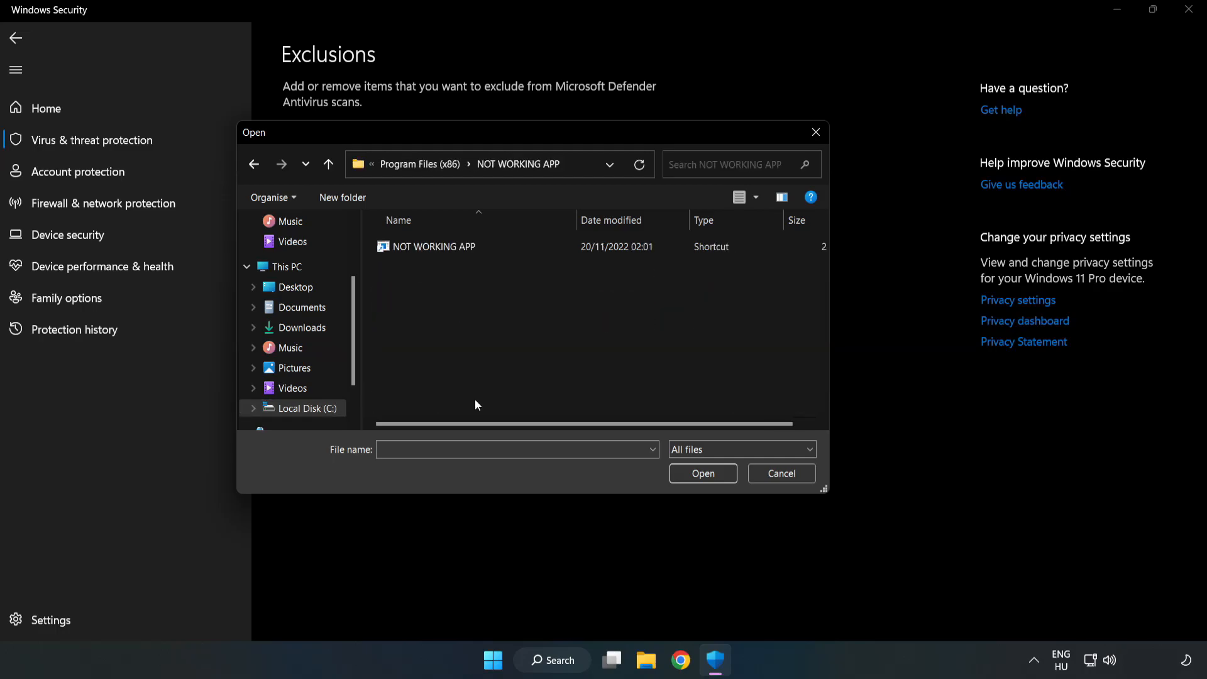
left_click(434, 246)
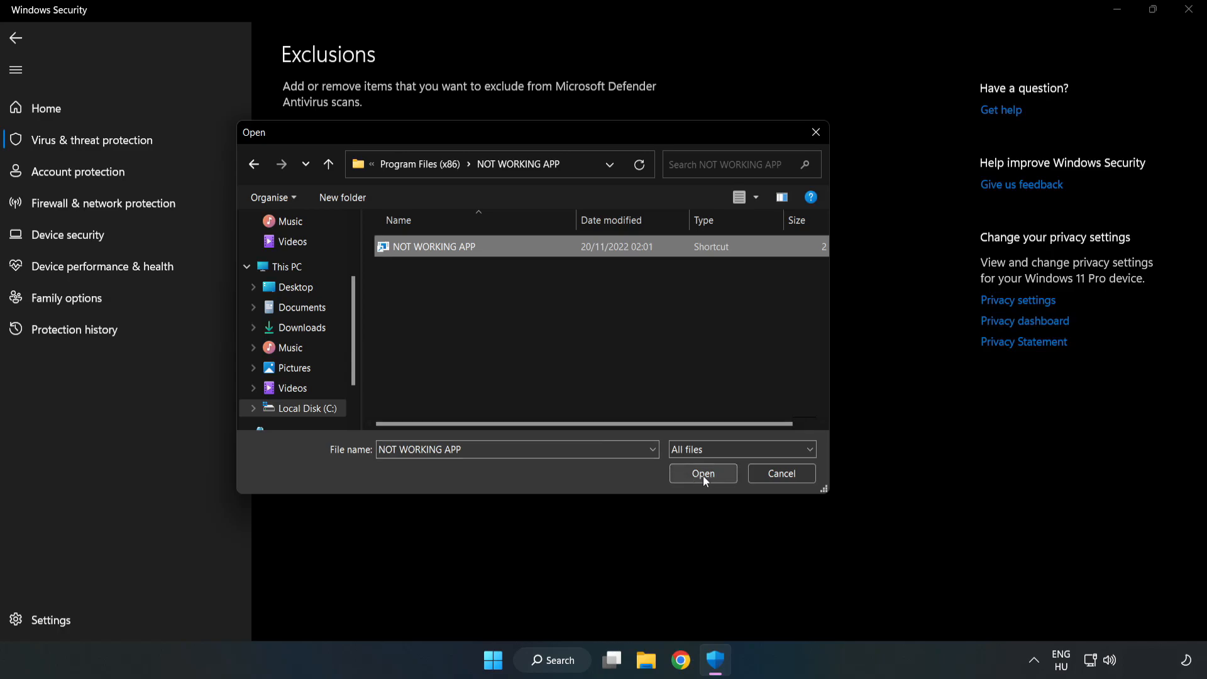
left_click(702, 473)
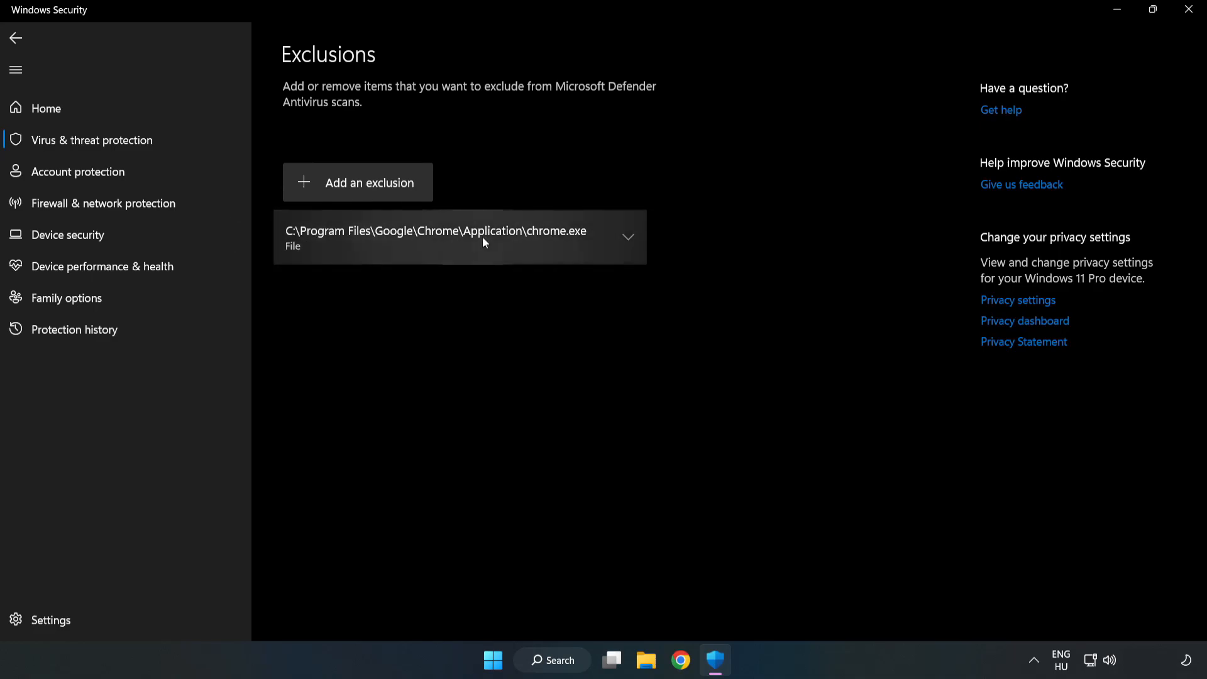
mouse_move(748, 324)
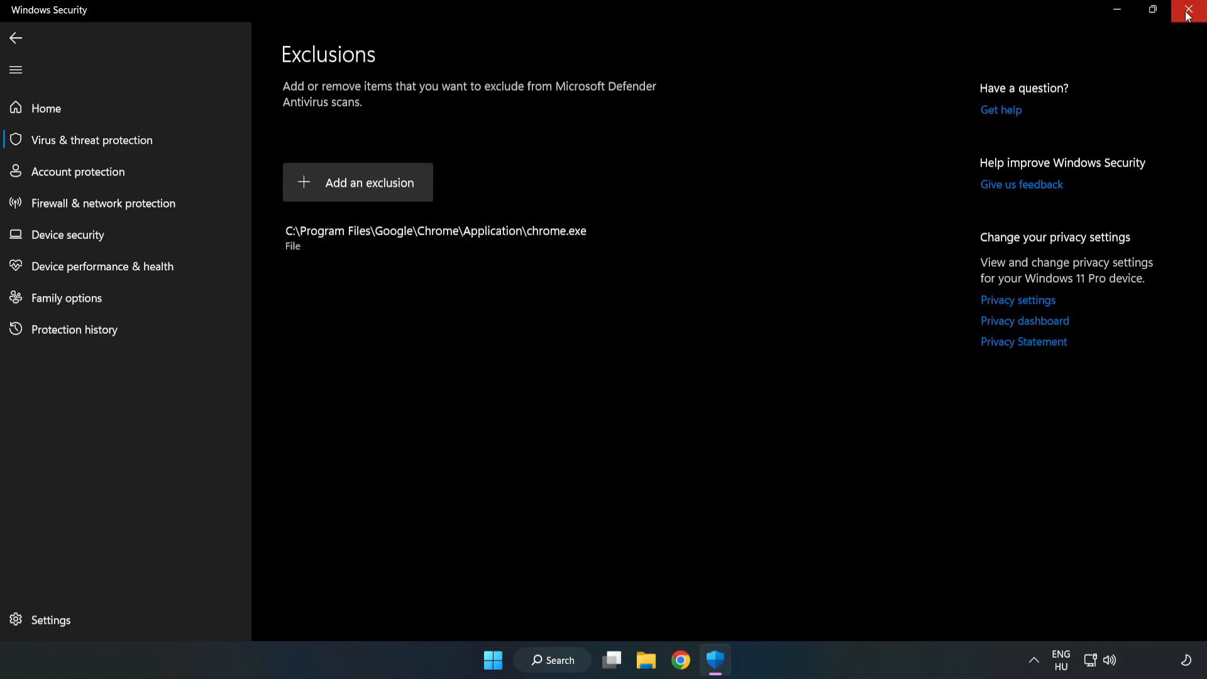
mouse_move(1189, 13)
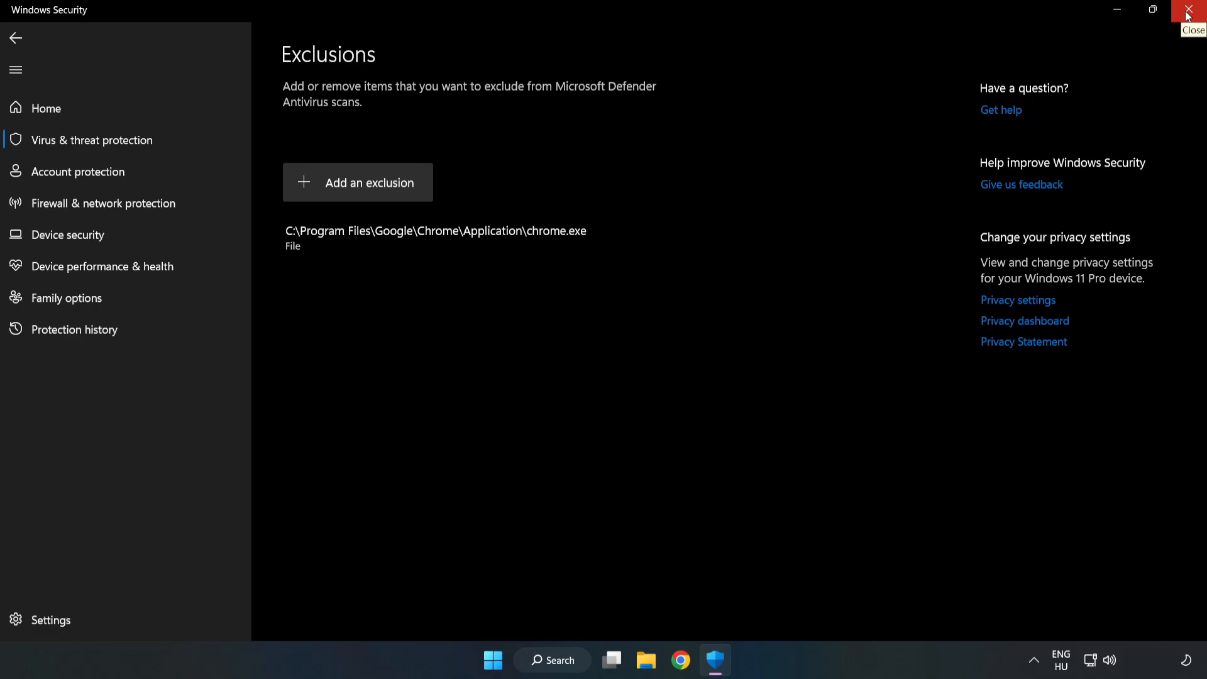
Step: Close Windows Security and show the Start menu's power options
left_click(1190, 10)
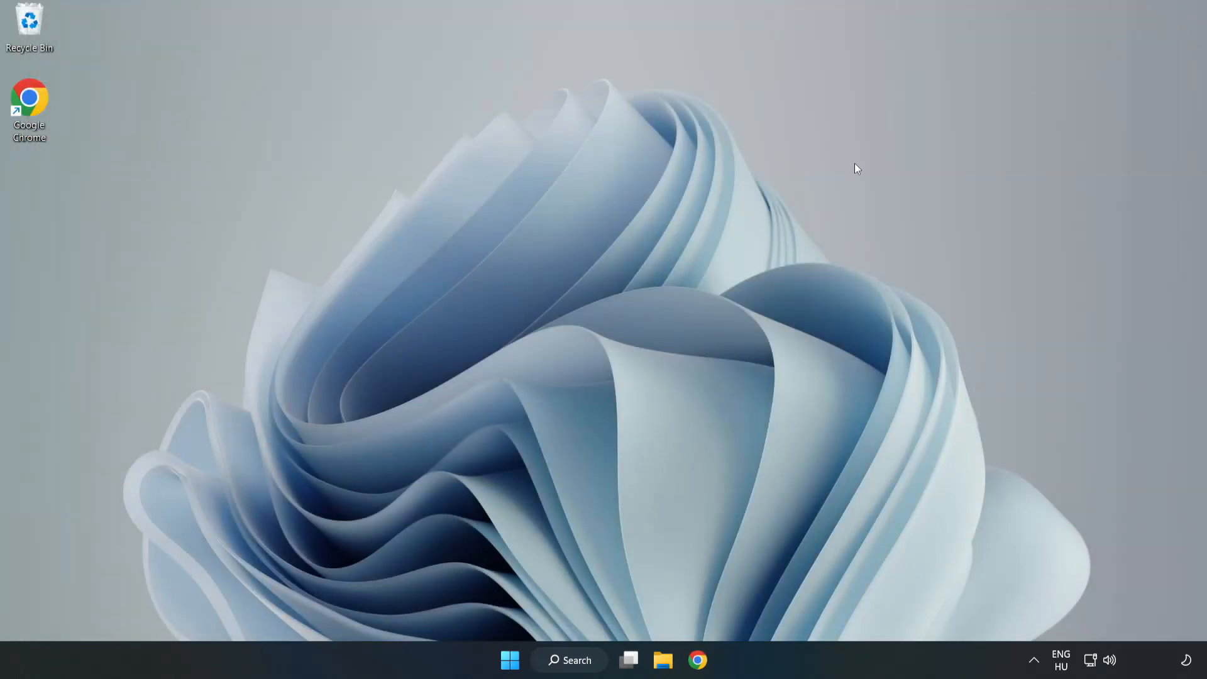
mouse_move(611, 341)
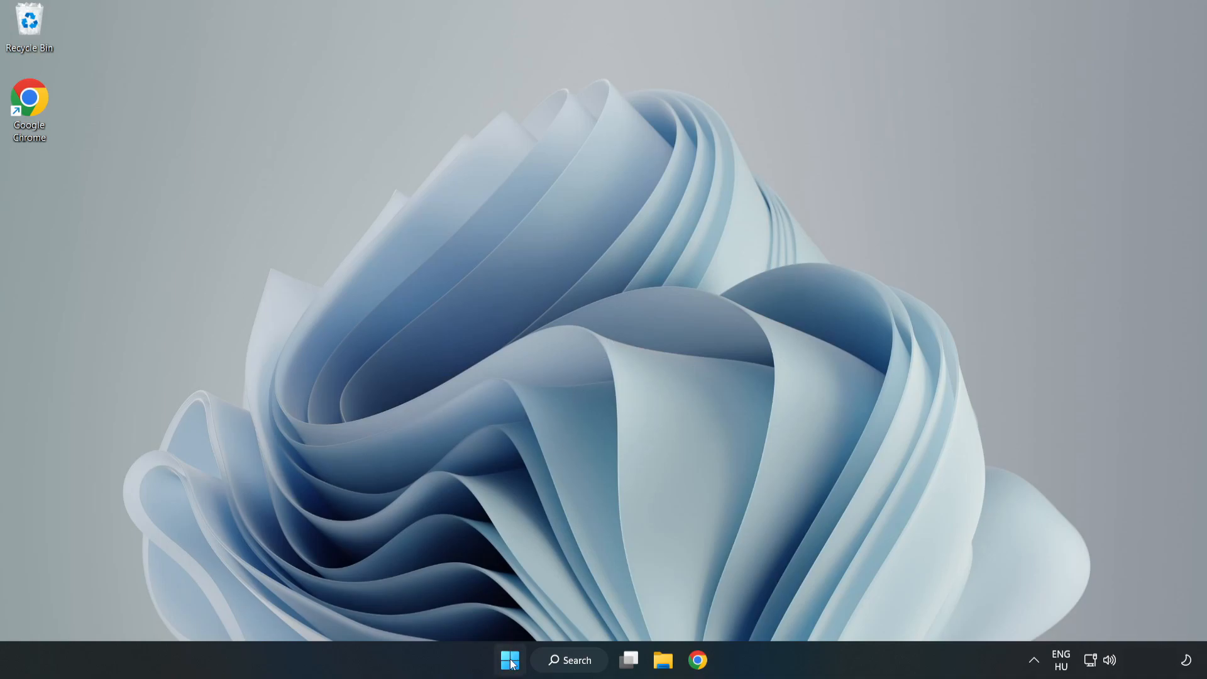
left_click(510, 660)
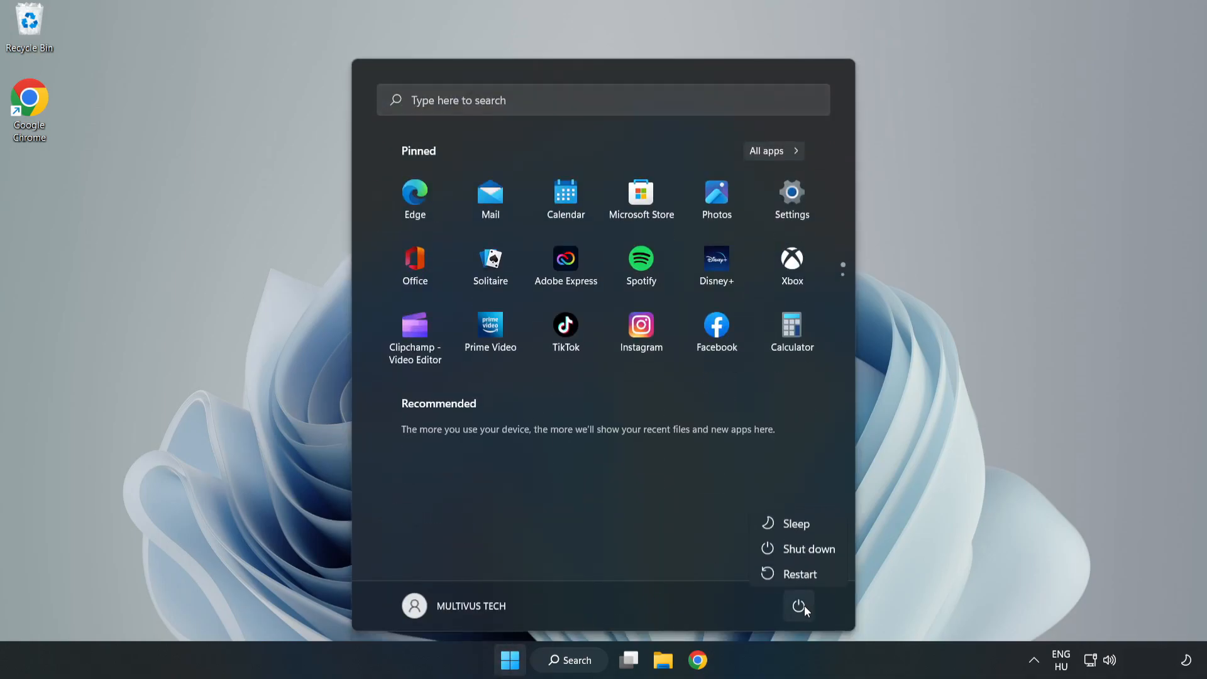